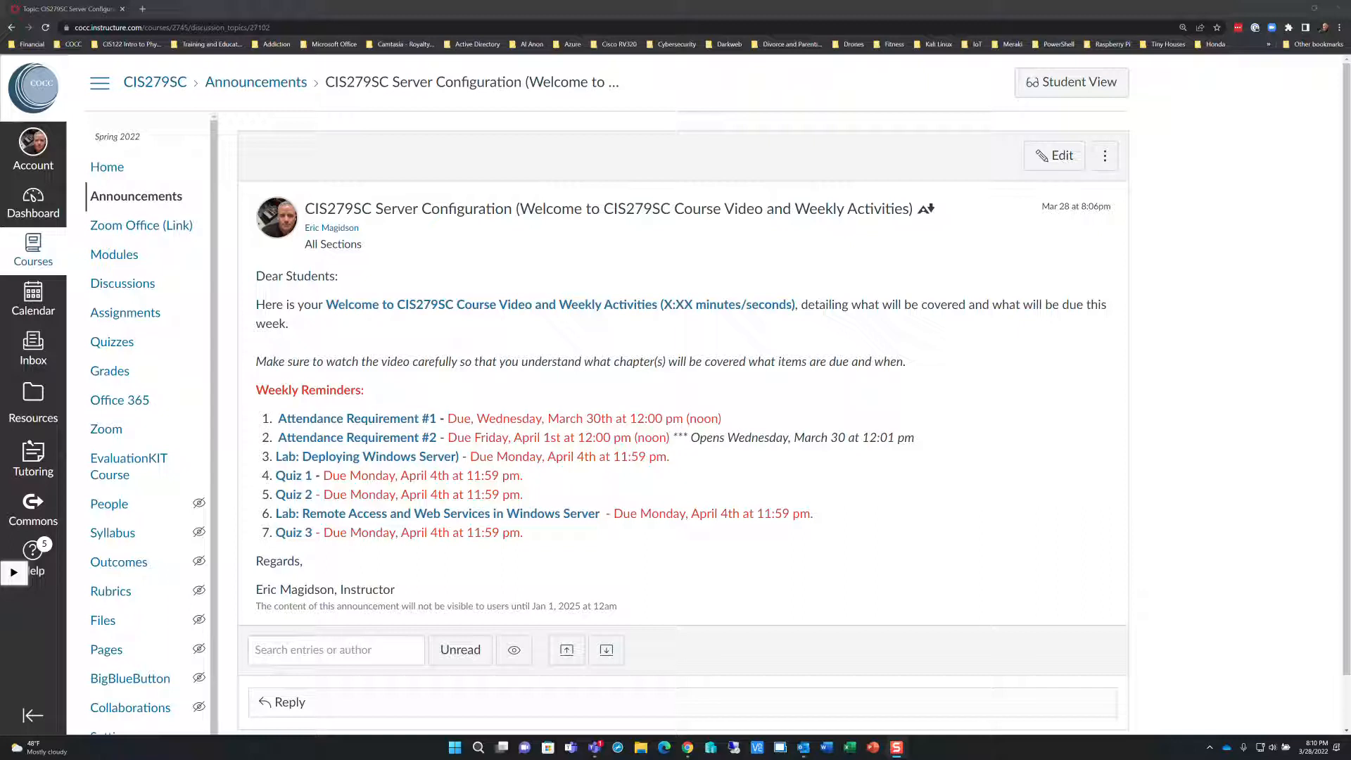
mouse_move(876, 387)
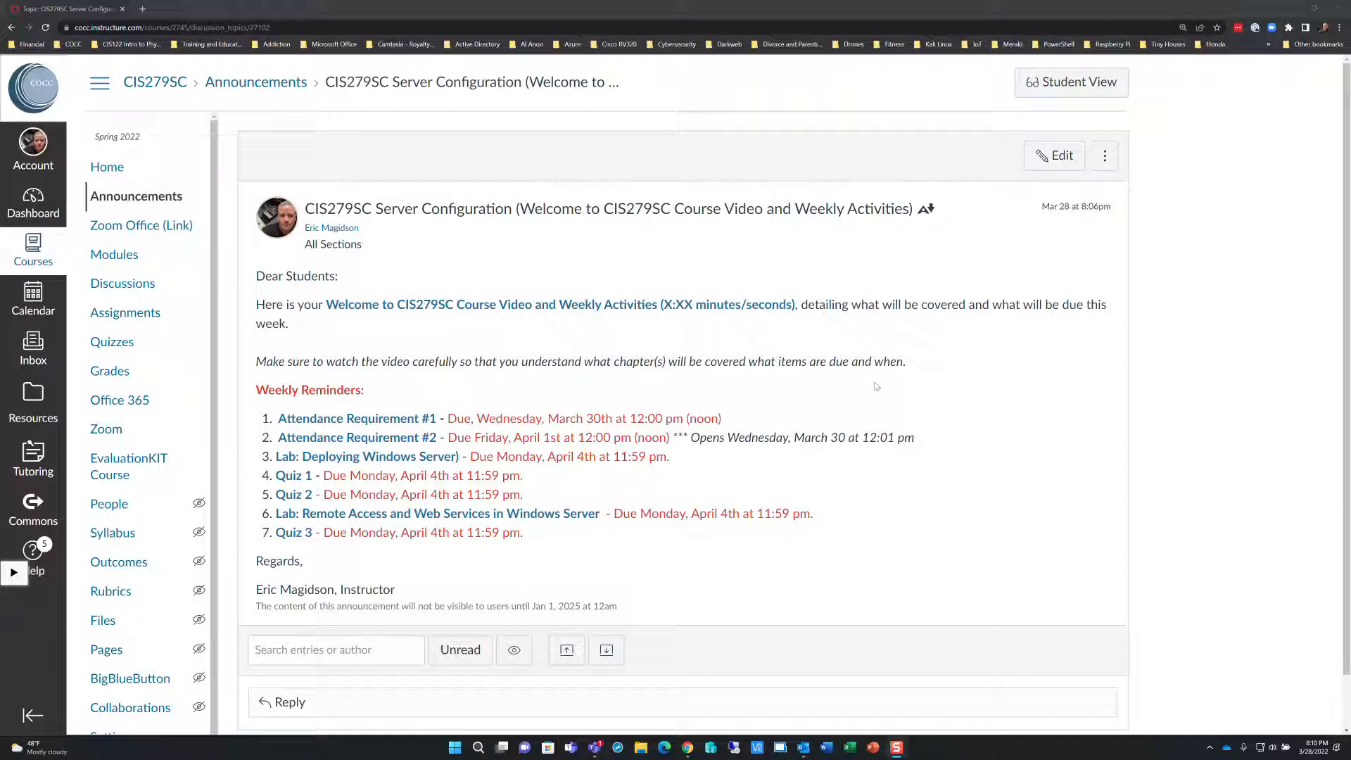
mouse_move(1027, 393)
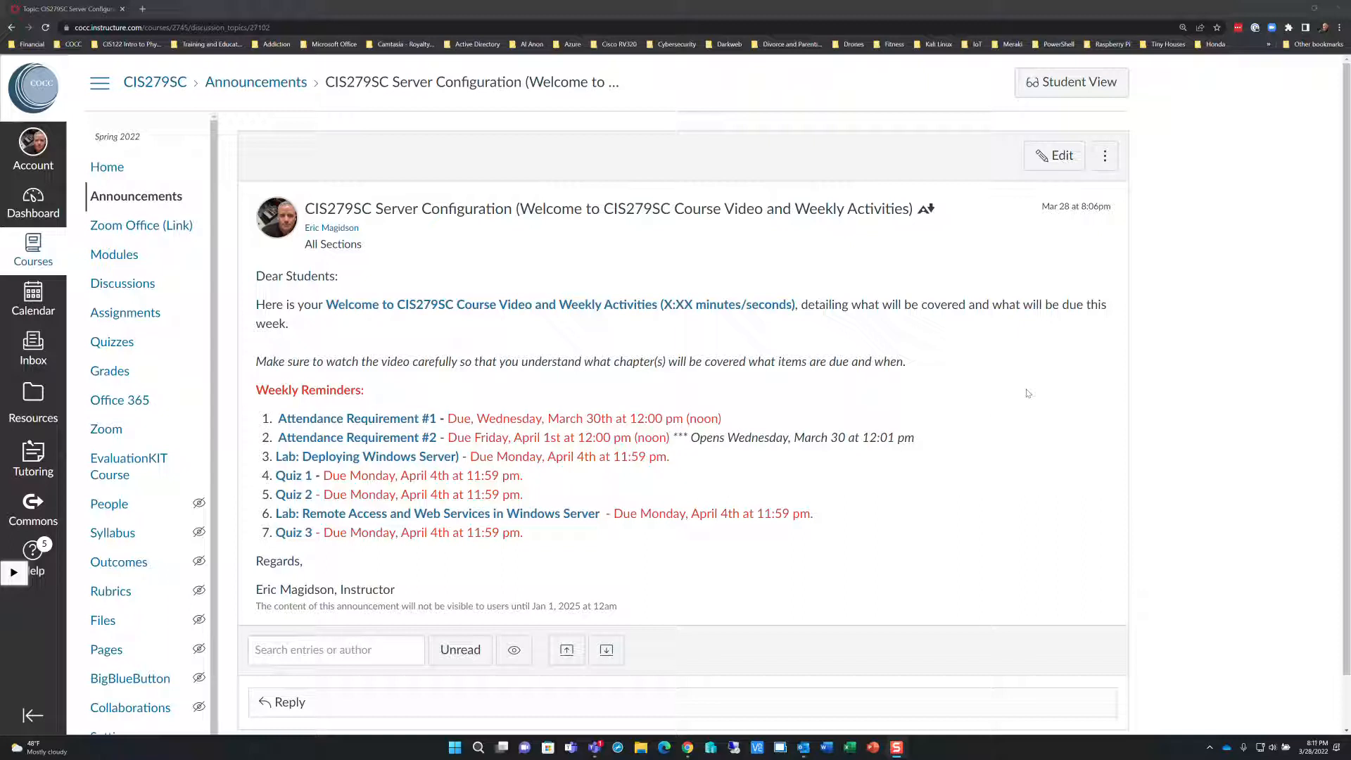
mouse_move(1090, 433)
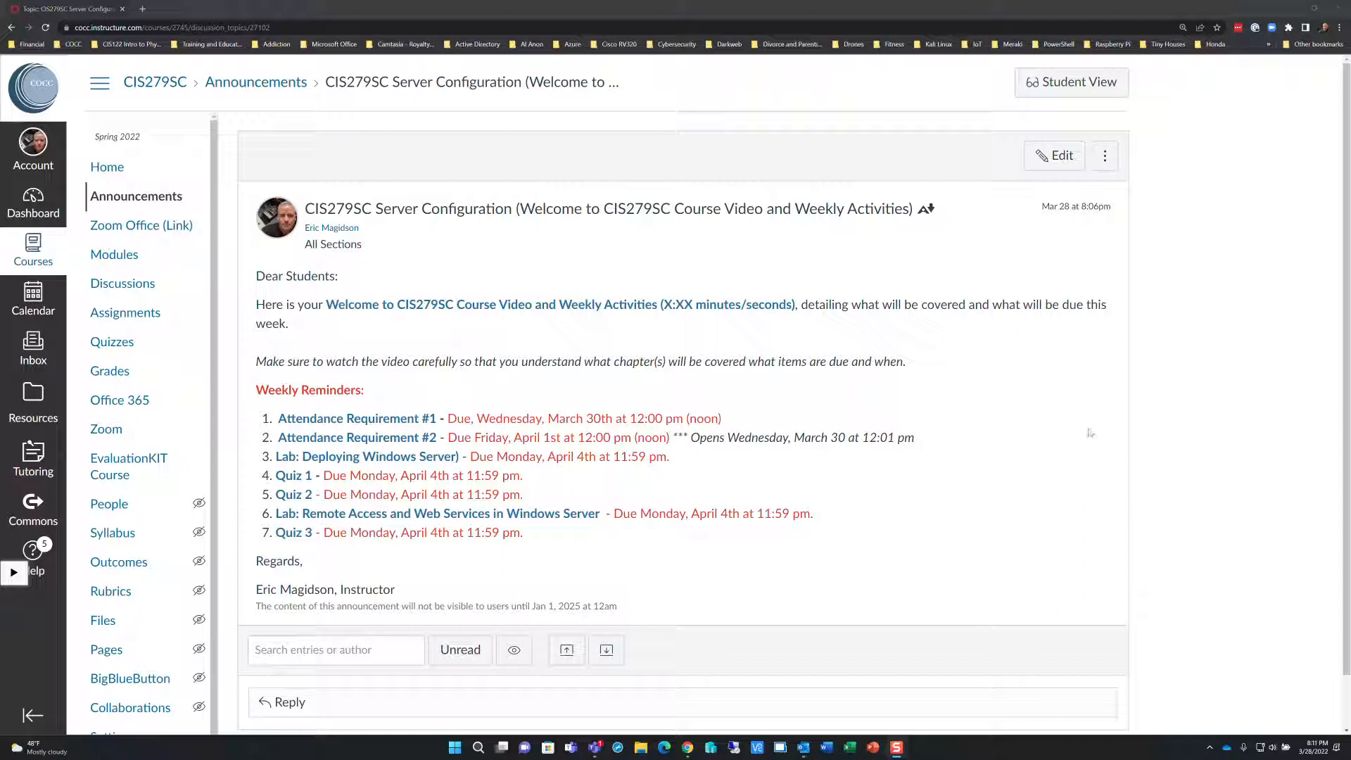
mouse_move(1111, 327)
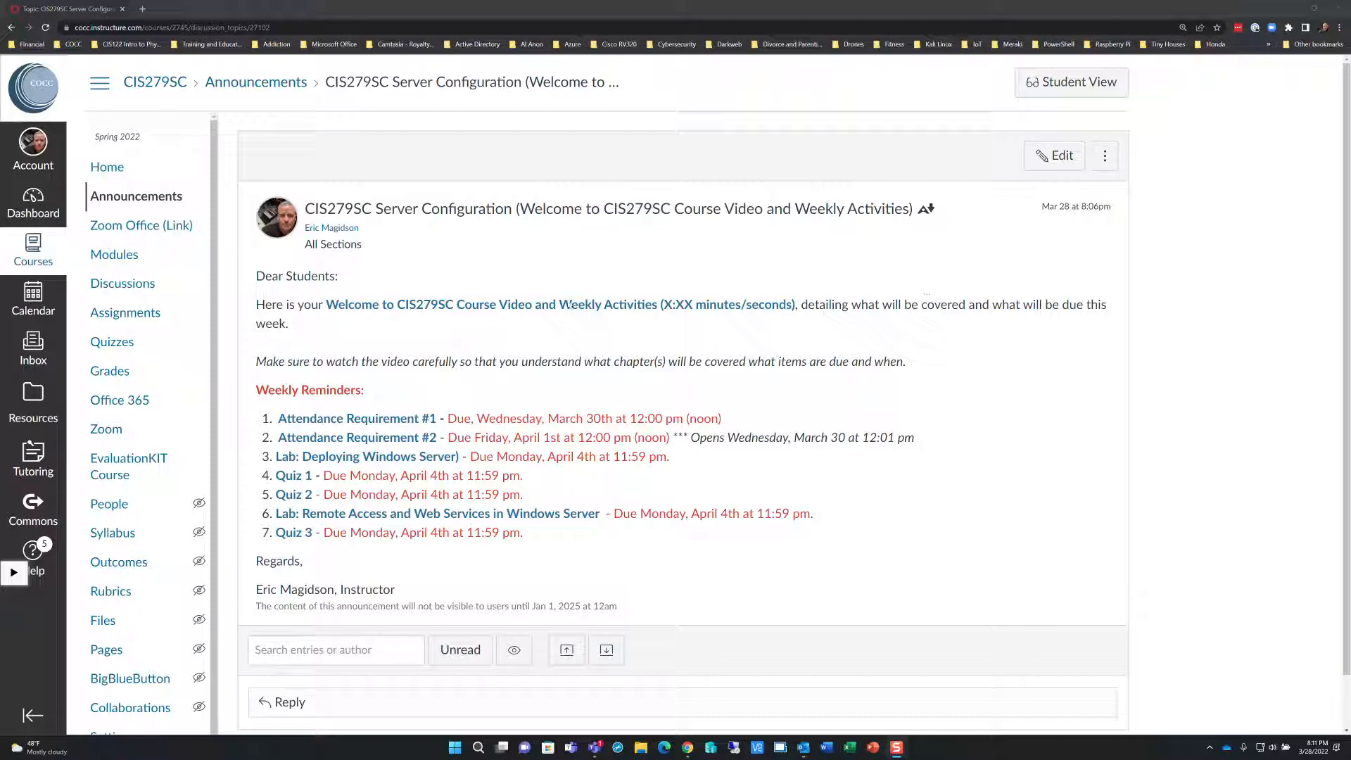
mouse_move(761, 253)
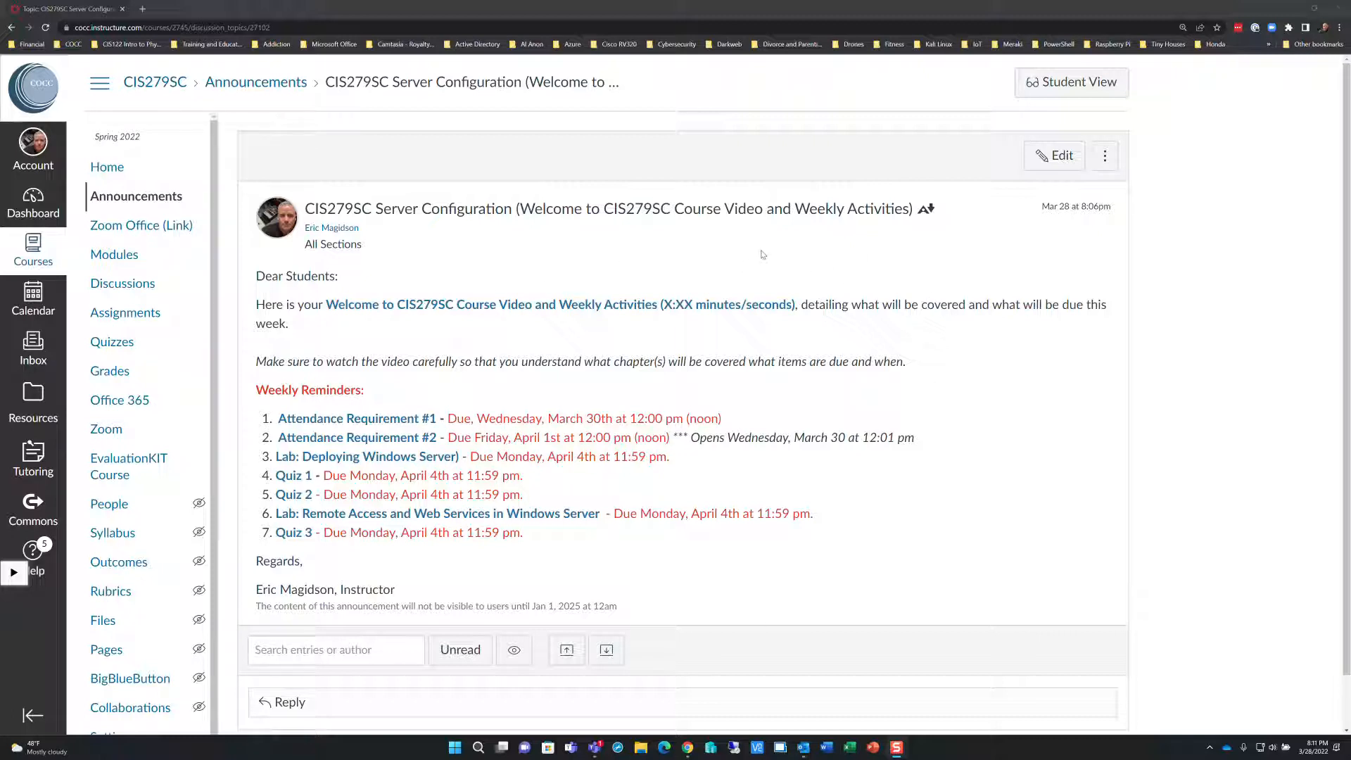
mouse_move(1233, 237)
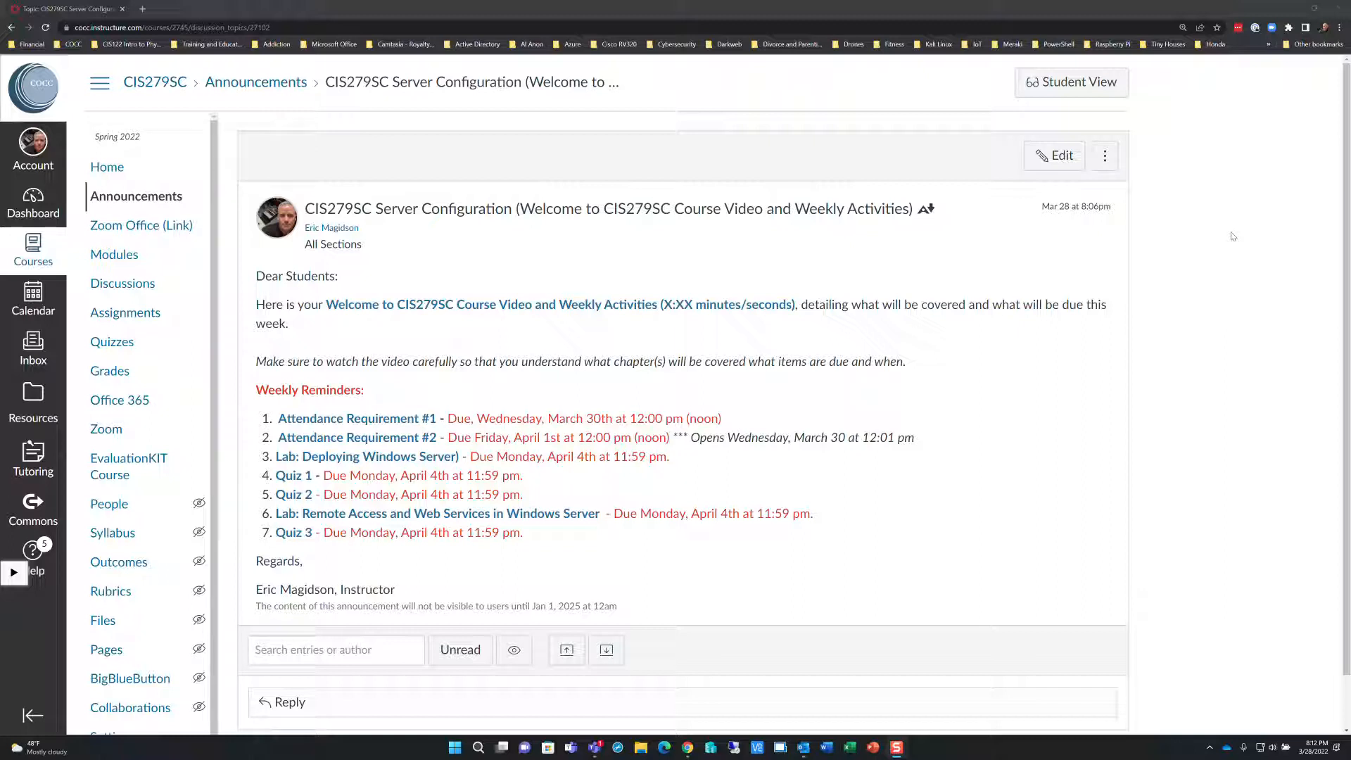
mouse_move(533, 230)
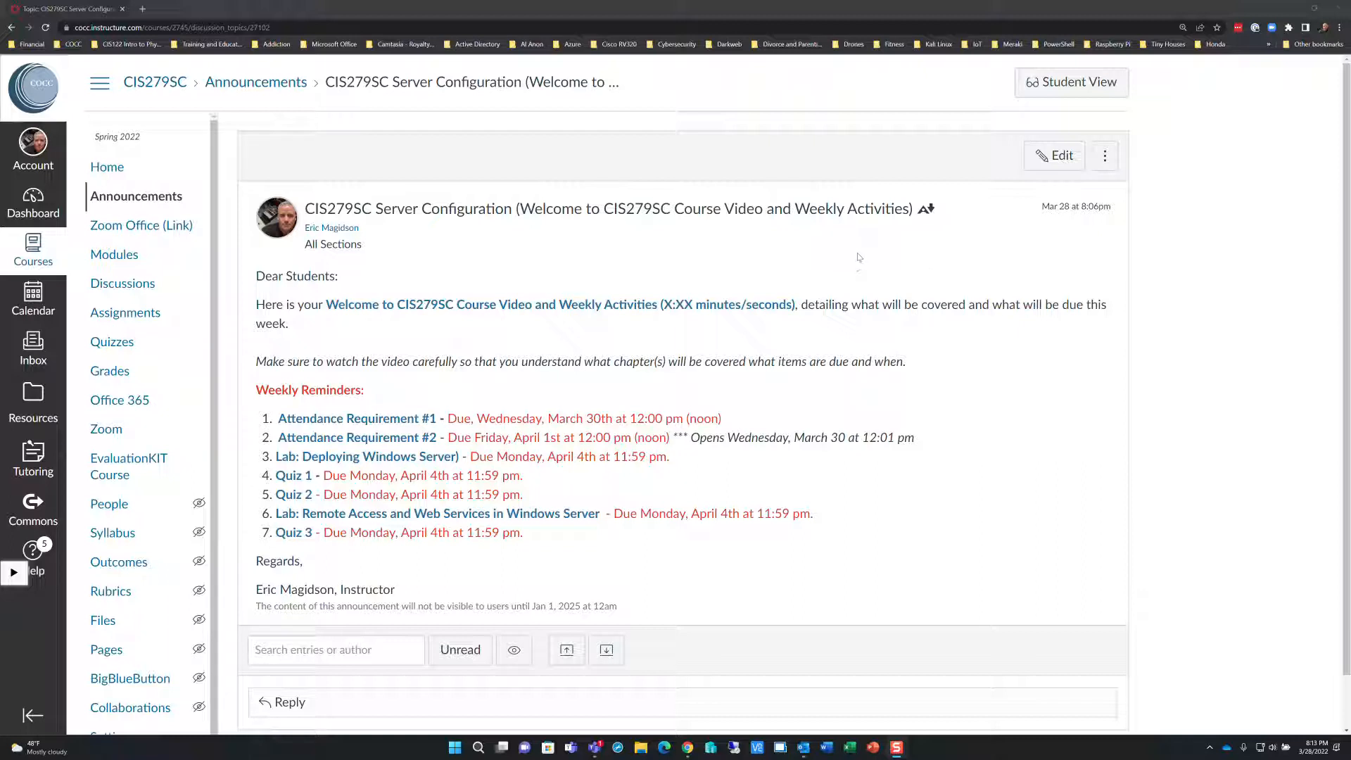
mouse_move(1138, 253)
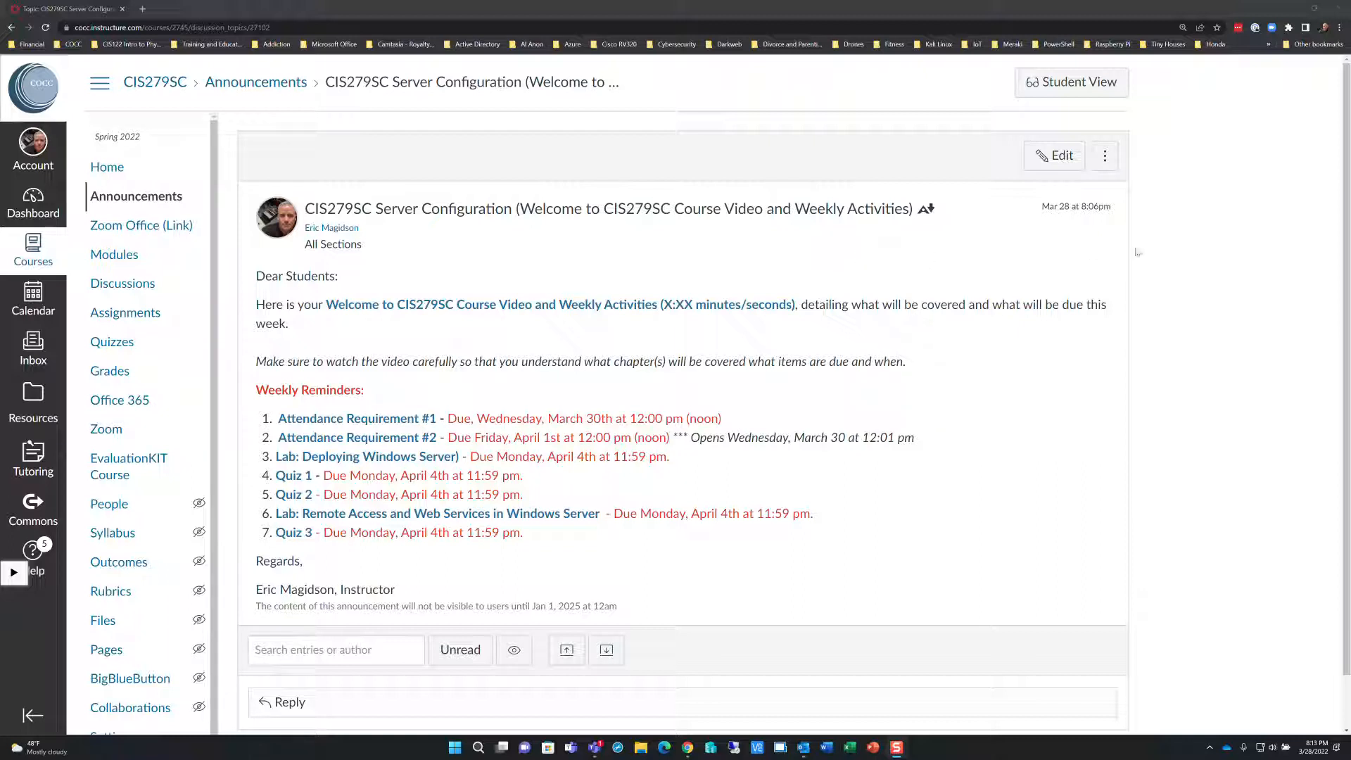
mouse_move(1206, 268)
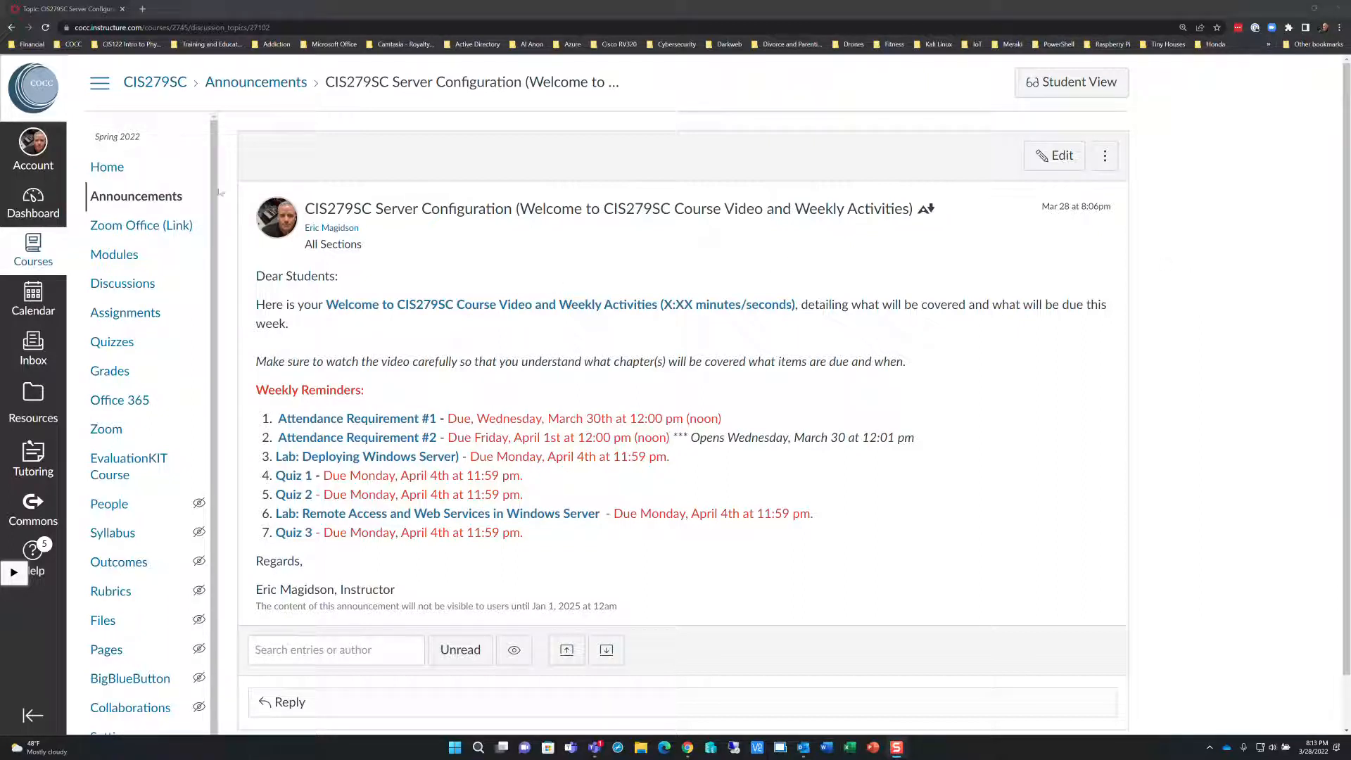
mouse_move(114, 254)
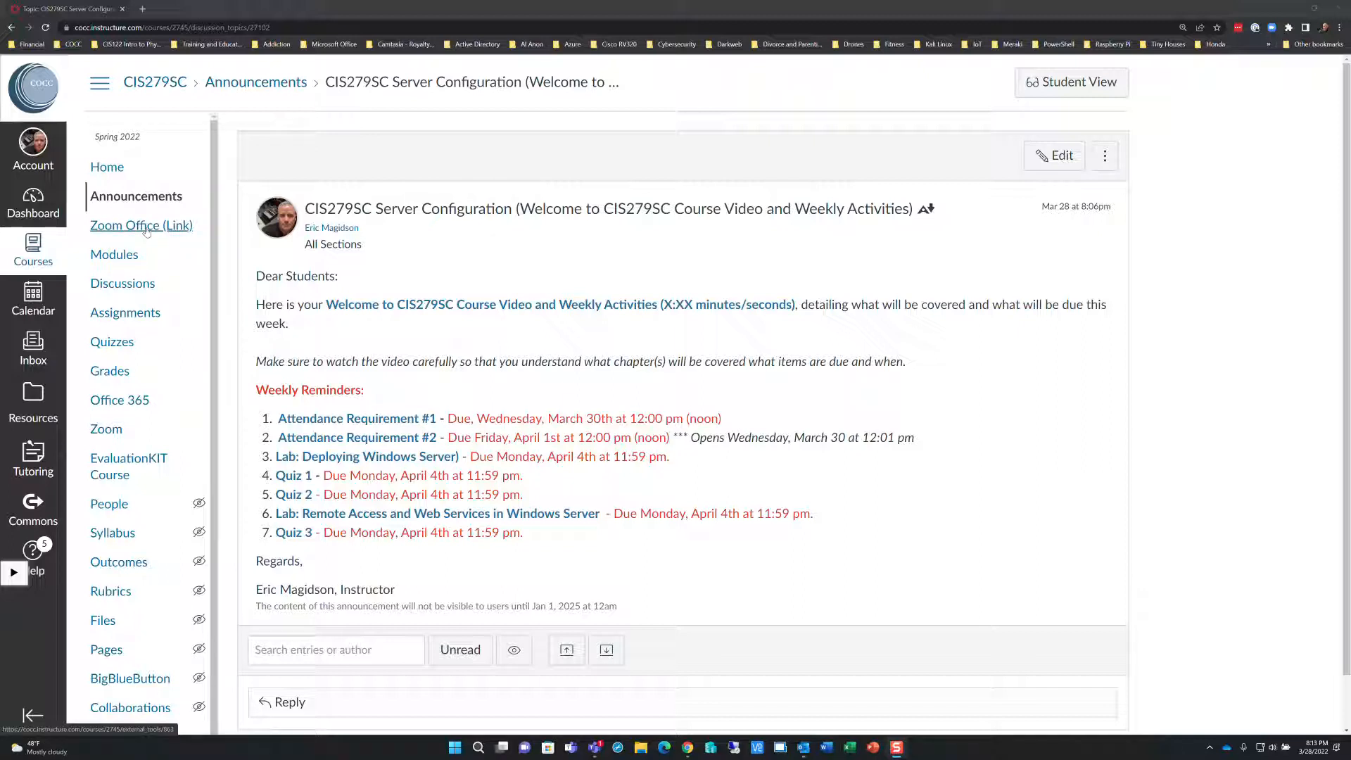
- Load the CIS279SC Modules page, then switch to the Microsoft Teams CIS297 Capstone General channel
left_click(115, 254)
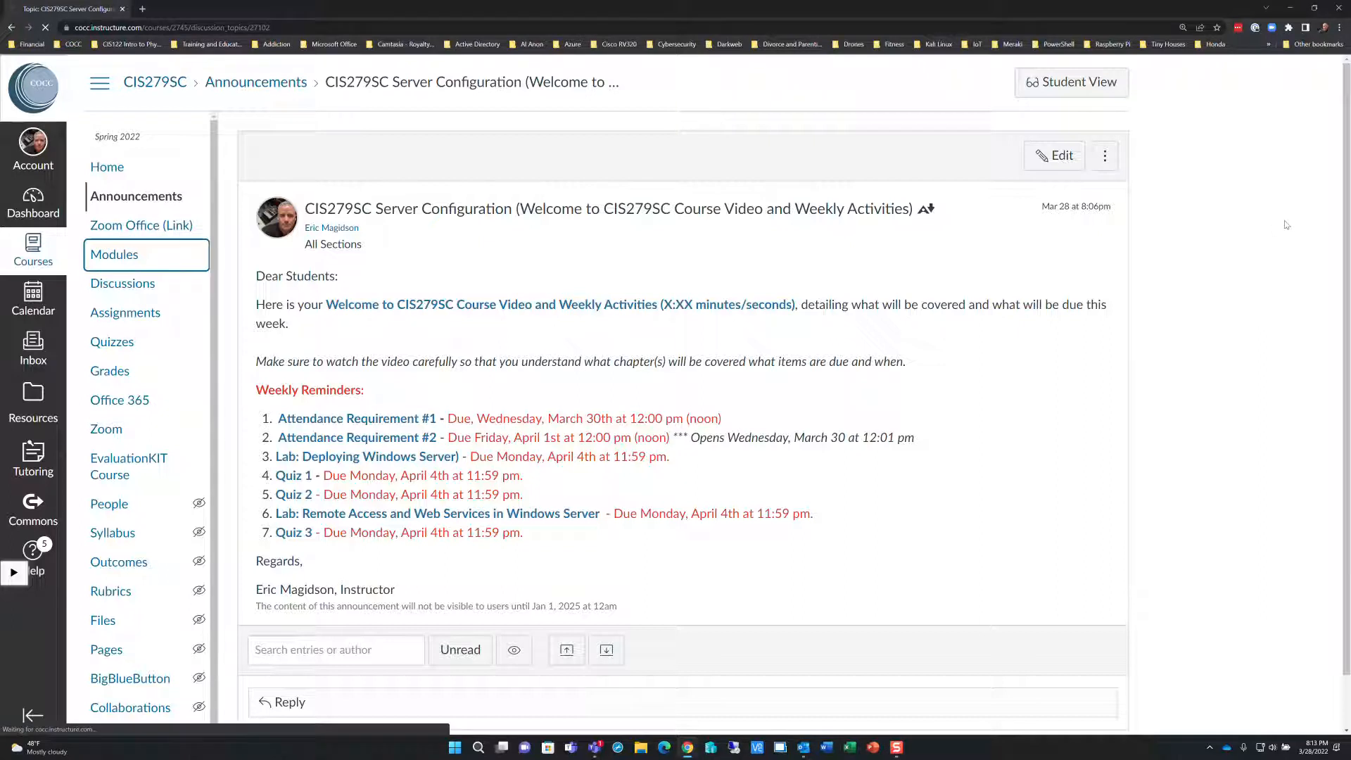
left_click(115, 254)
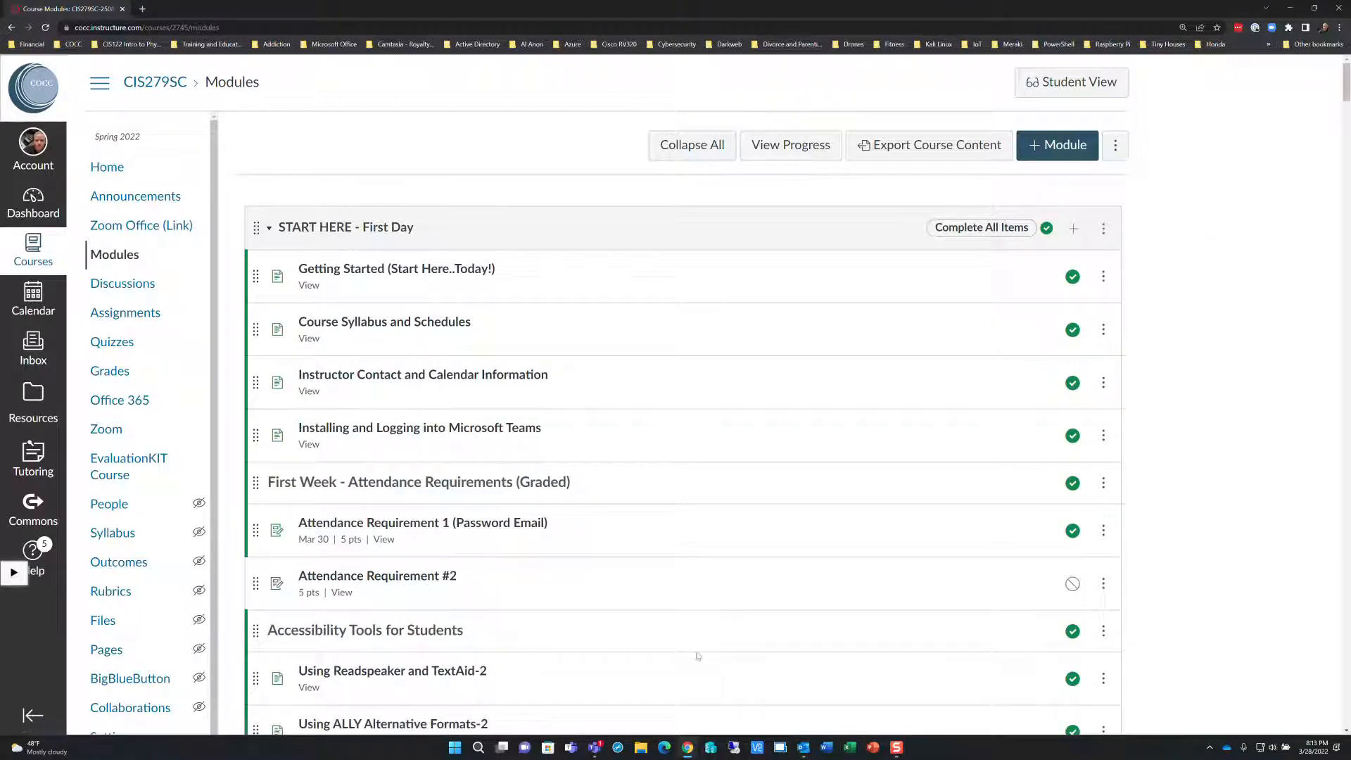
mouse_move(596, 746)
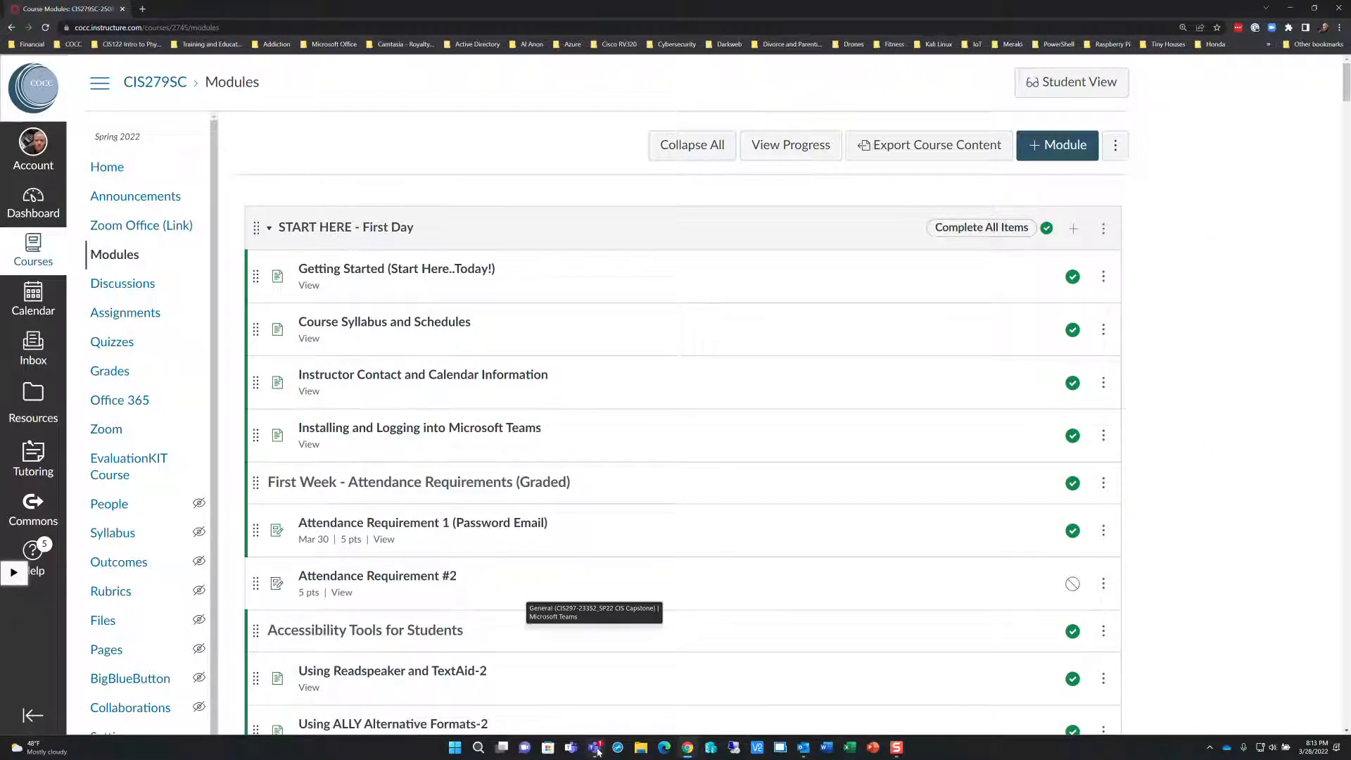
left_click(595, 747)
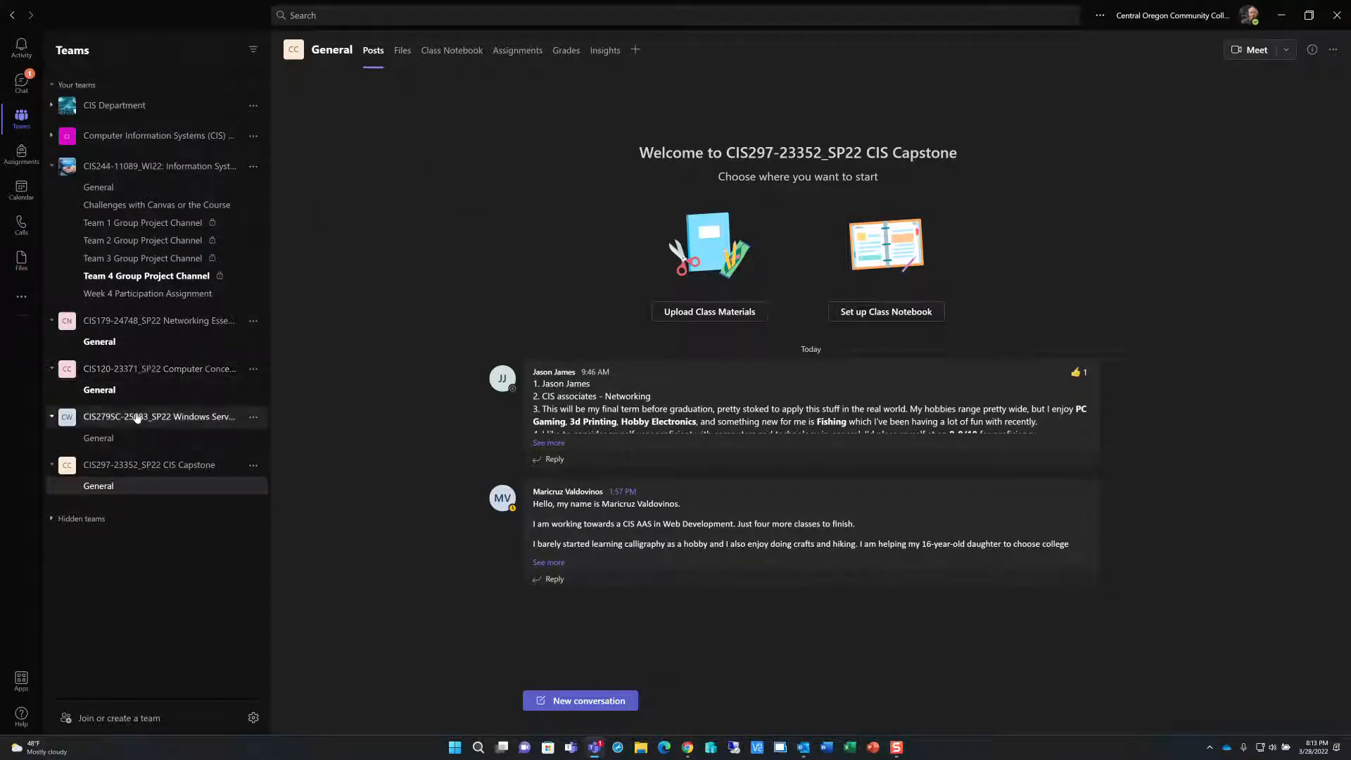
left_click(51, 418)
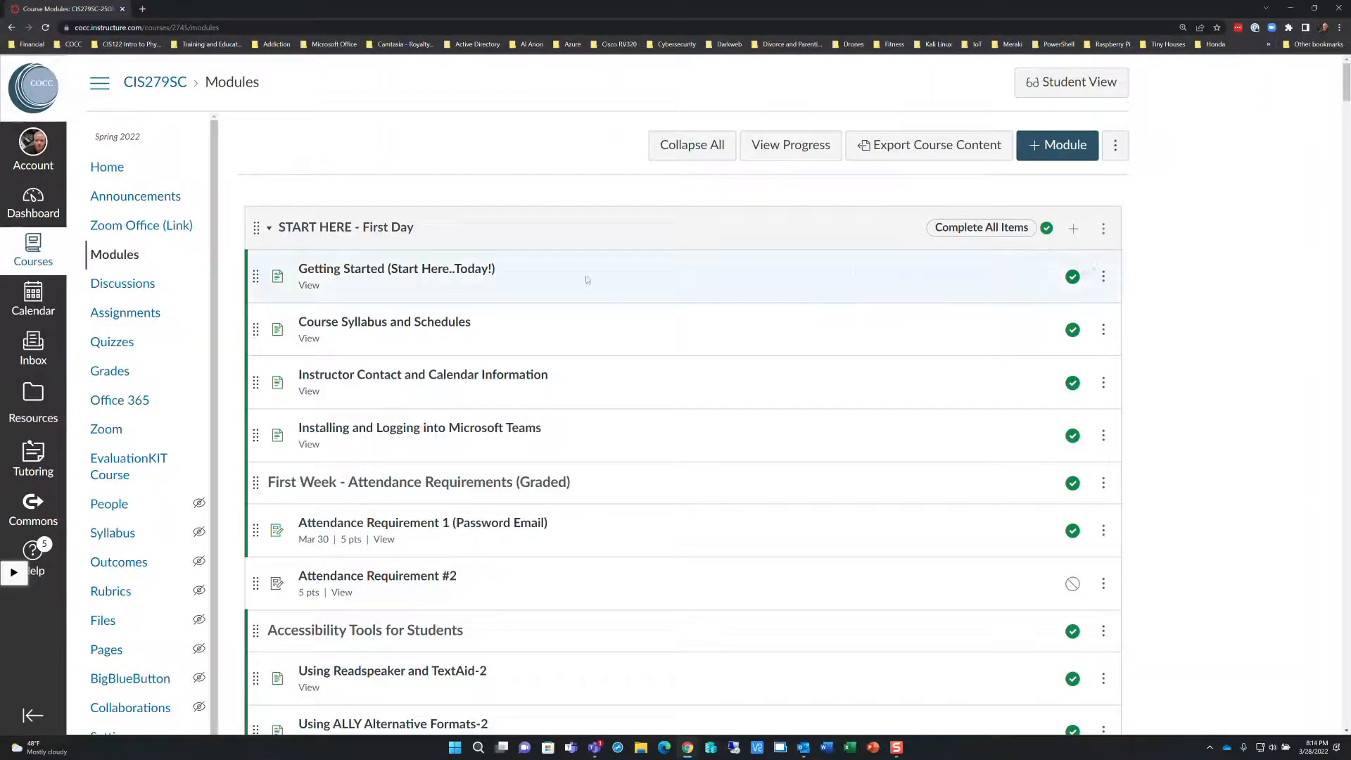
mouse_move(1239, 291)
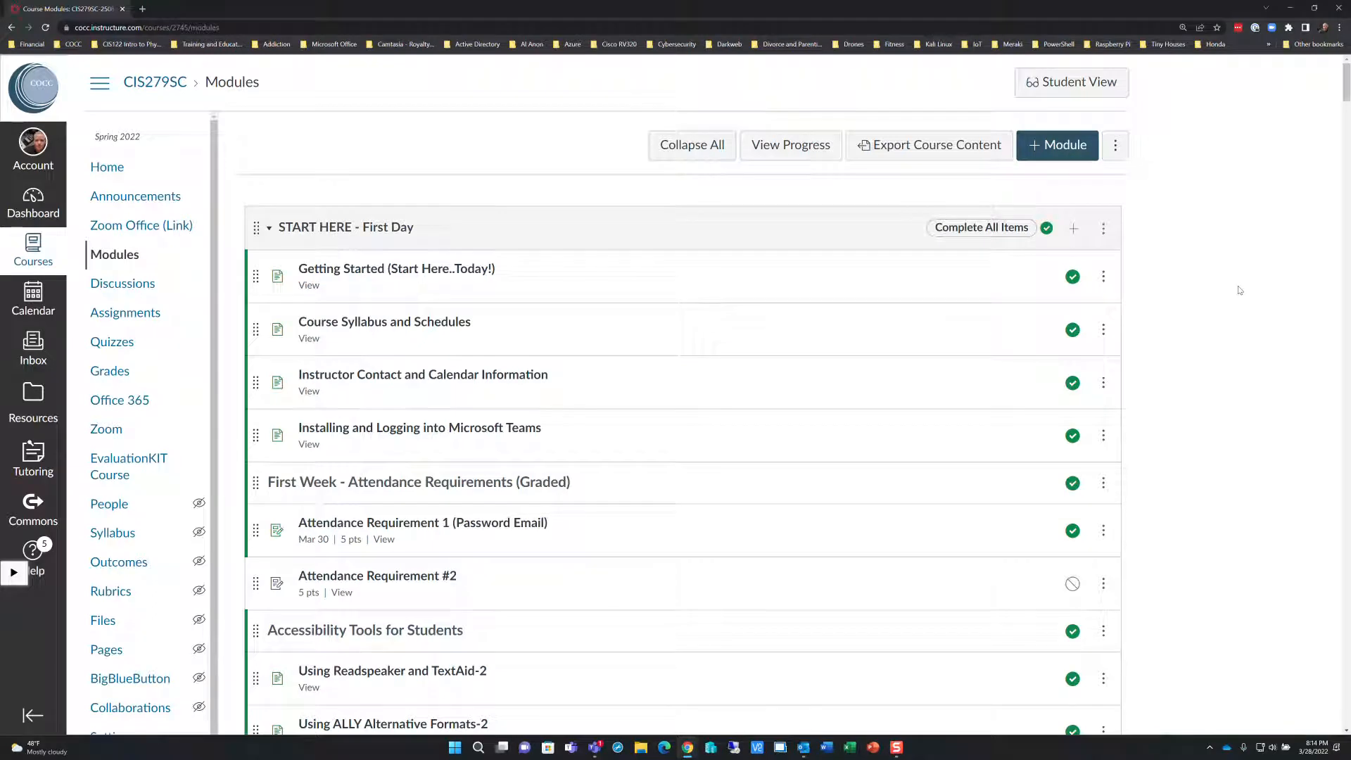
mouse_move(1199, 284)
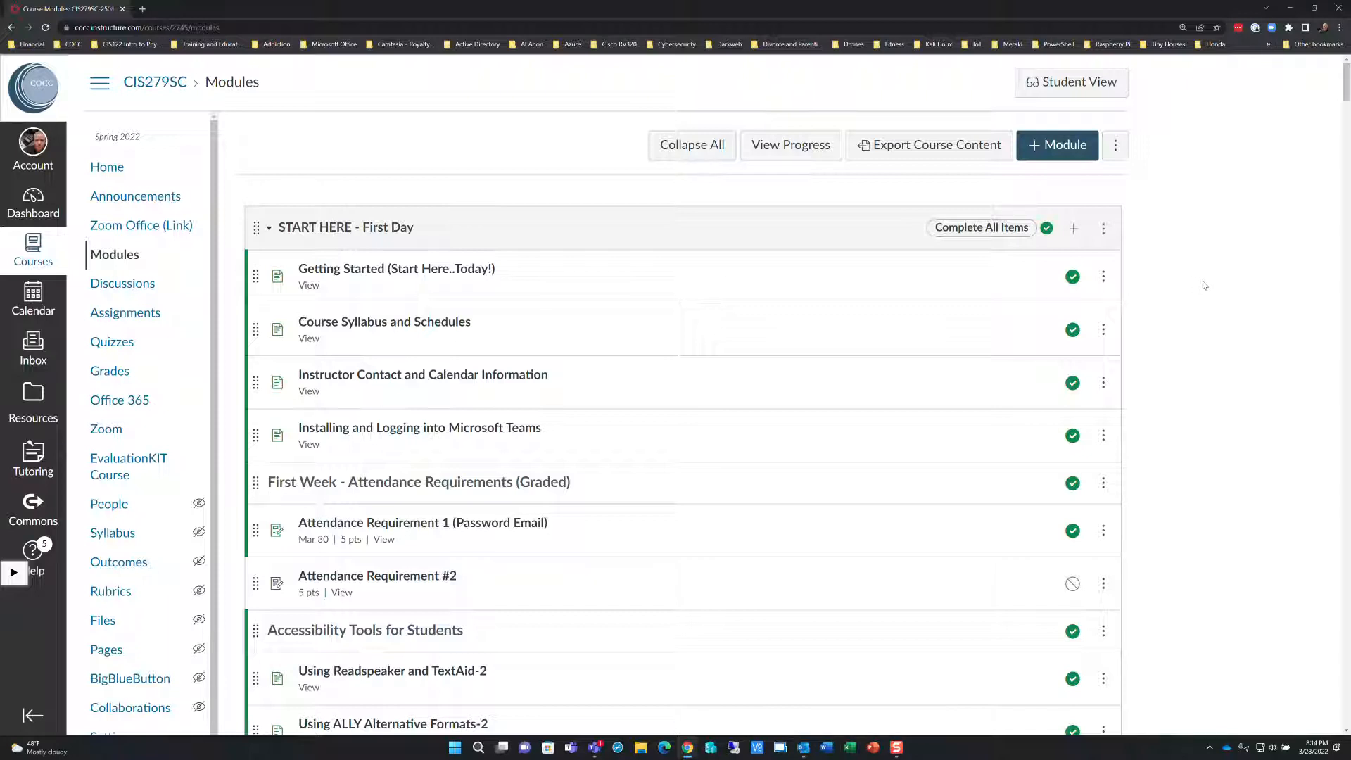
mouse_move(1221, 286)
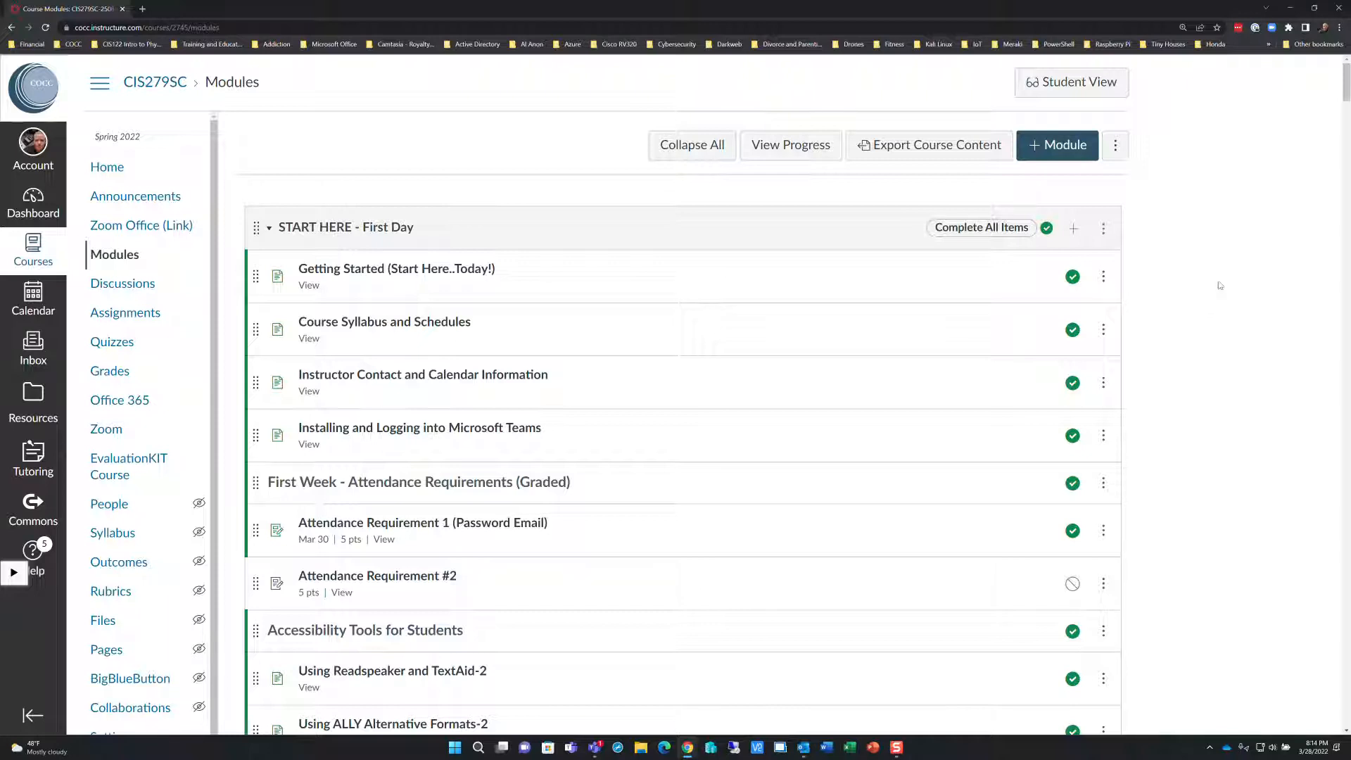
mouse_move(1218, 303)
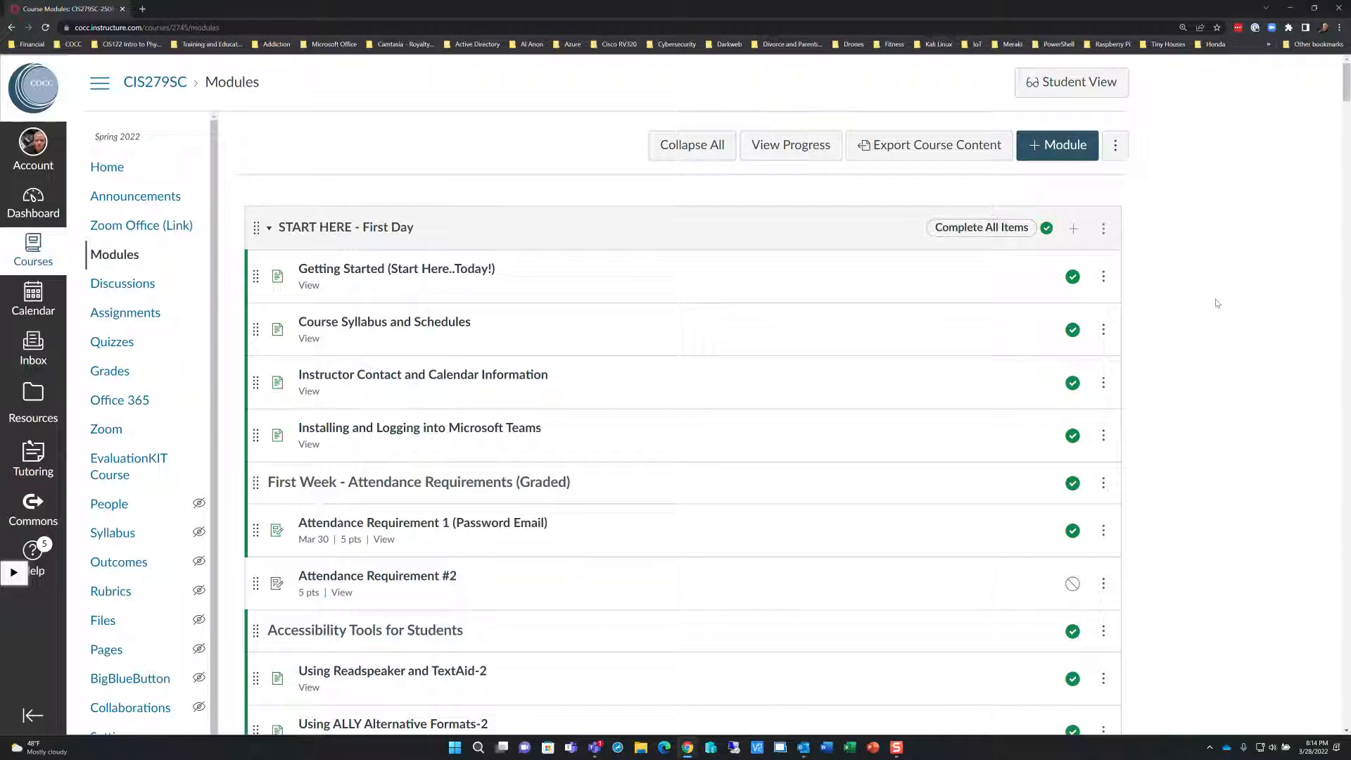
mouse_move(141, 225)
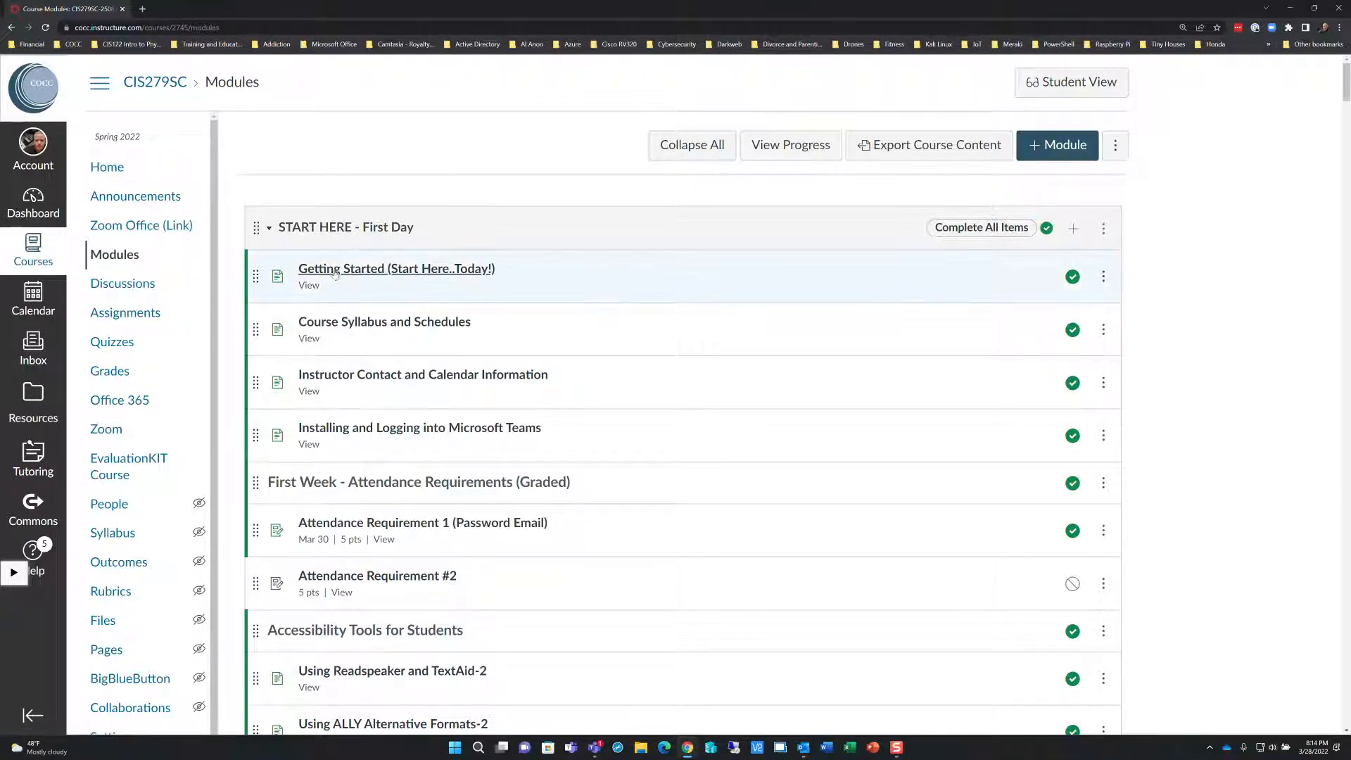
- Go through the Getting Started page to the Course Syllabus and Schedules page
left_click(396, 268)
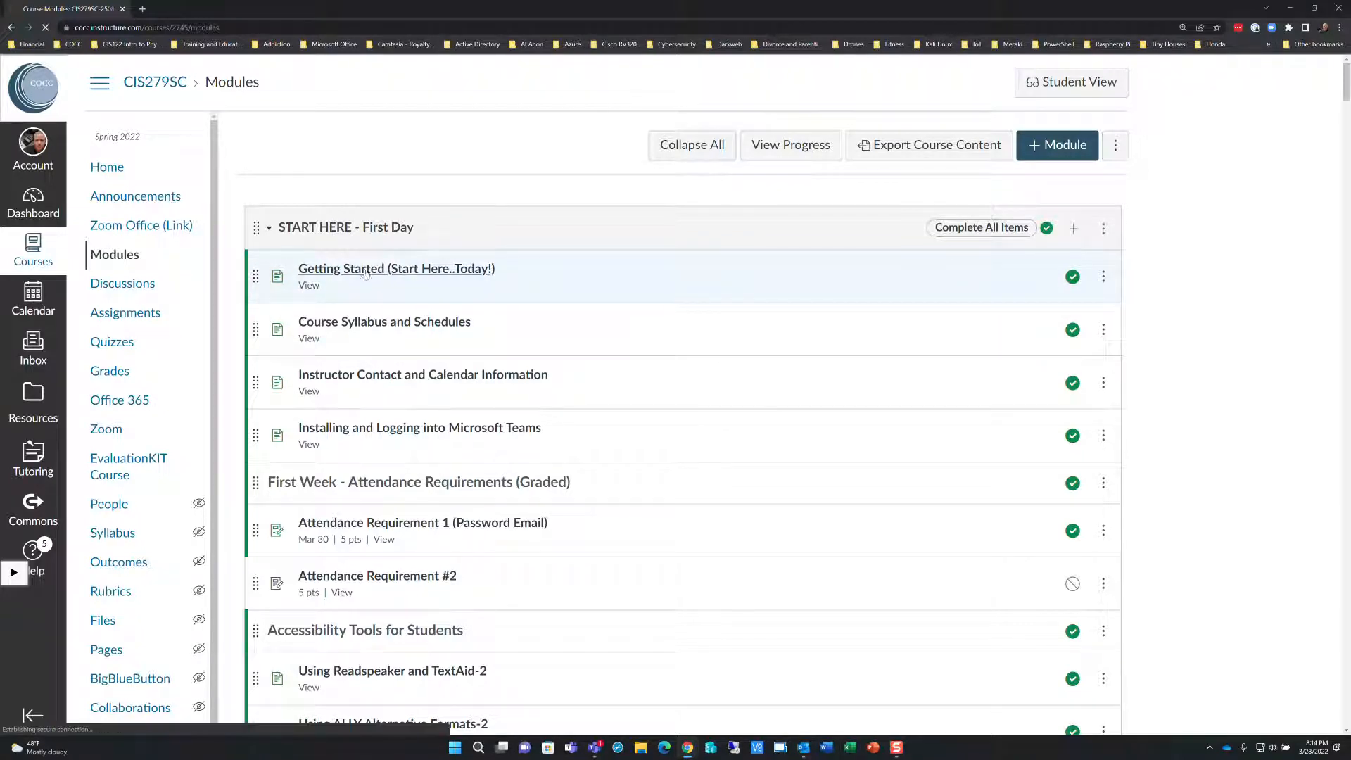
left_click(396, 268)
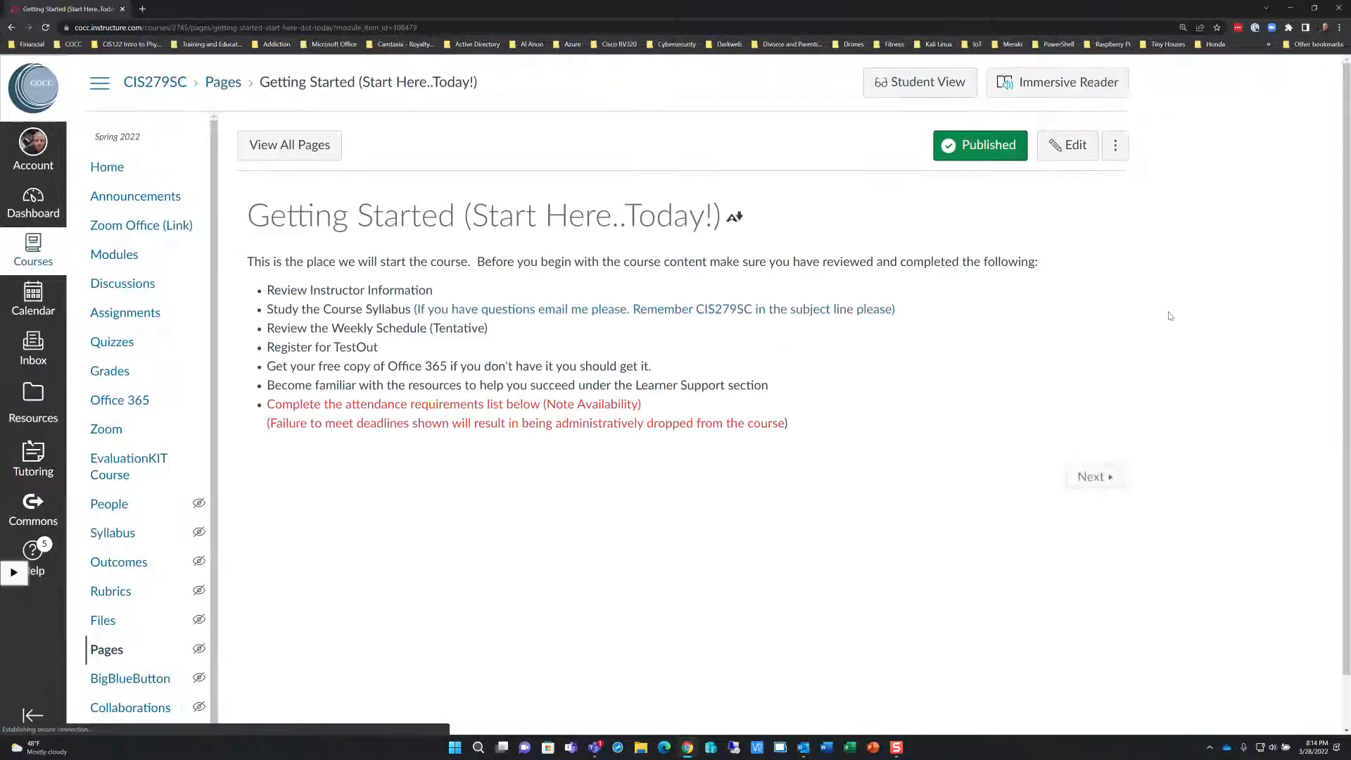
left_click(1097, 463)
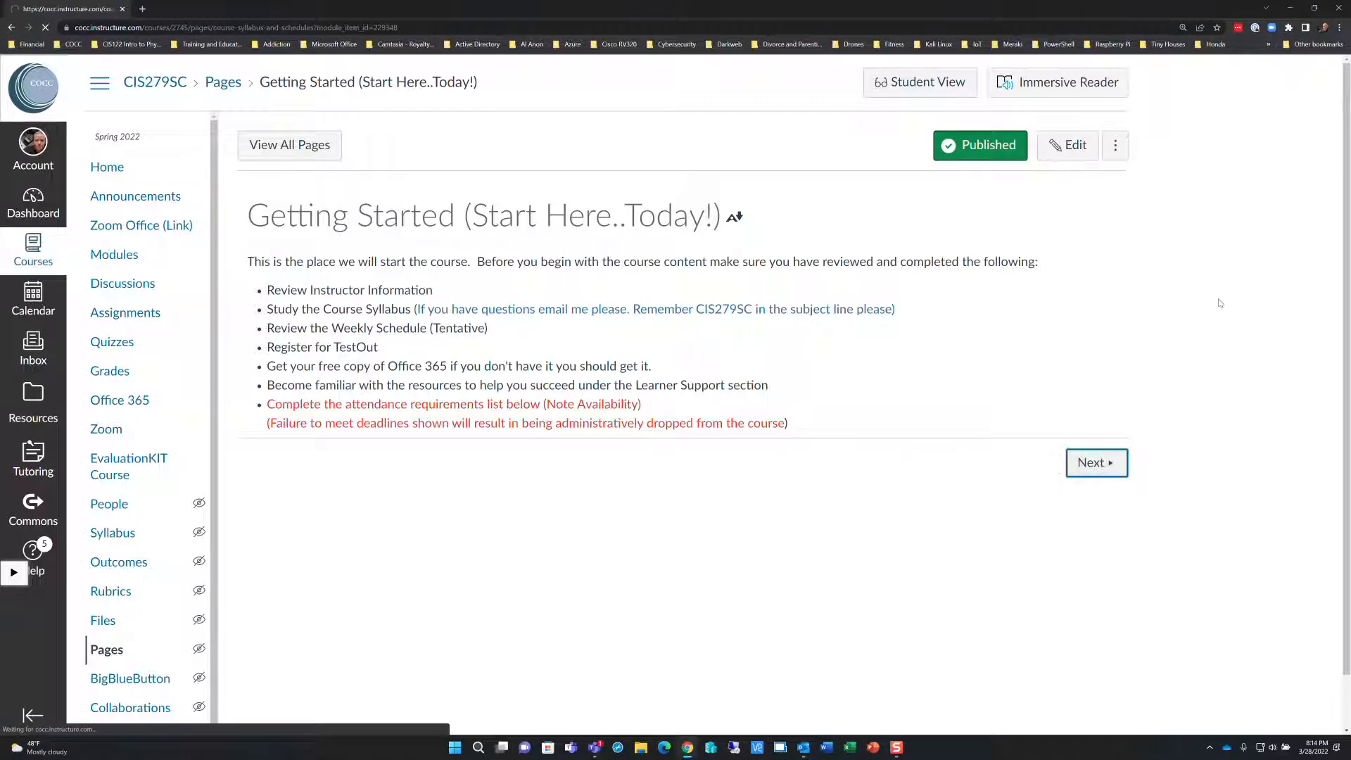
left_click(1097, 463)
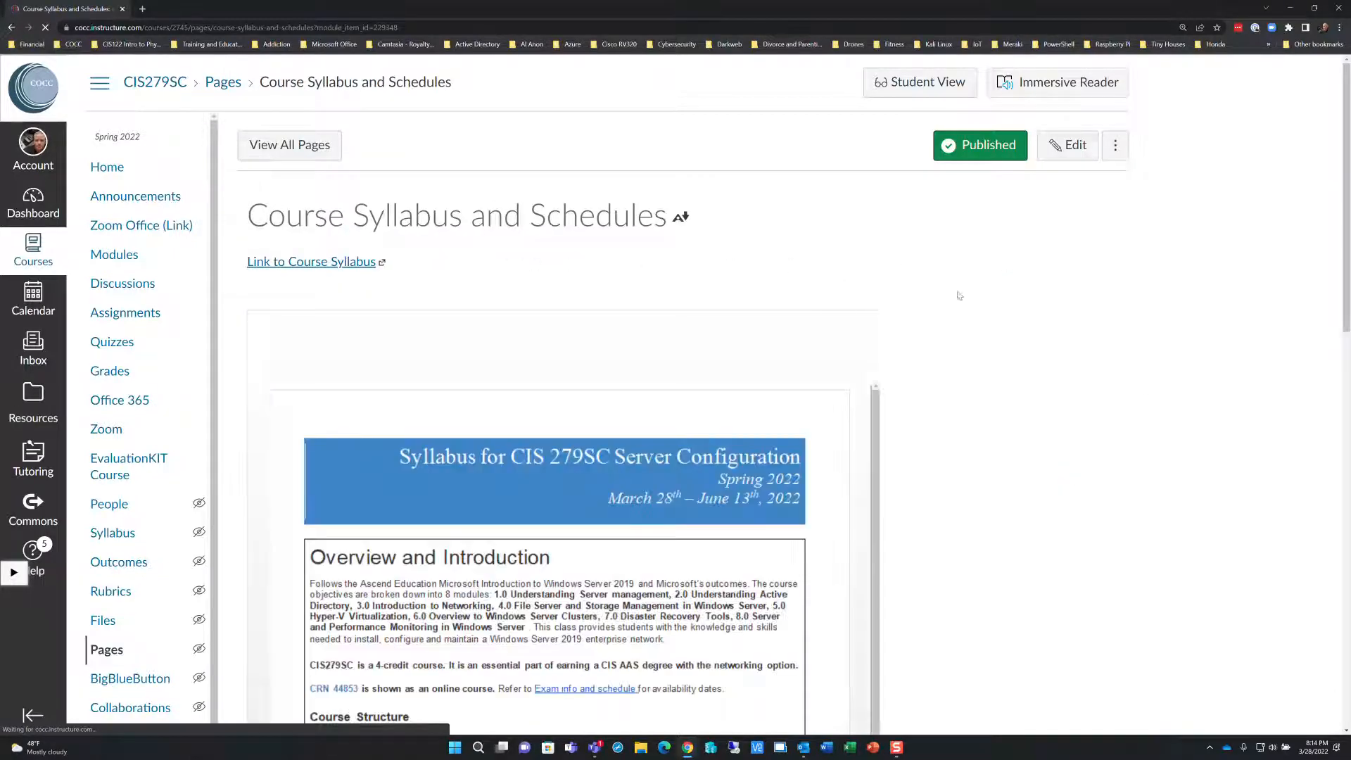
- Follow the 'Link to Course Schedules' to open the CIS279SC weekly schedule workbook
scroll("down", 3)
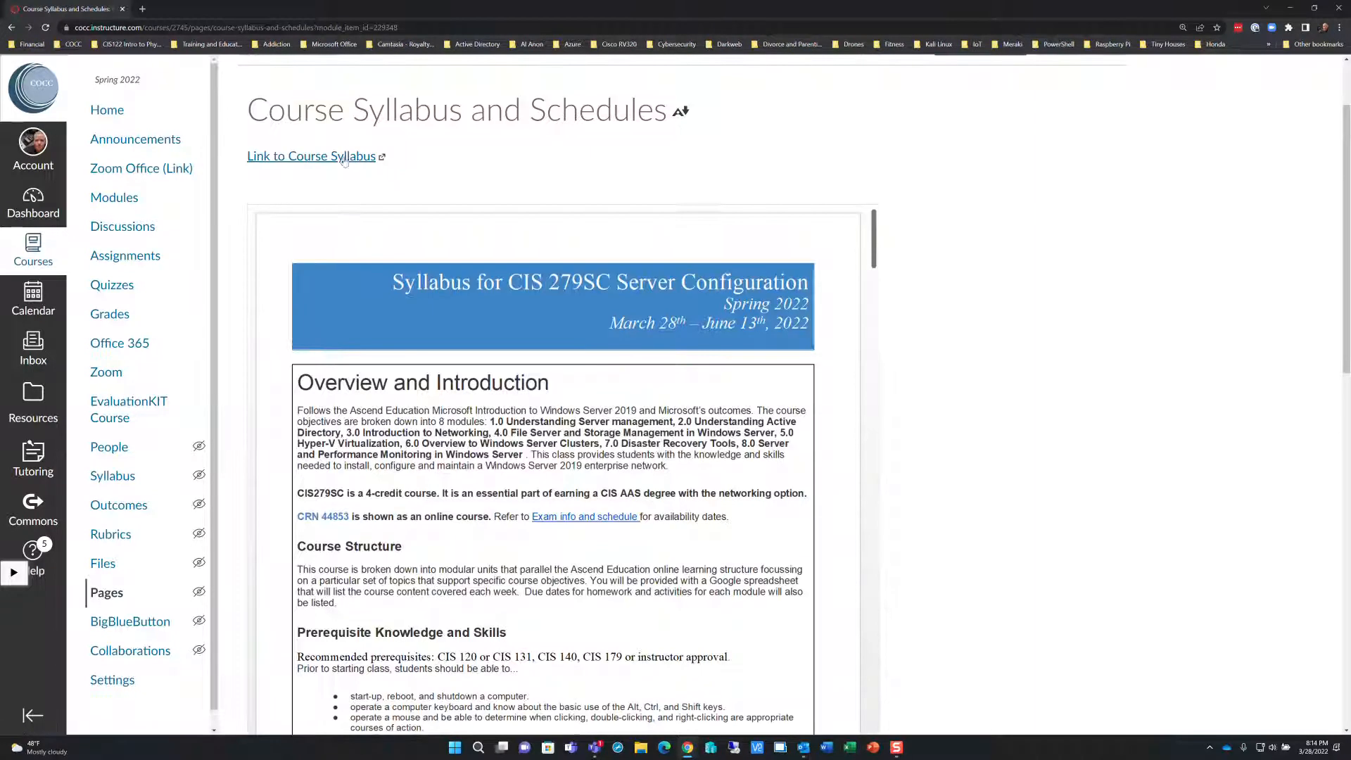
mouse_move(1115, 237)
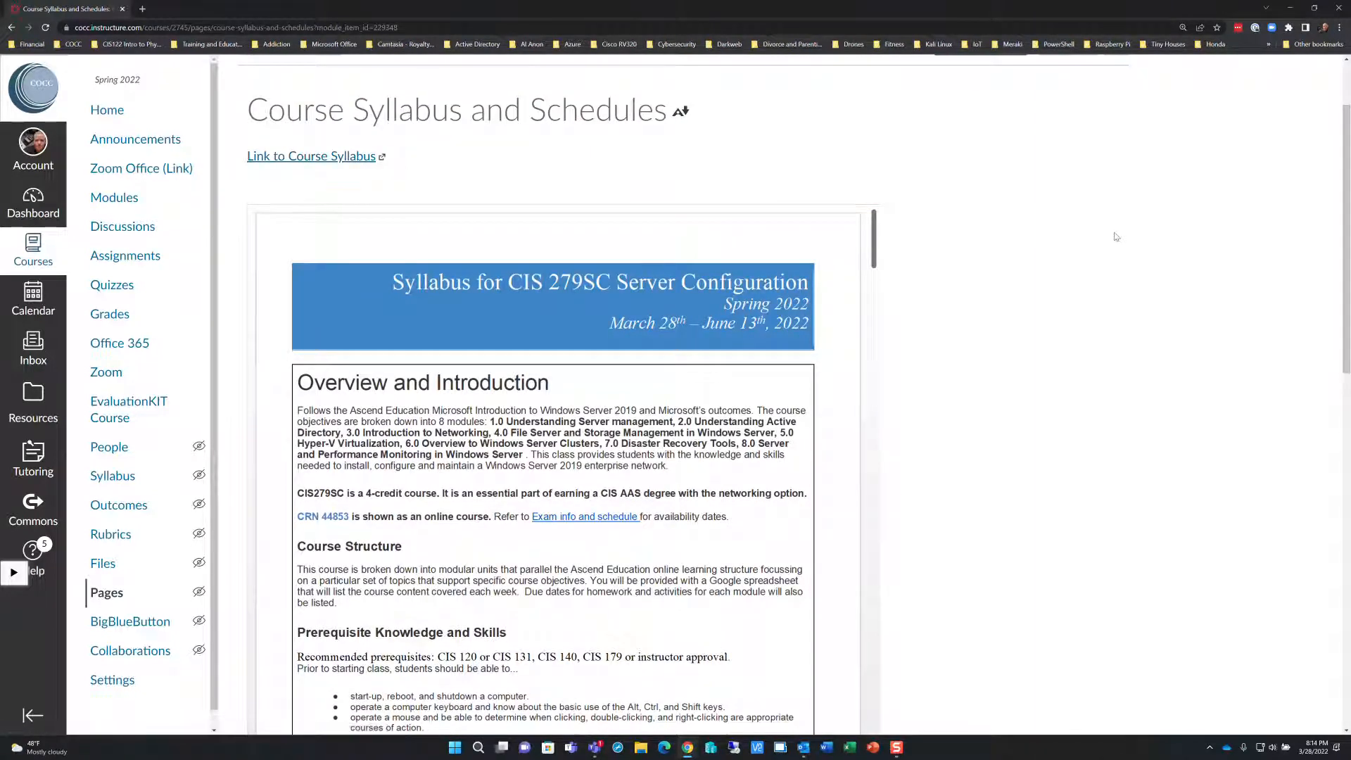
scroll("down", 3)
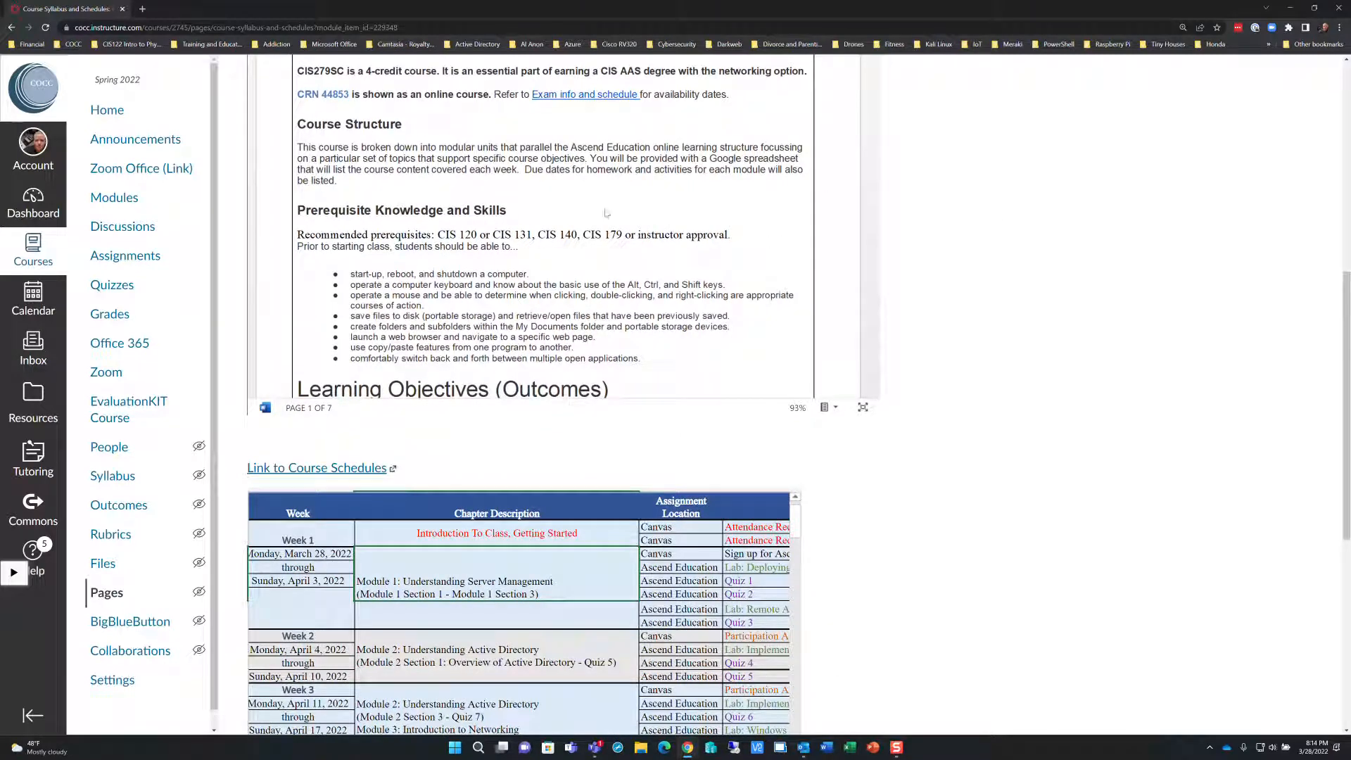
scroll("down", 3)
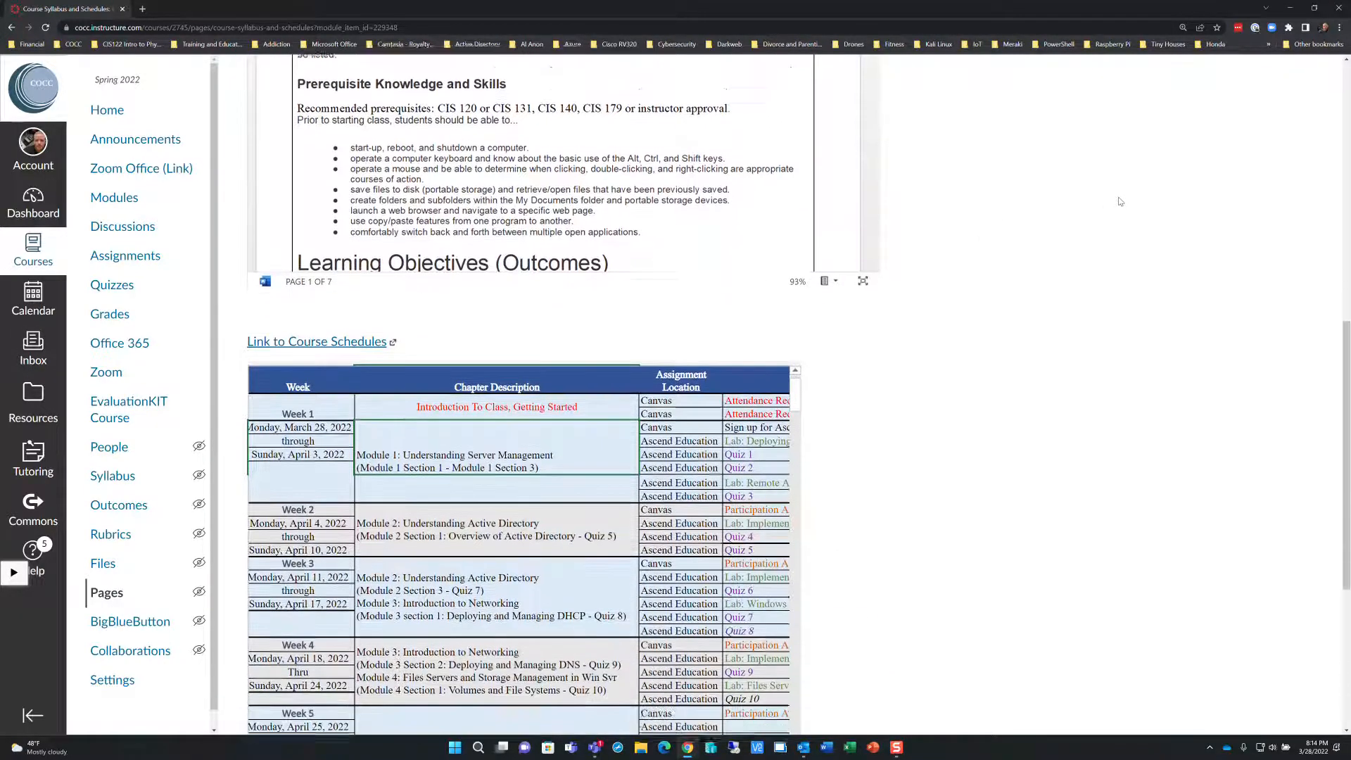
scroll("down", 3)
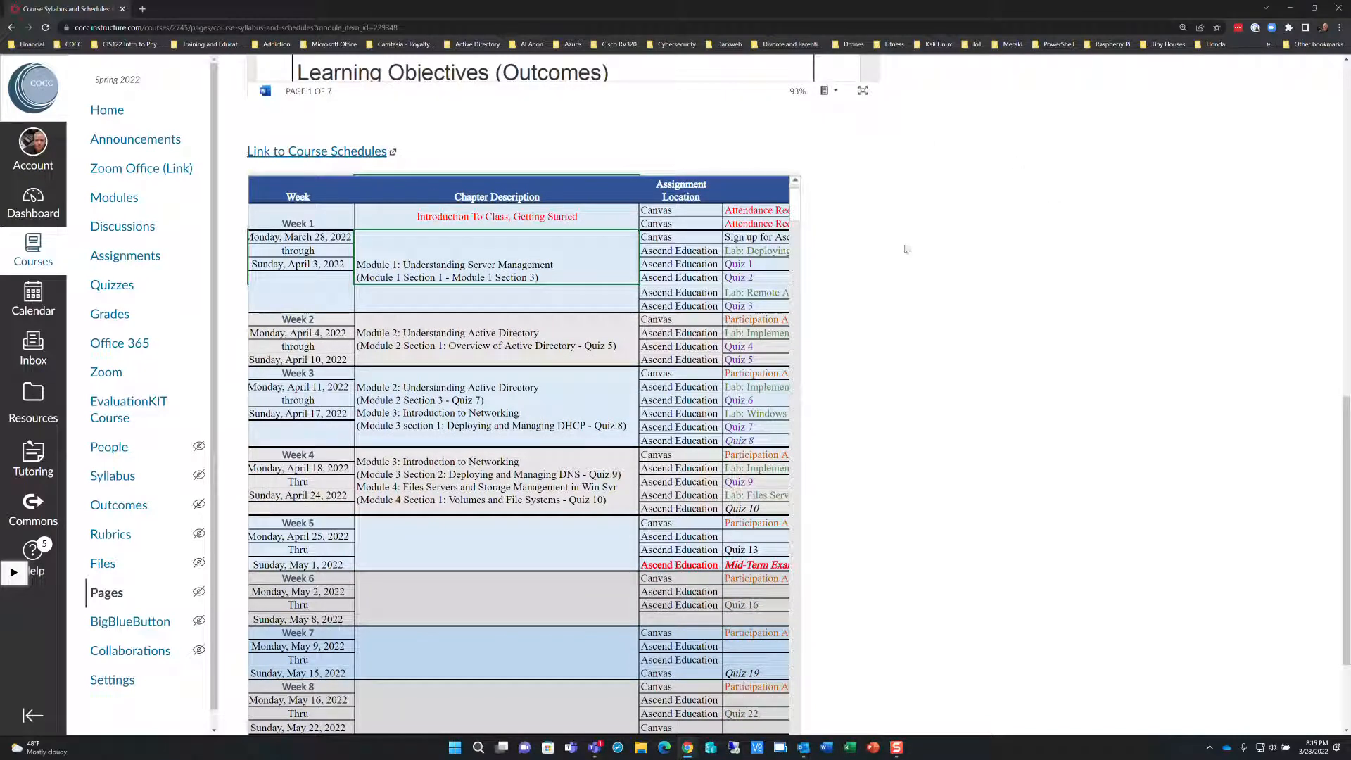
mouse_move(914, 235)
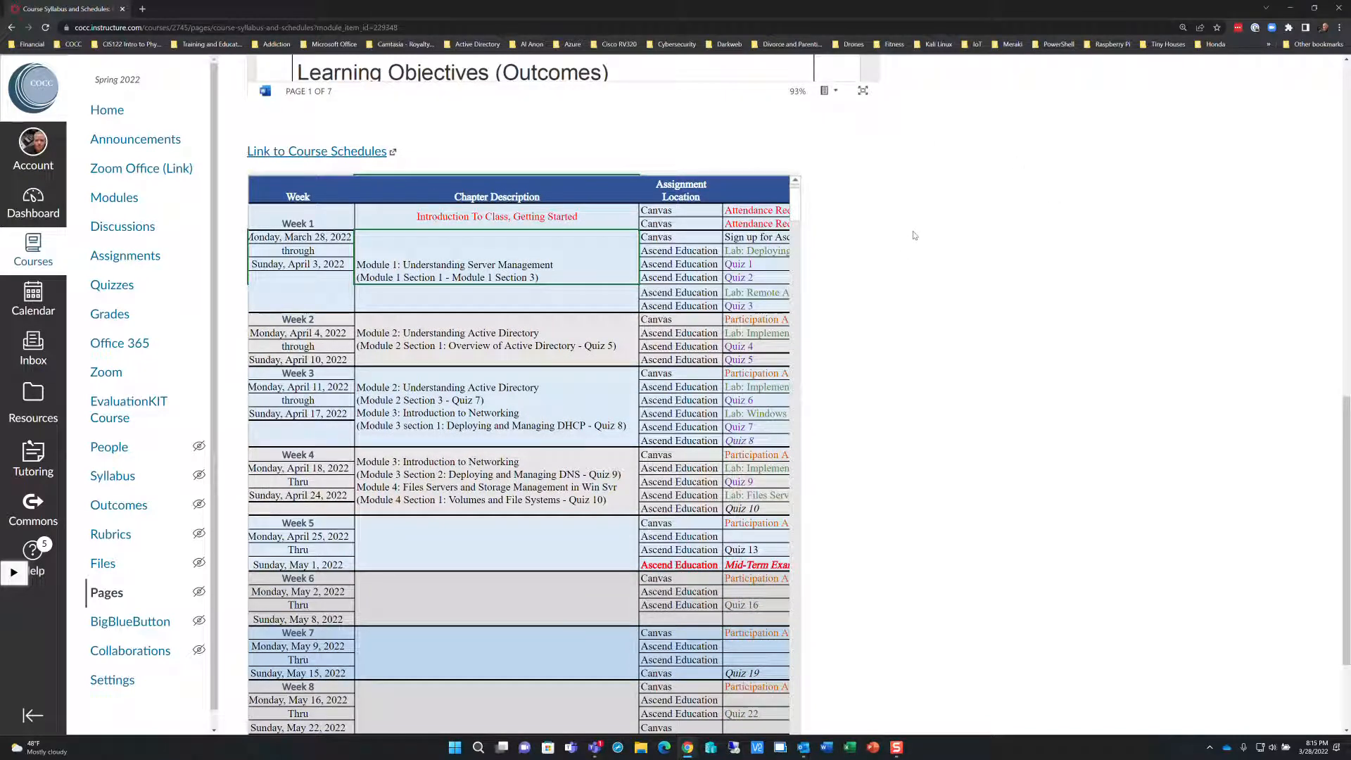
mouse_move(594, 136)
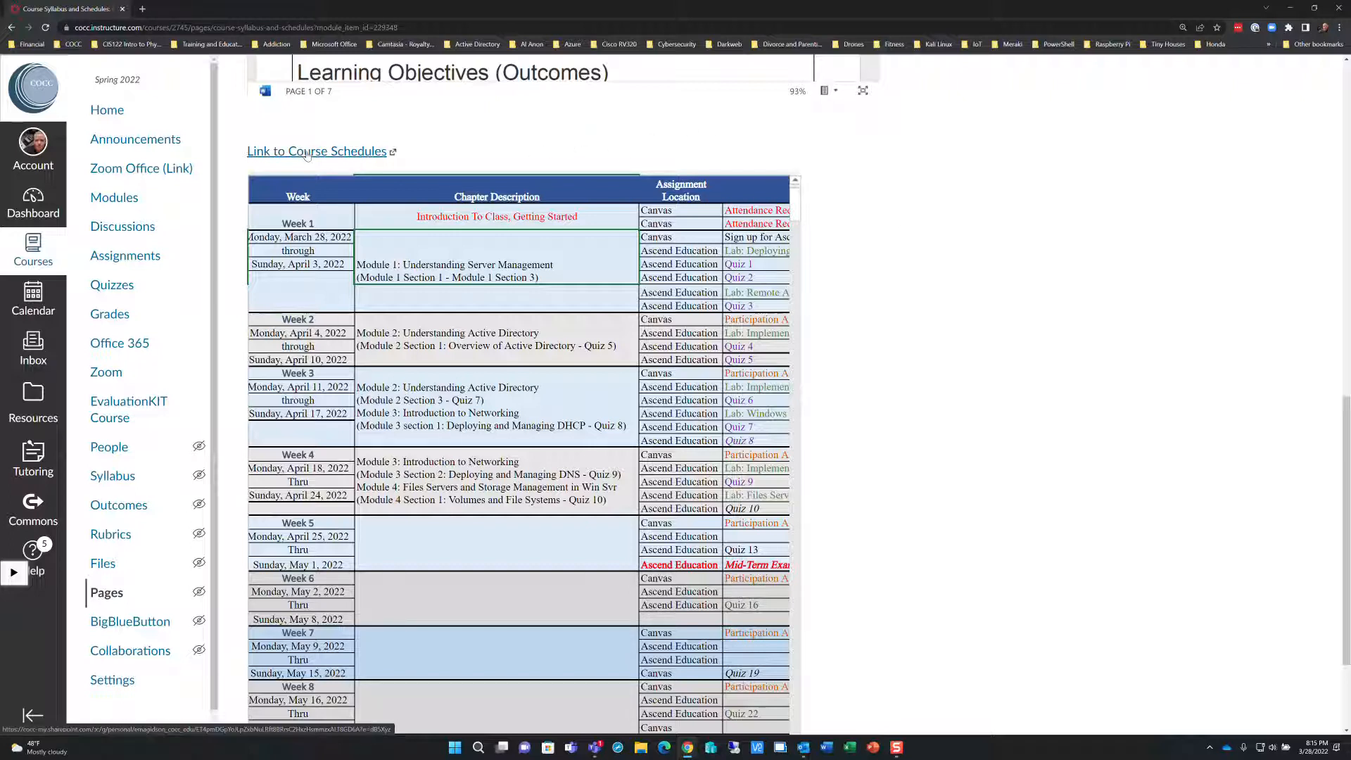
left_click(316, 150)
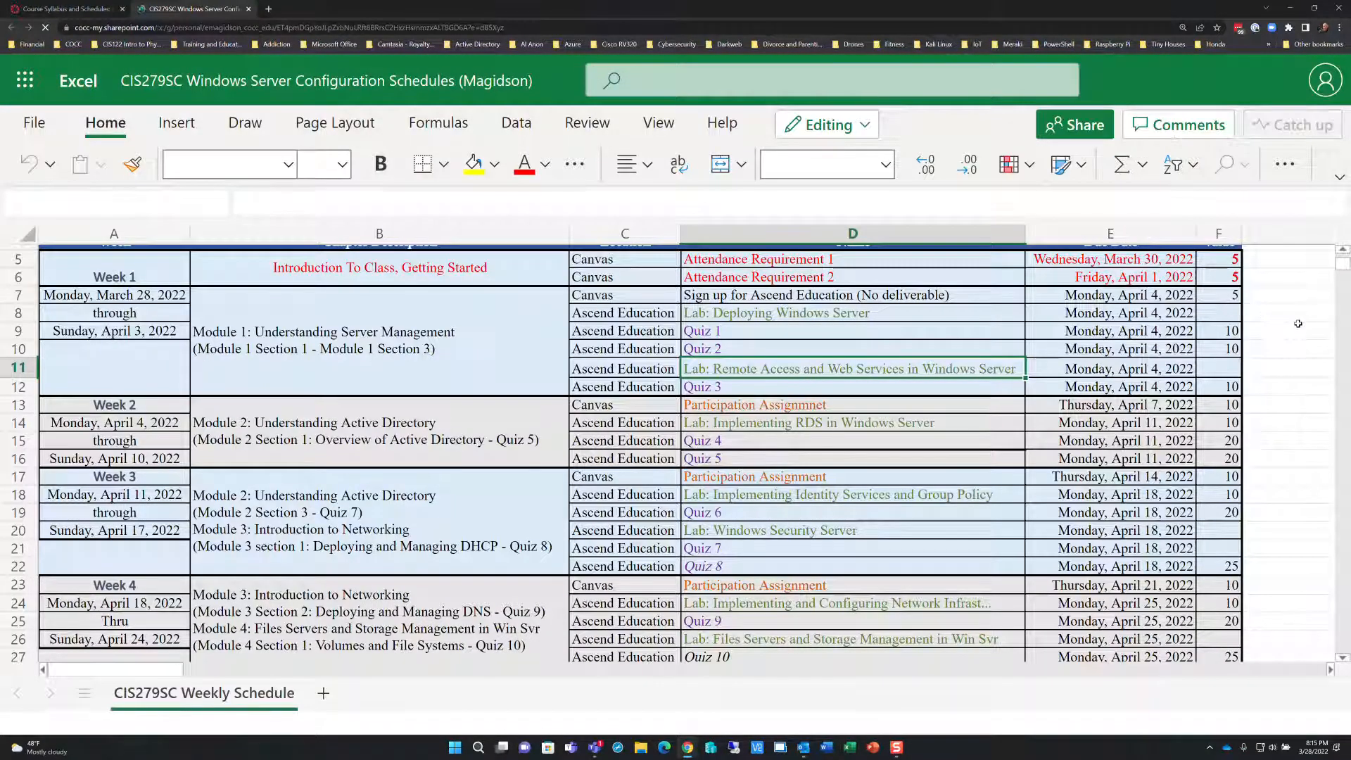
- Choose 'Don't show' on the 'Discover new changes' popup and view the weekly schedule
scroll("down", 3)
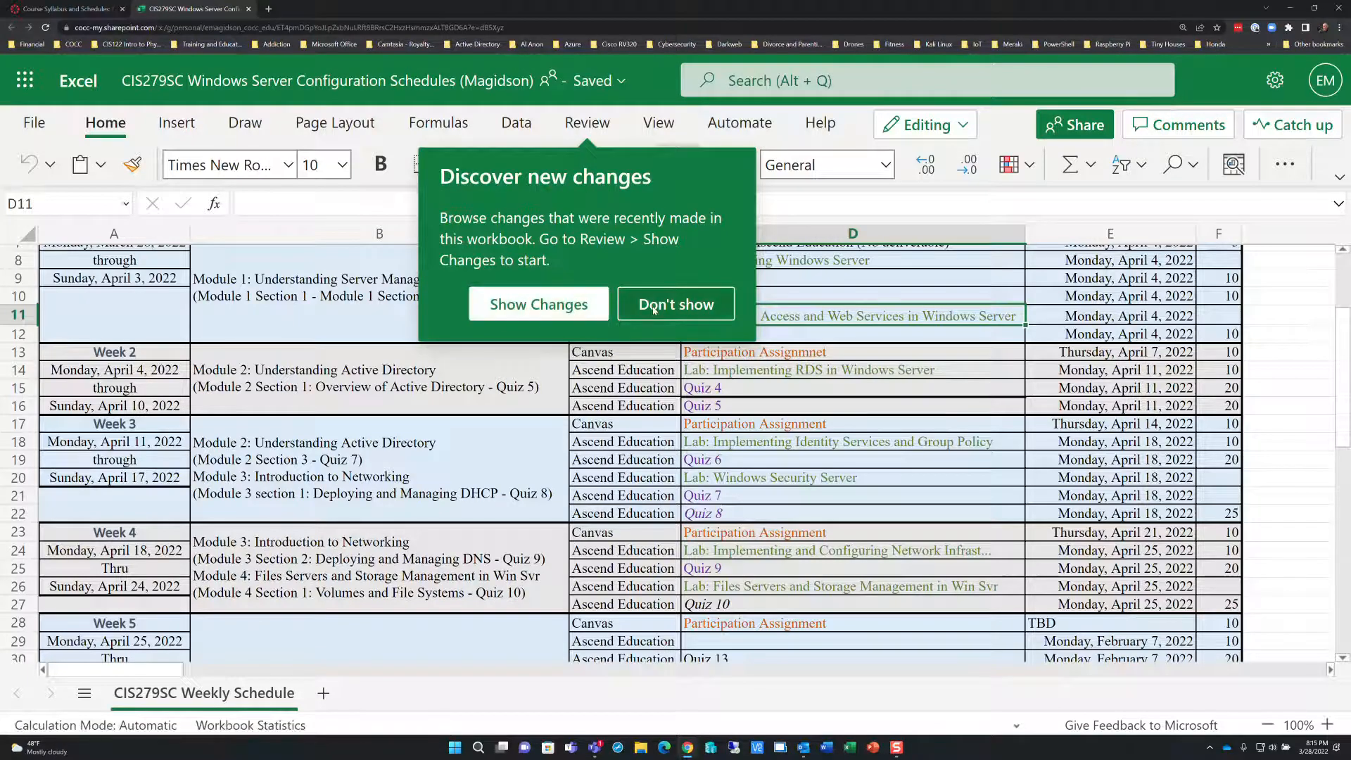
left_click(675, 304)
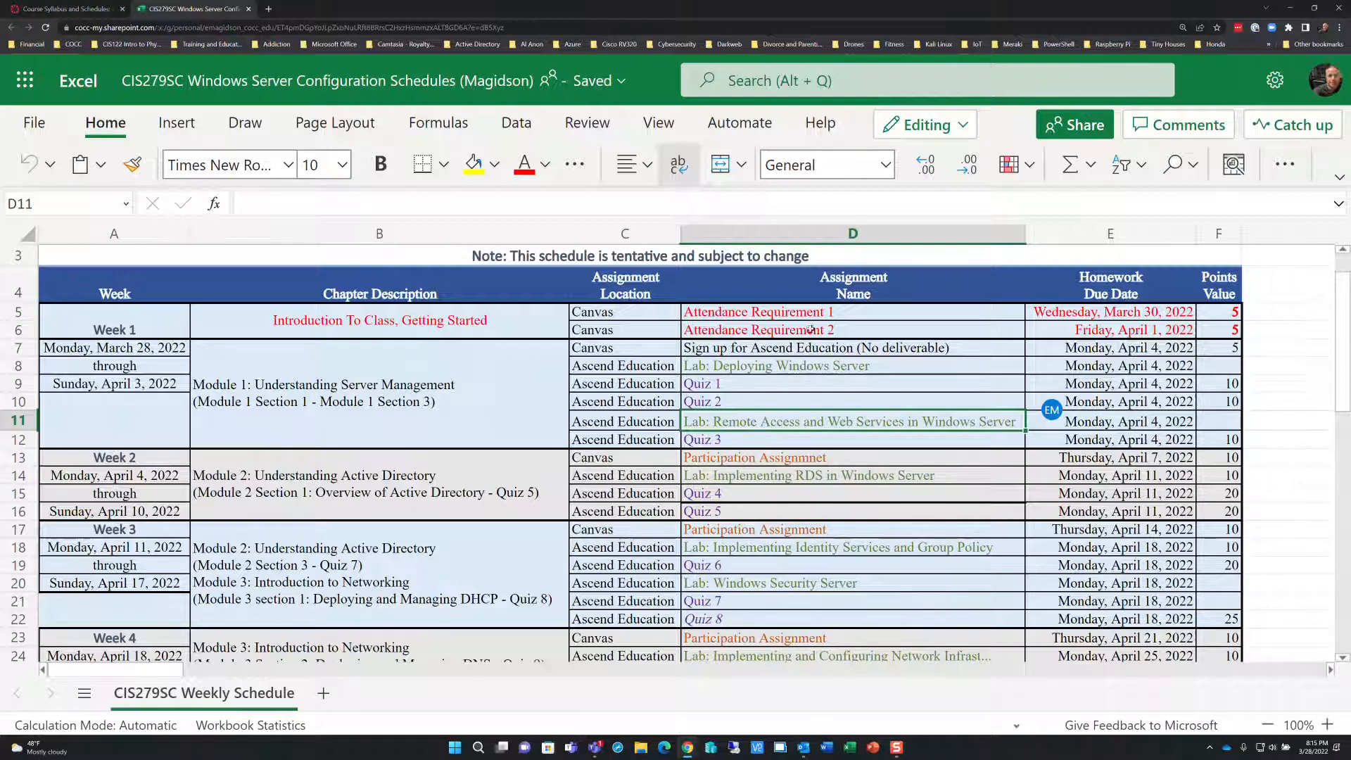
mouse_move(73, 8)
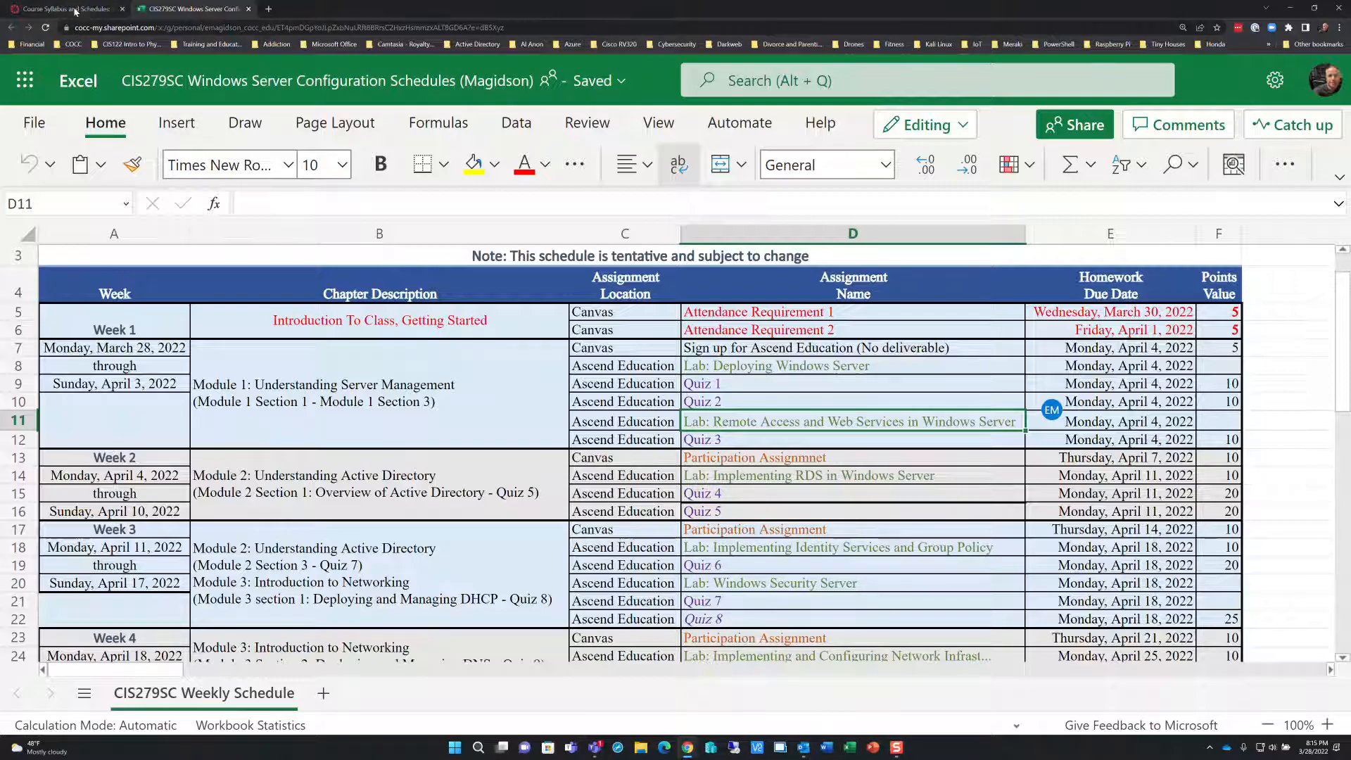
- Back in Canvas, select CIS279SC and scroll to the March 2022 office-hours calendar
left_click(65, 9)
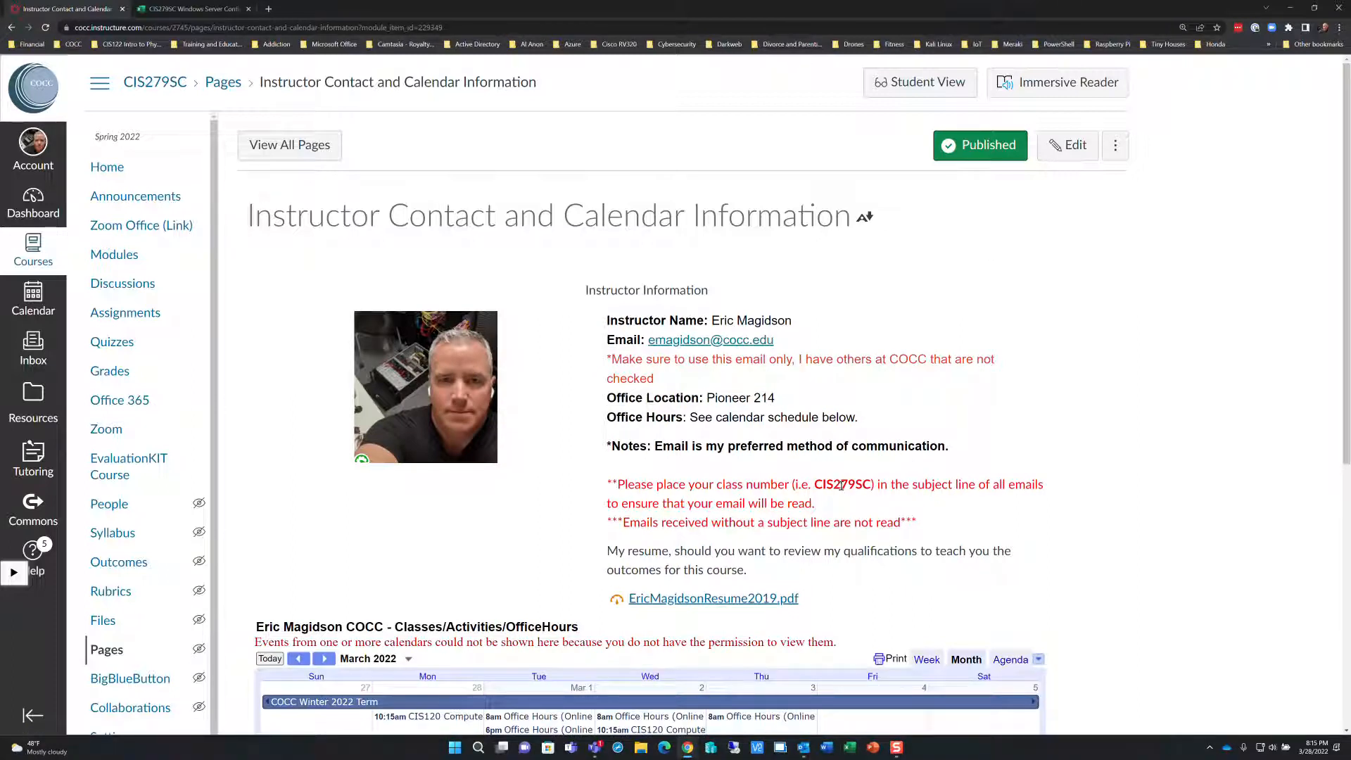
double_click(856, 484)
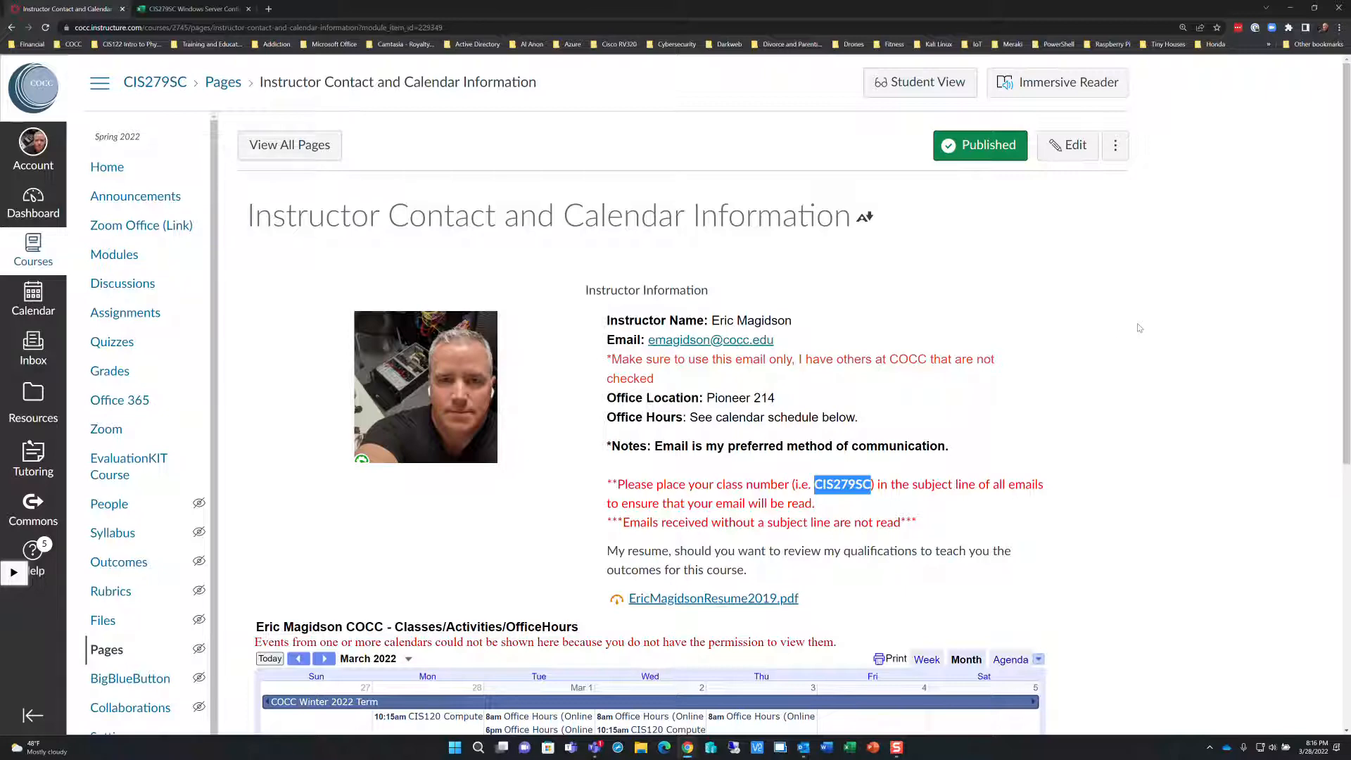
scroll("down", 3)
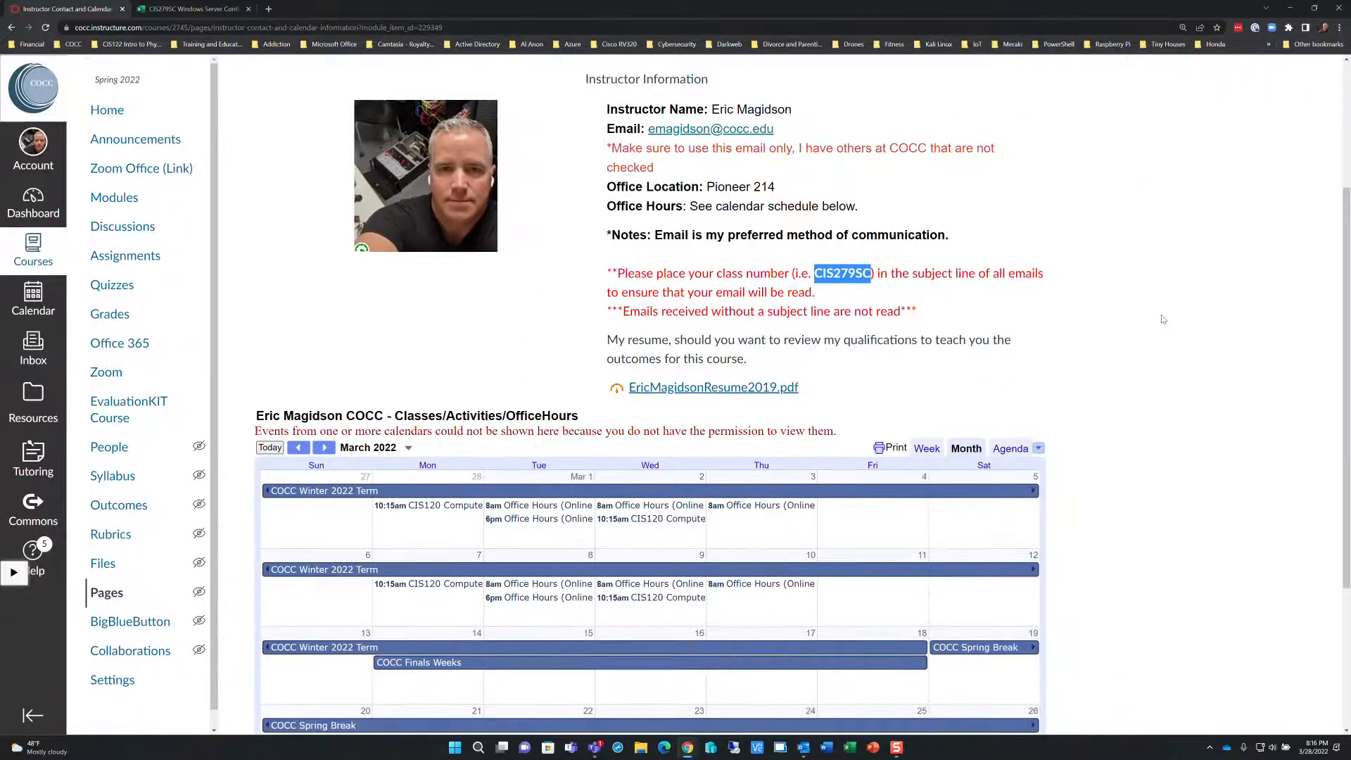
scroll("down", 3)
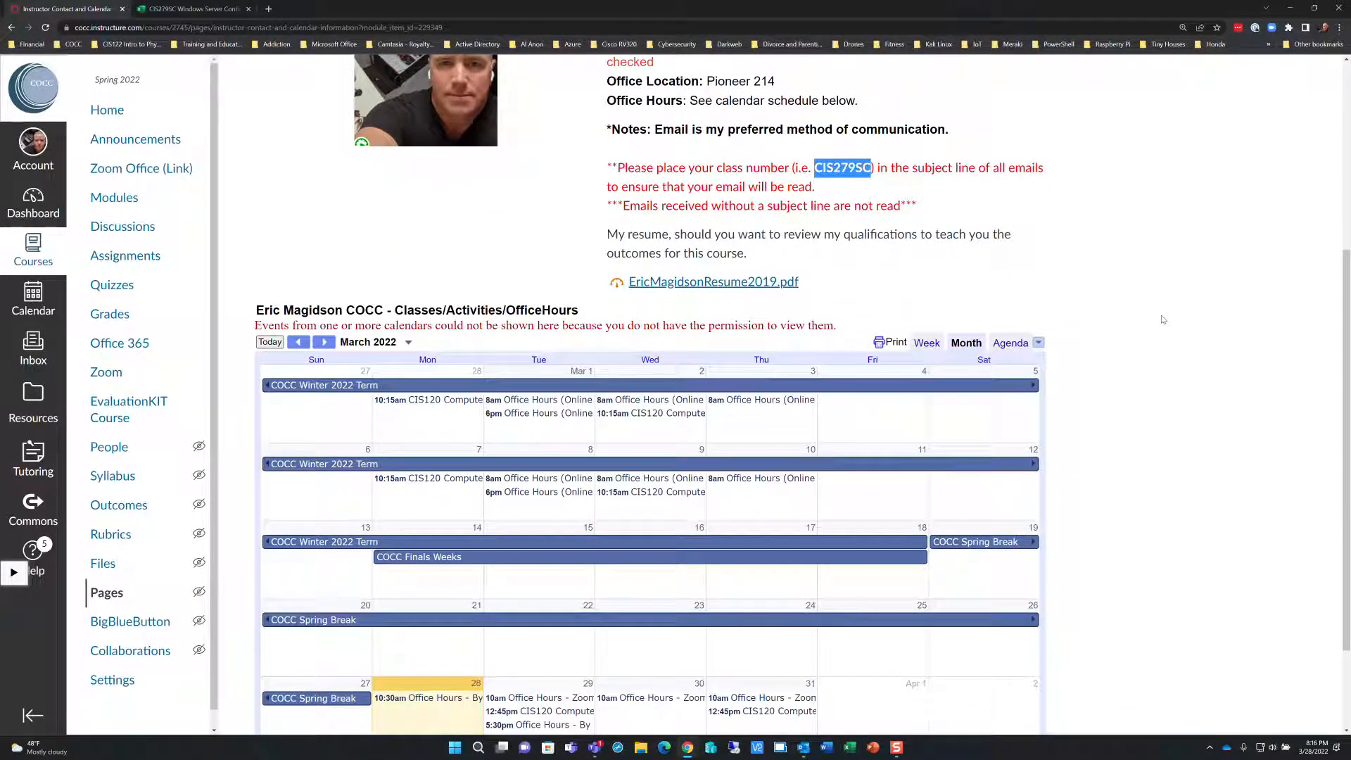
mouse_move(1198, 334)
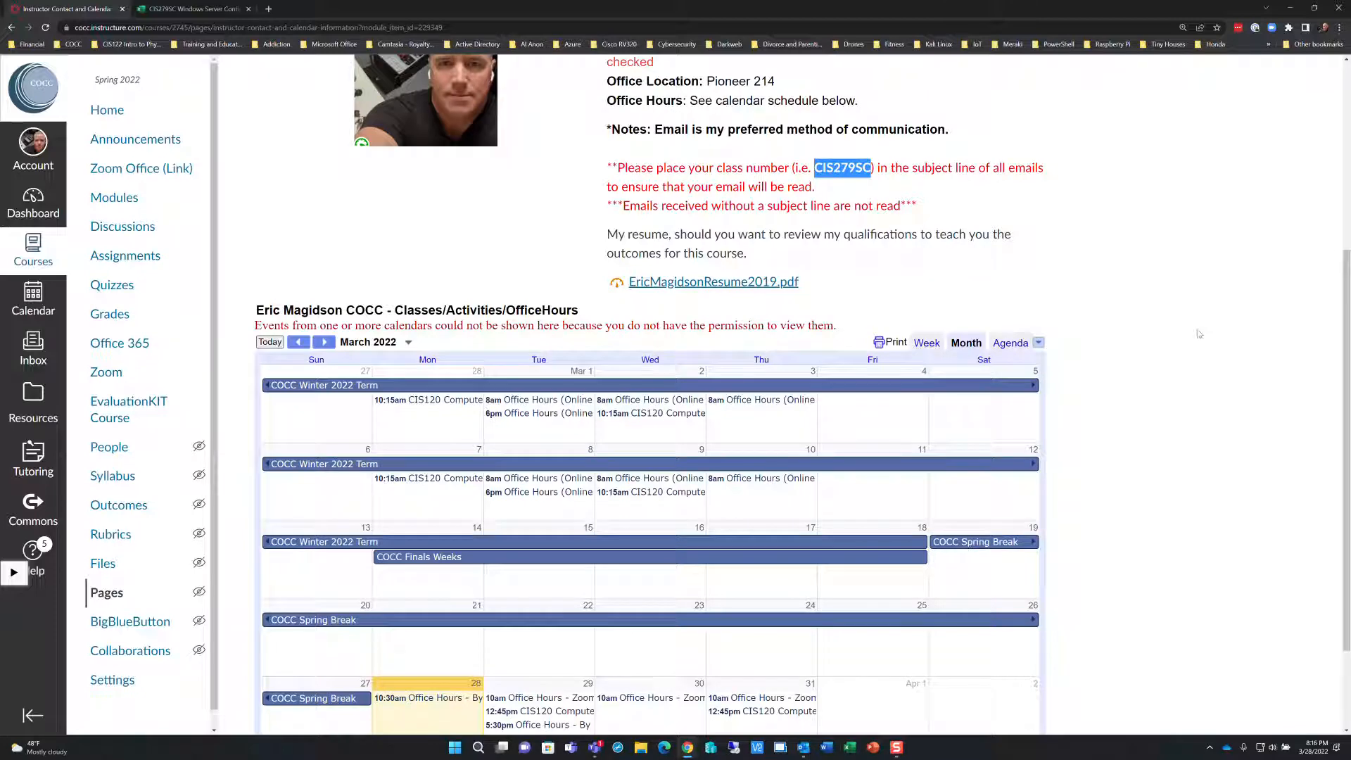
scroll("down", 3)
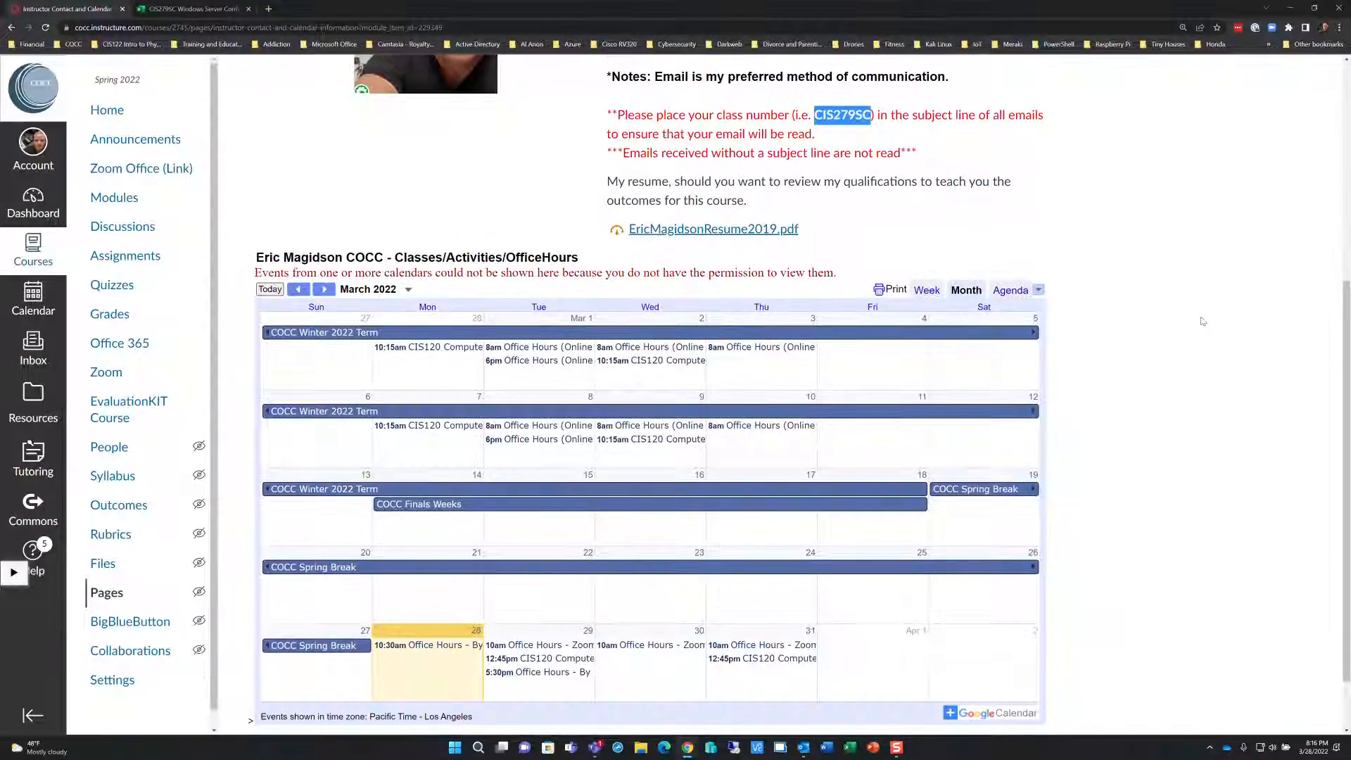
mouse_move(1166, 204)
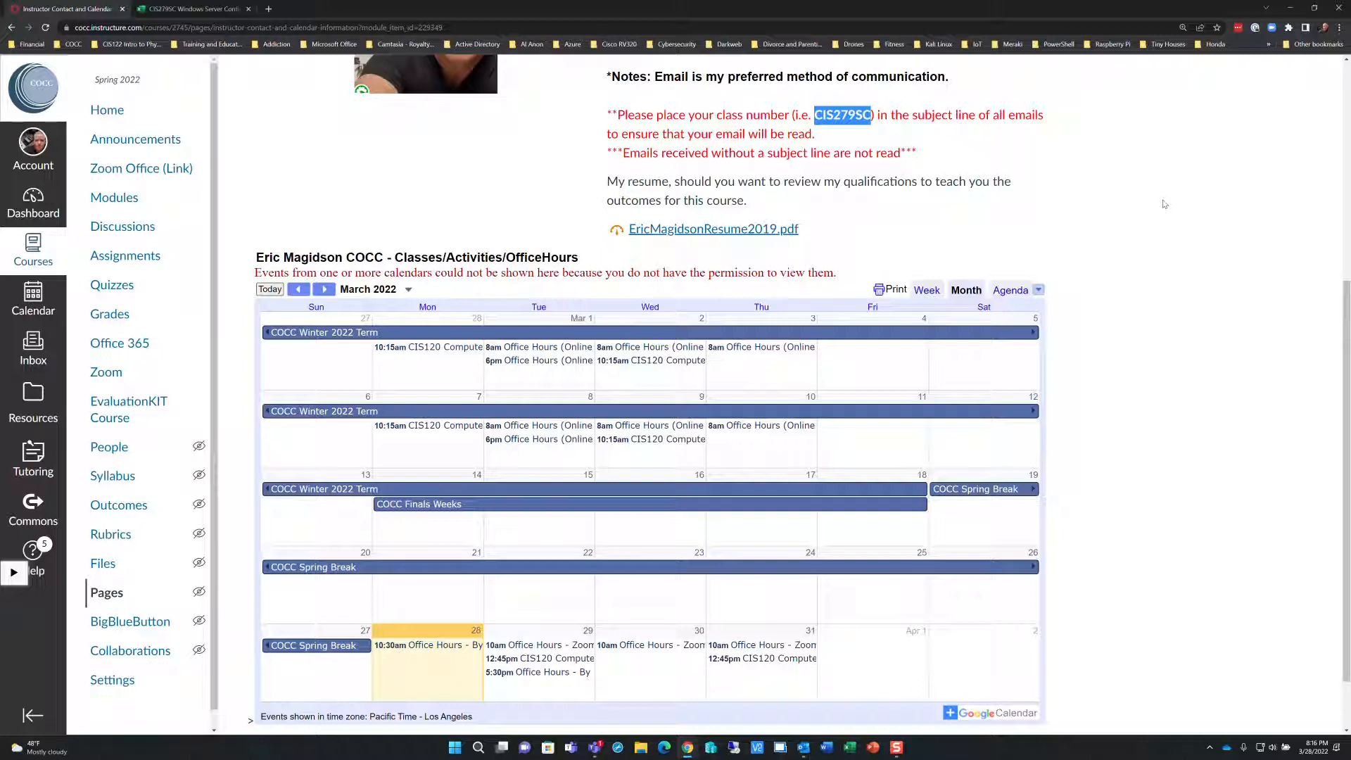
mouse_move(1164, 297)
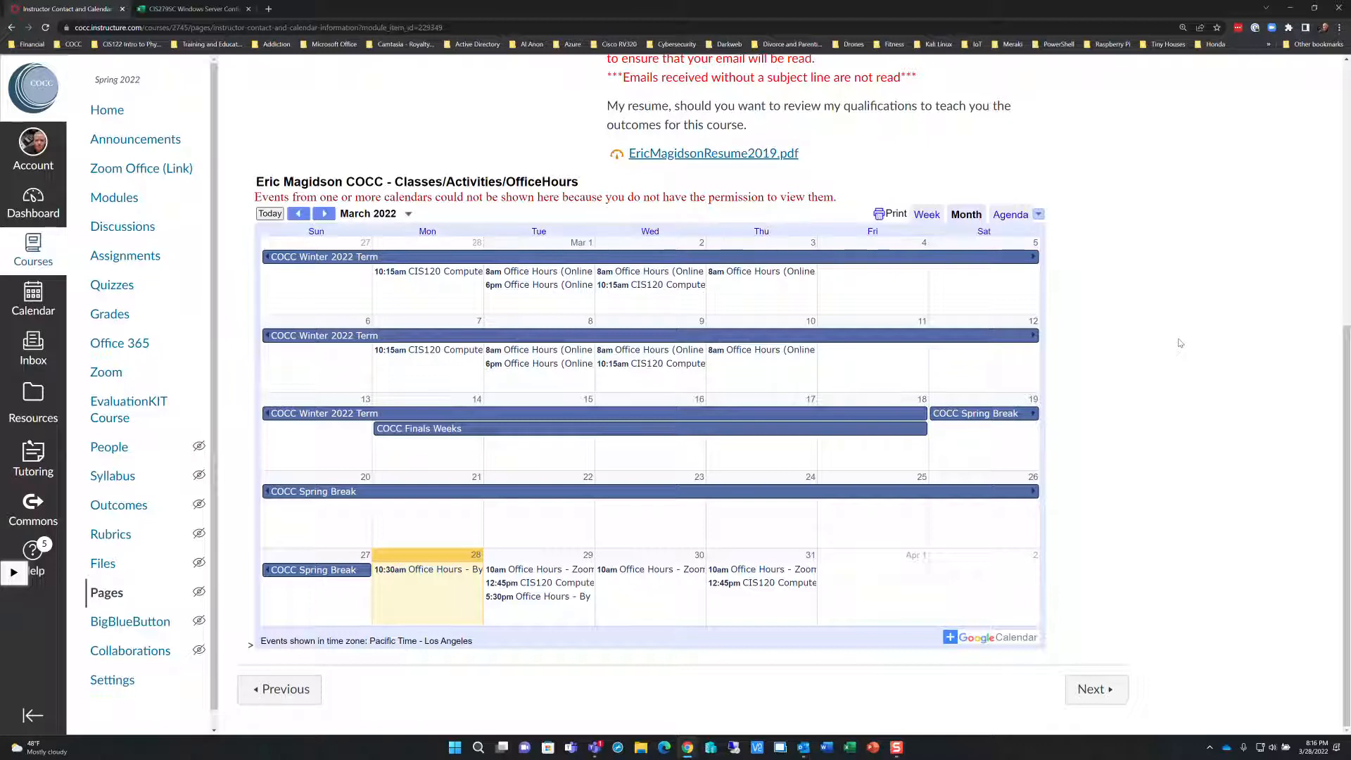
mouse_move(1176, 244)
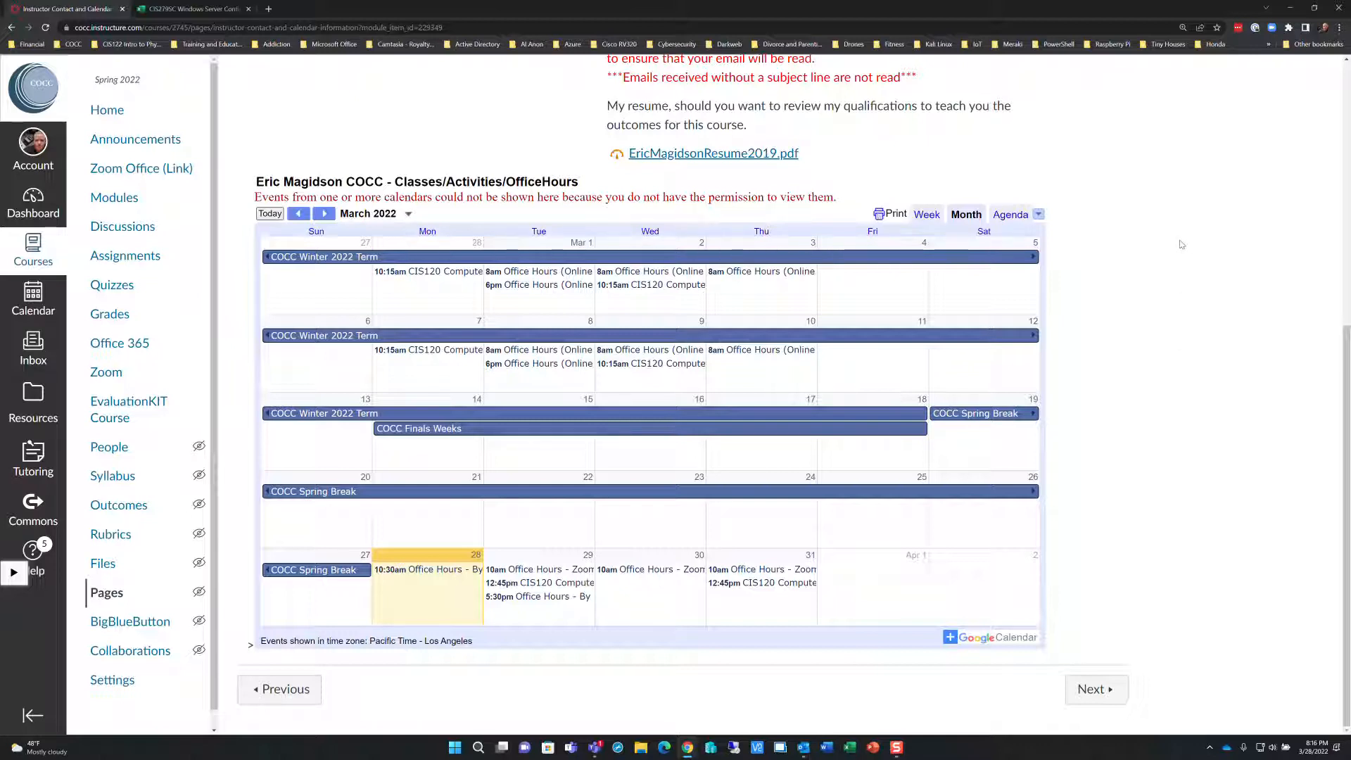
mouse_move(1225, 299)
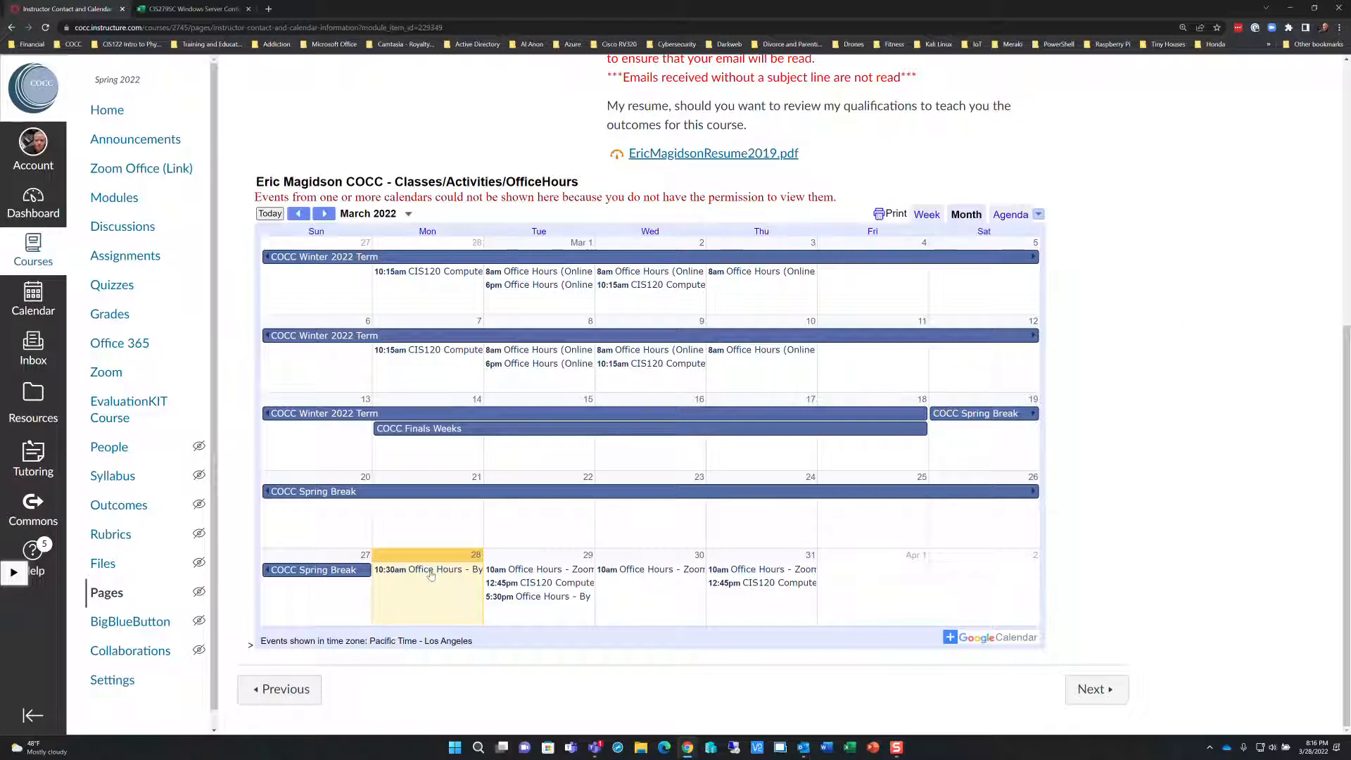
- View the March 29 Zoom office-hours event details, then go to the Microsoft Teams install page
left_click(534, 568)
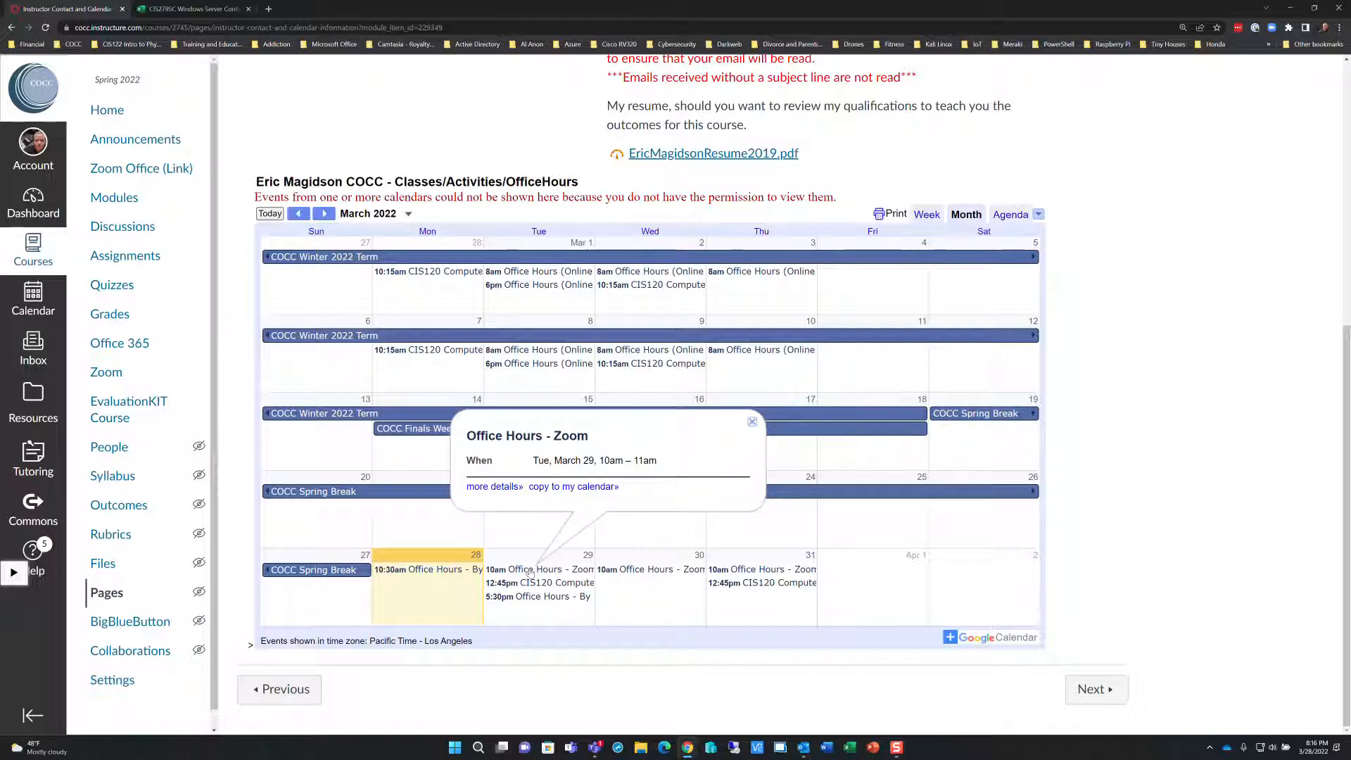
mouse_move(638, 571)
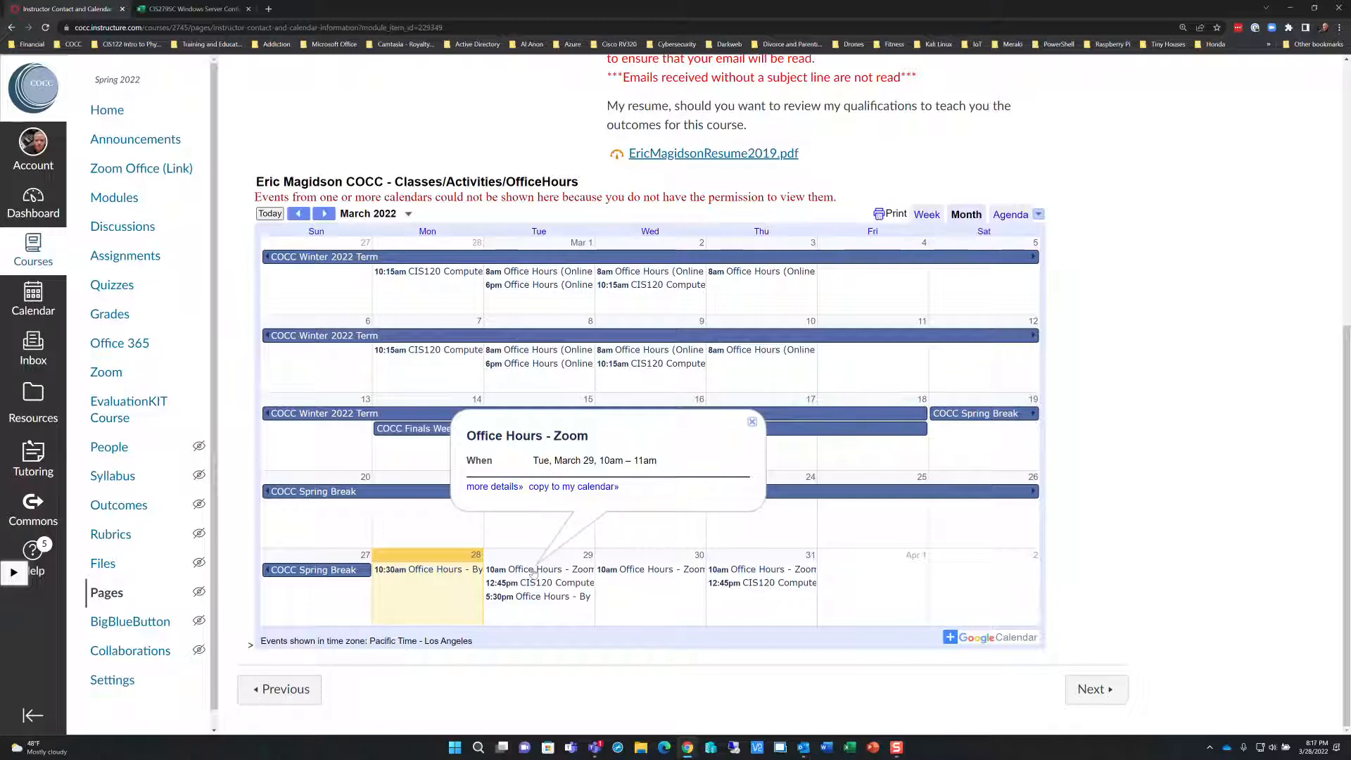
mouse_move(532, 579)
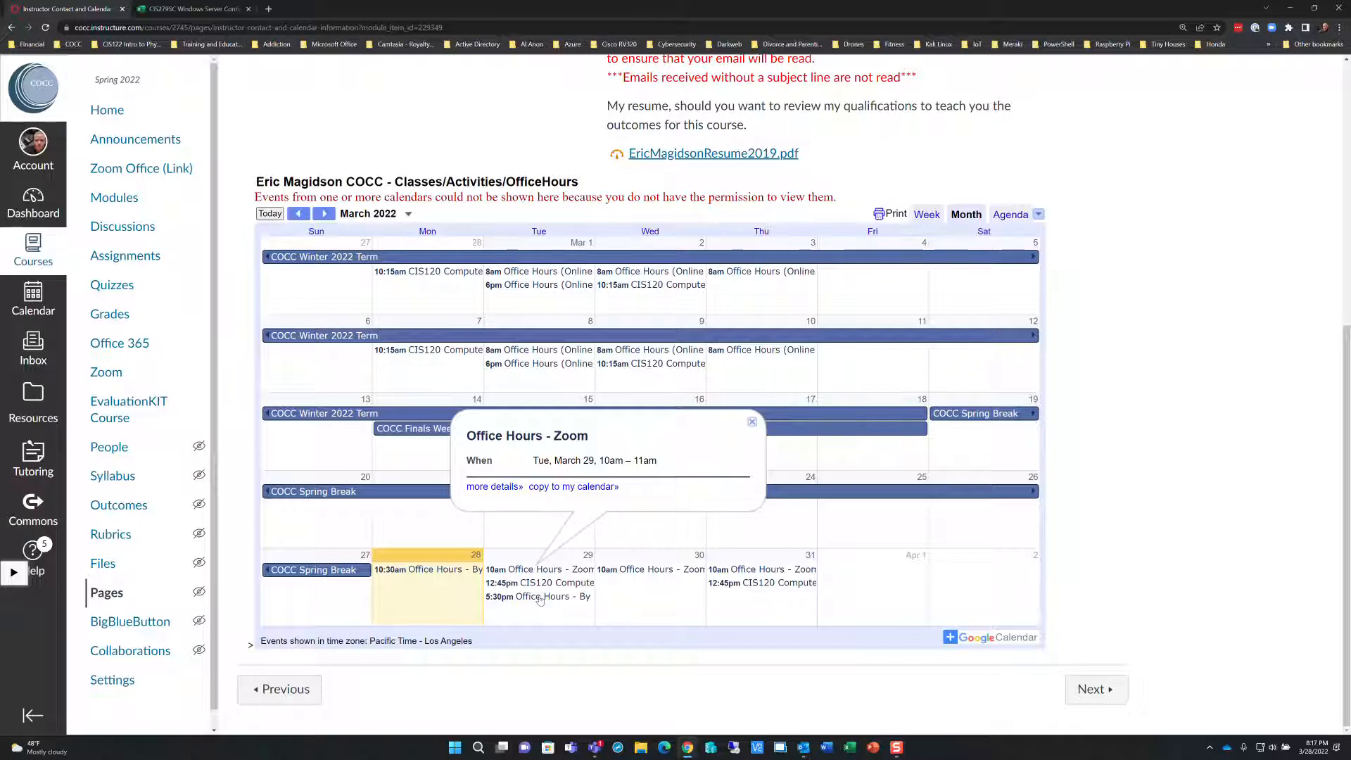
mouse_move(1284, 333)
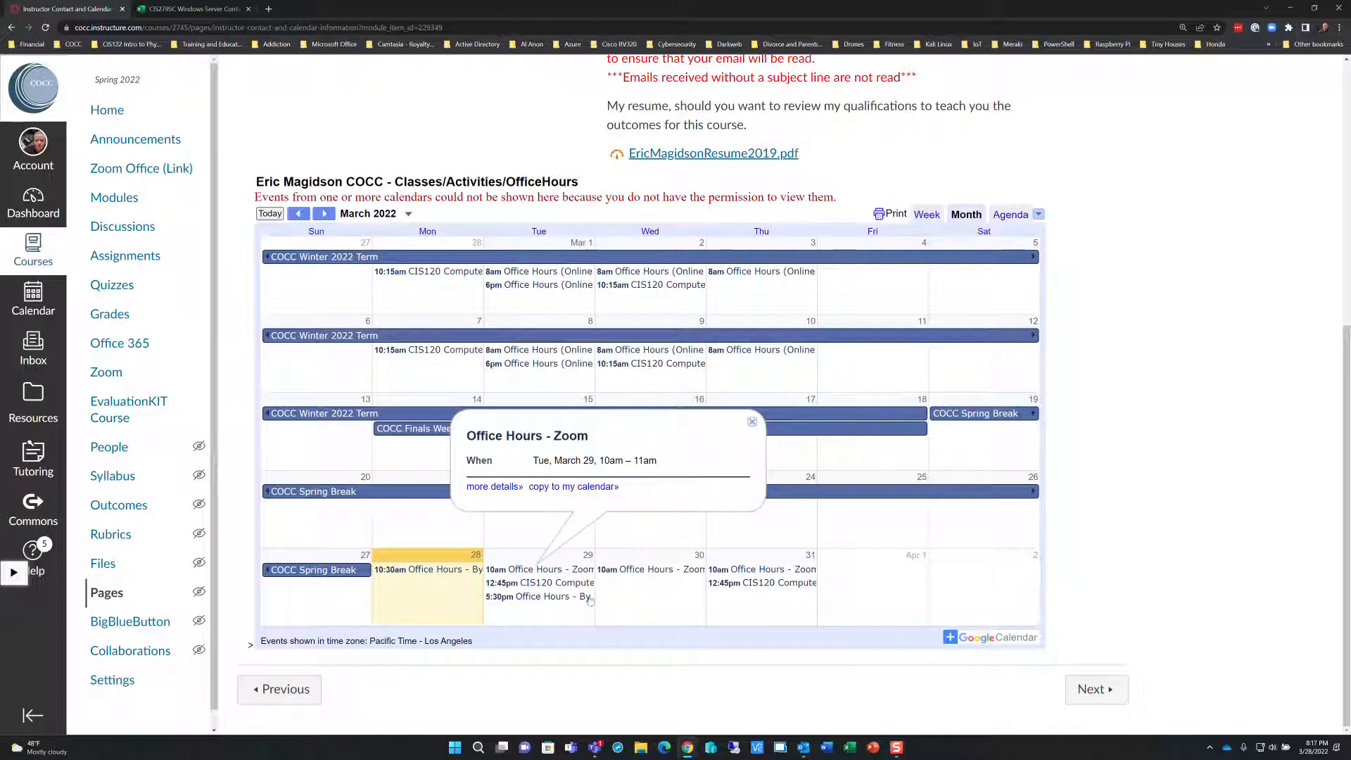
mouse_move(564, 602)
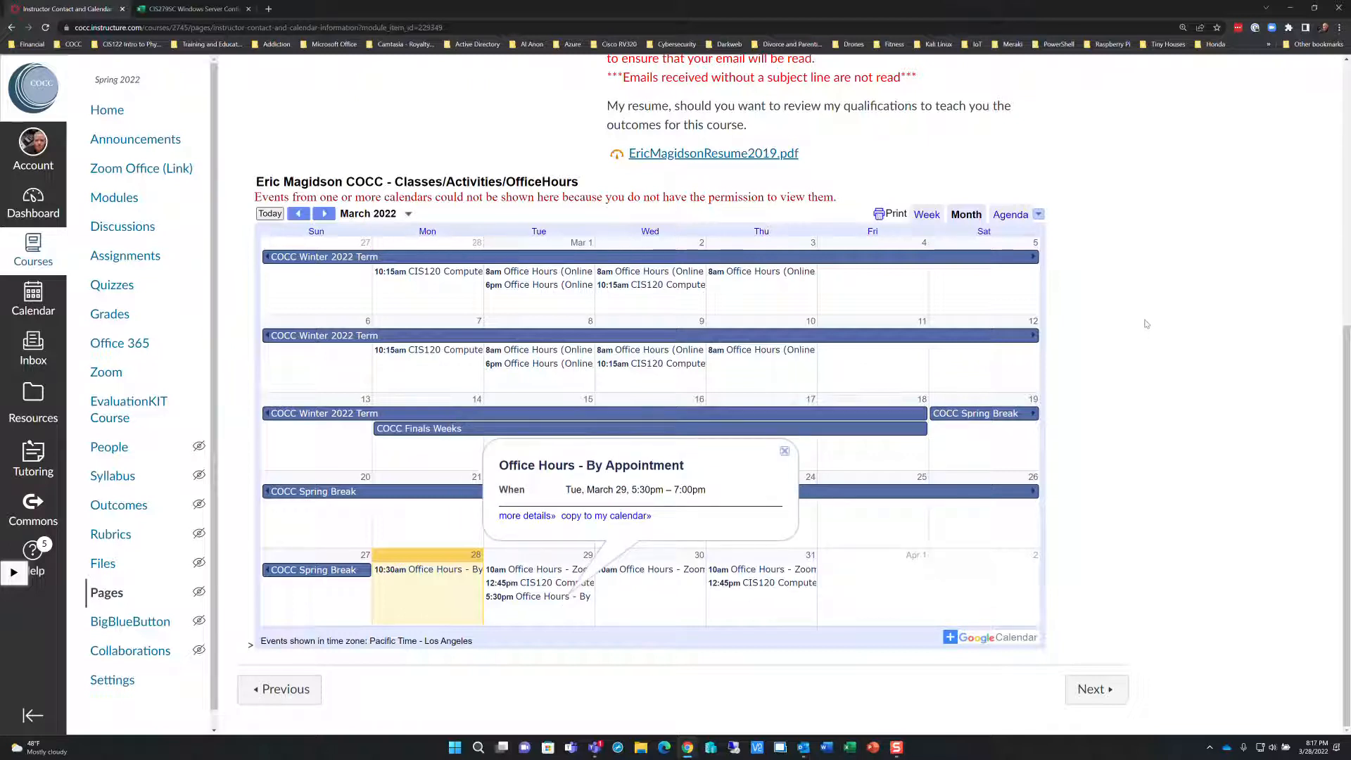
mouse_move(1168, 325)
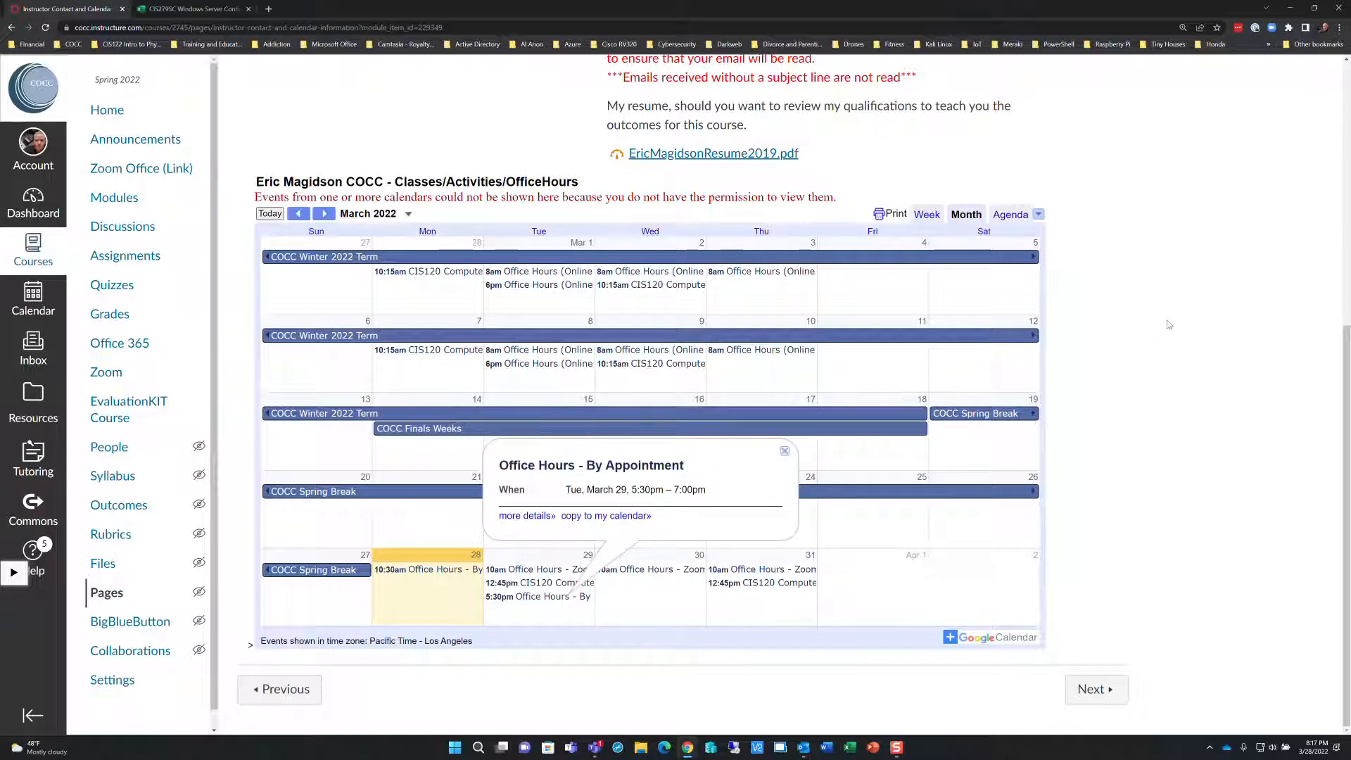
mouse_move(1236, 464)
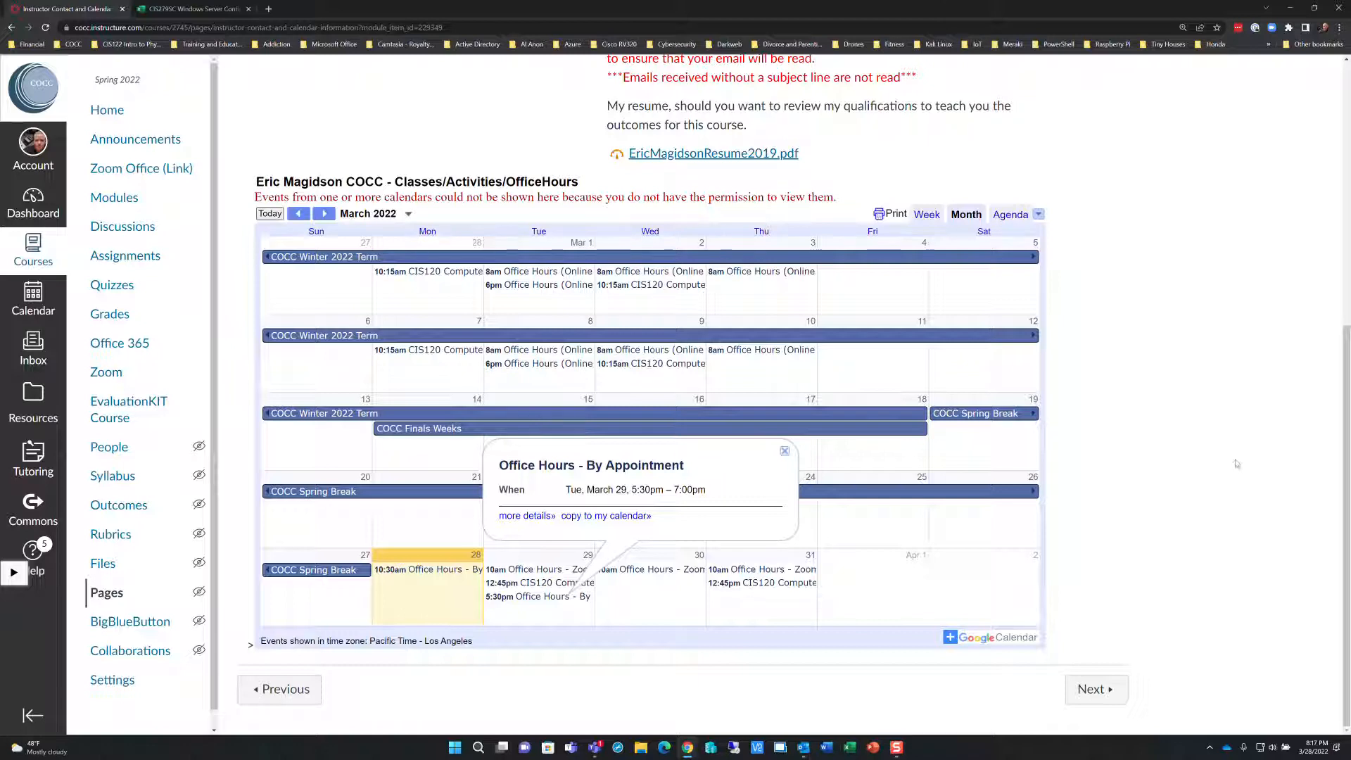
mouse_move(1126, 638)
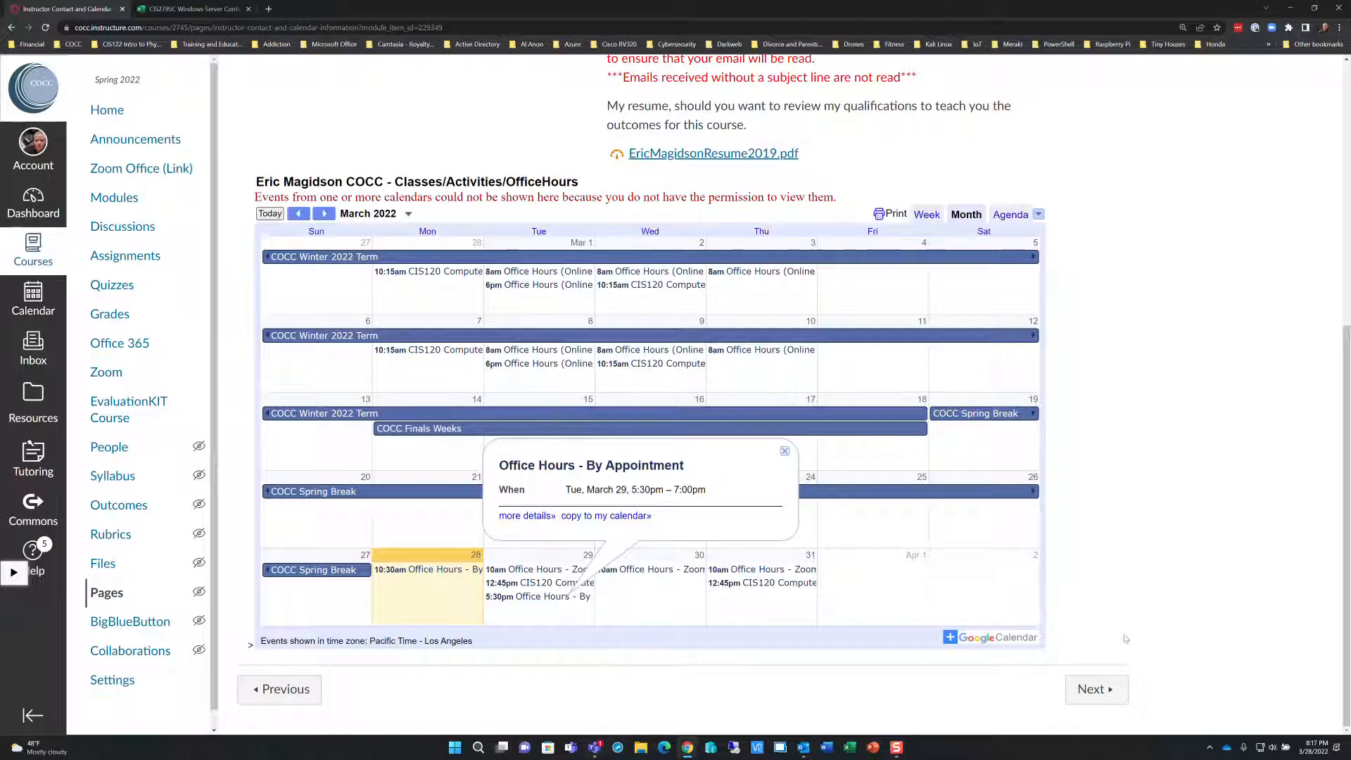
left_click(1096, 688)
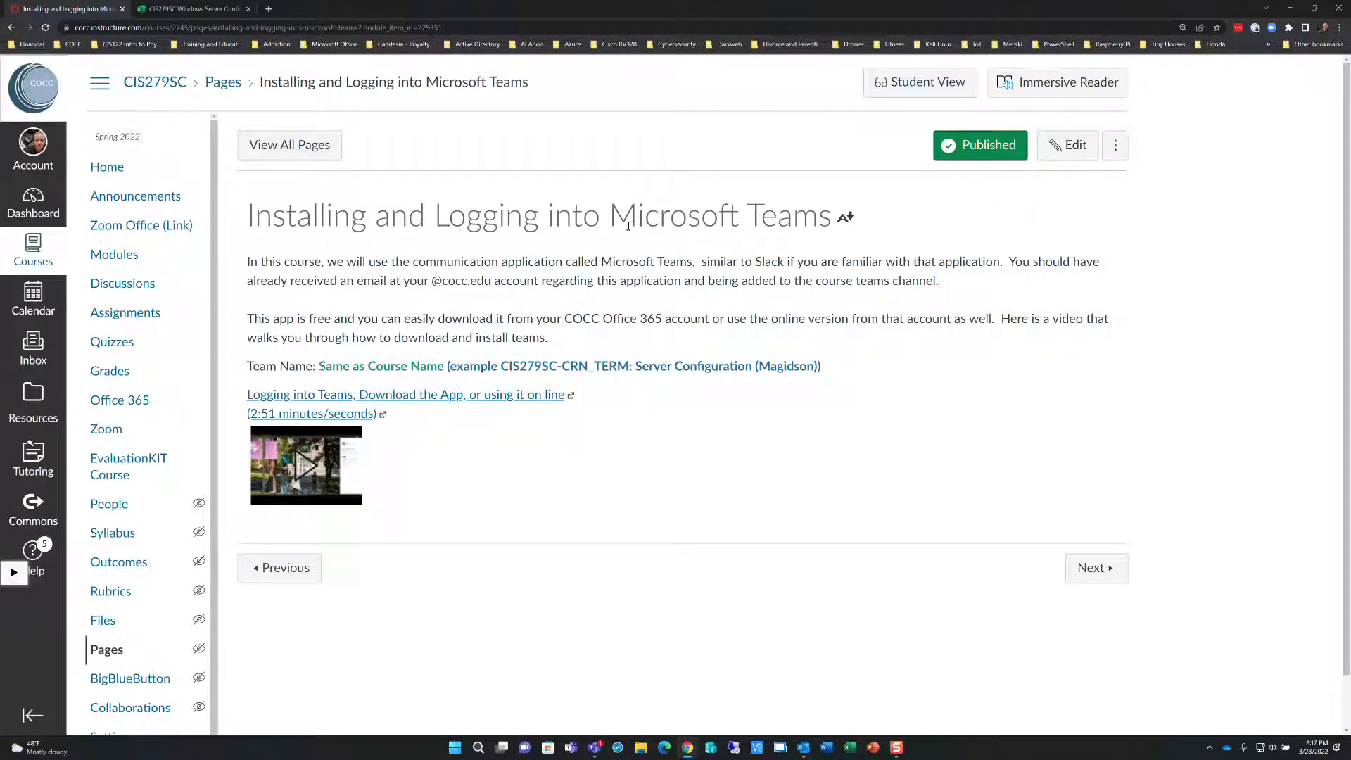
mouse_move(642, 184)
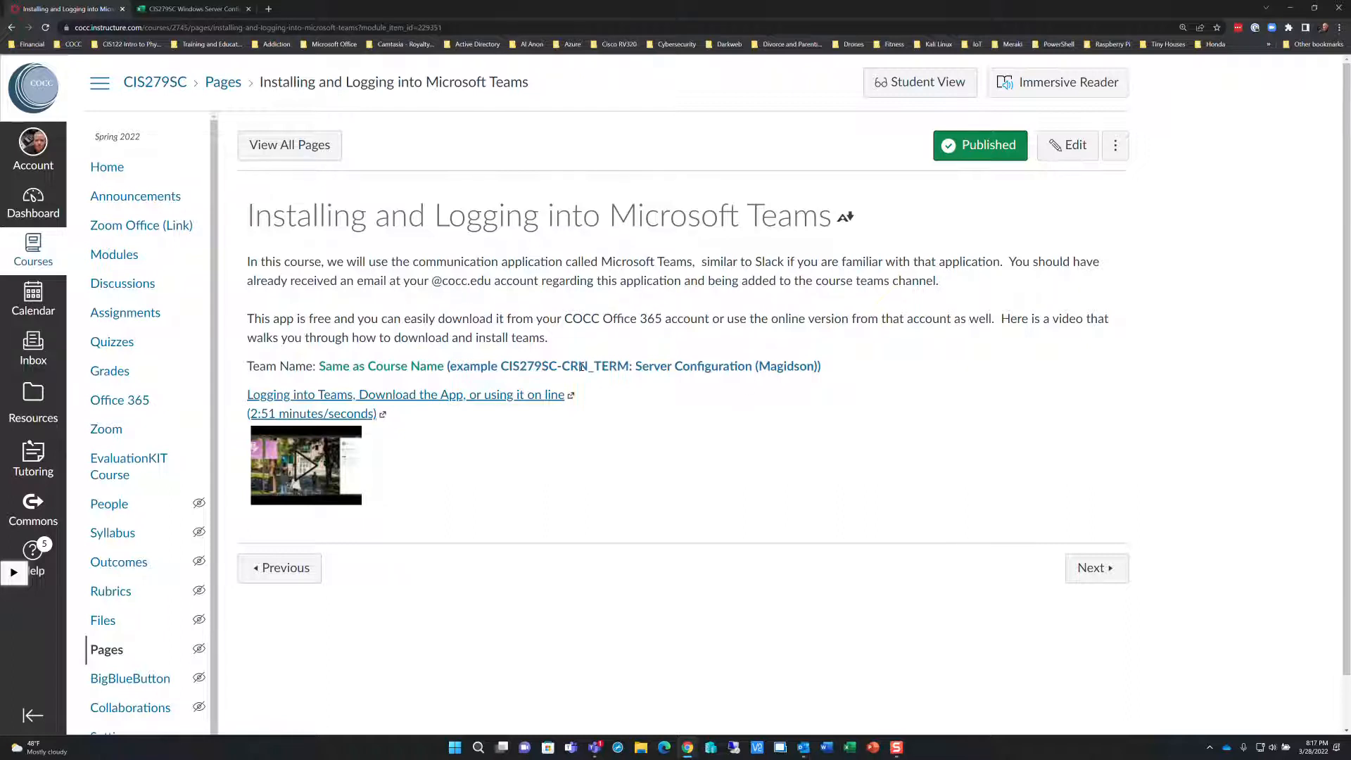
mouse_move(1221, 331)
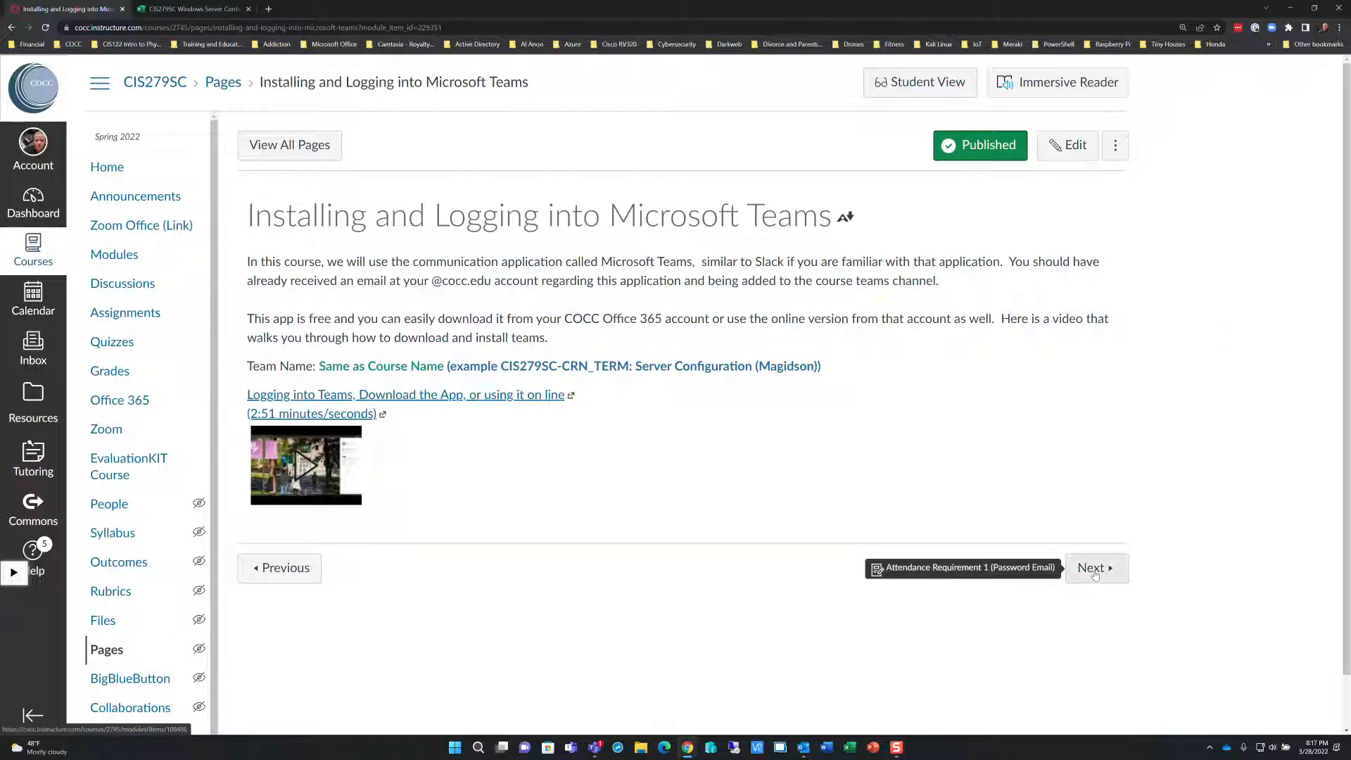
- Advance to the Attendance Requirement 1 (Password Email) assignment, due March 30 at noon
left_click(1095, 567)
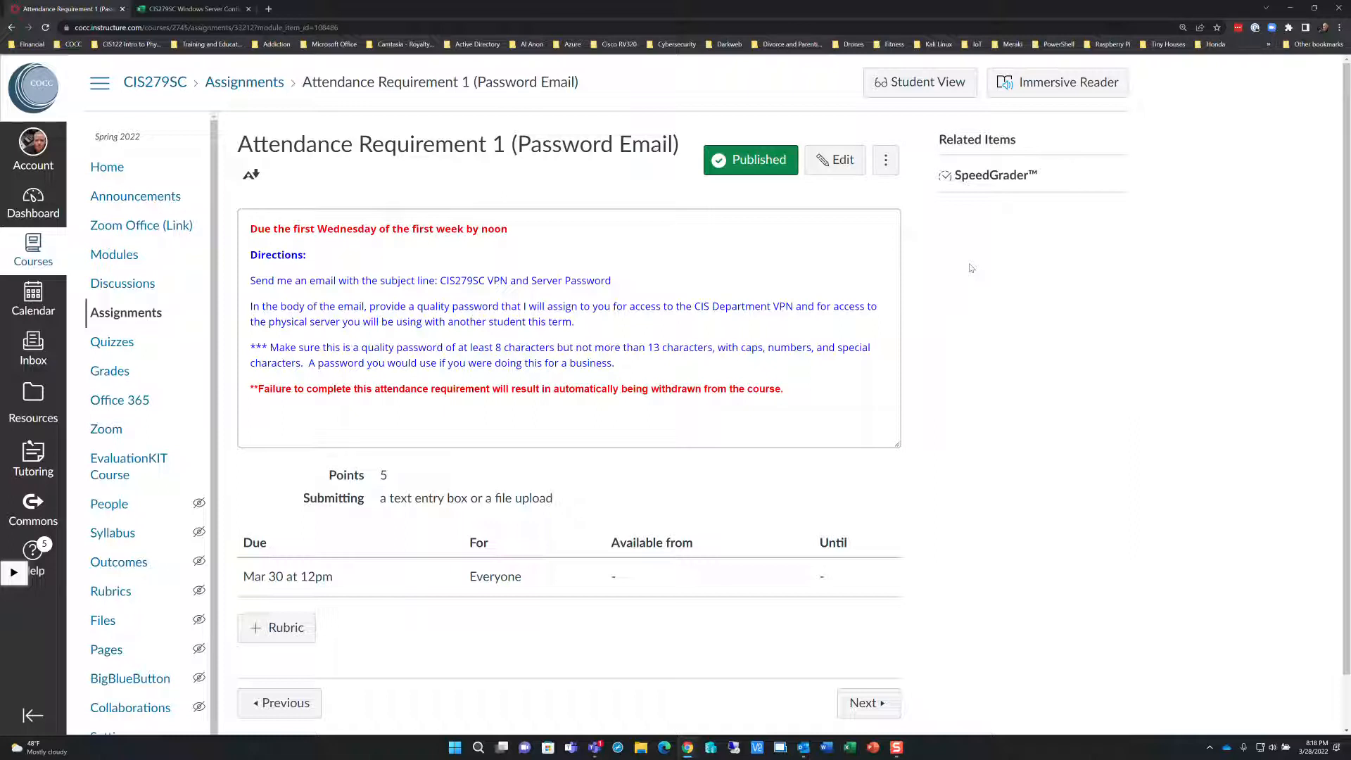
mouse_move(818, 208)
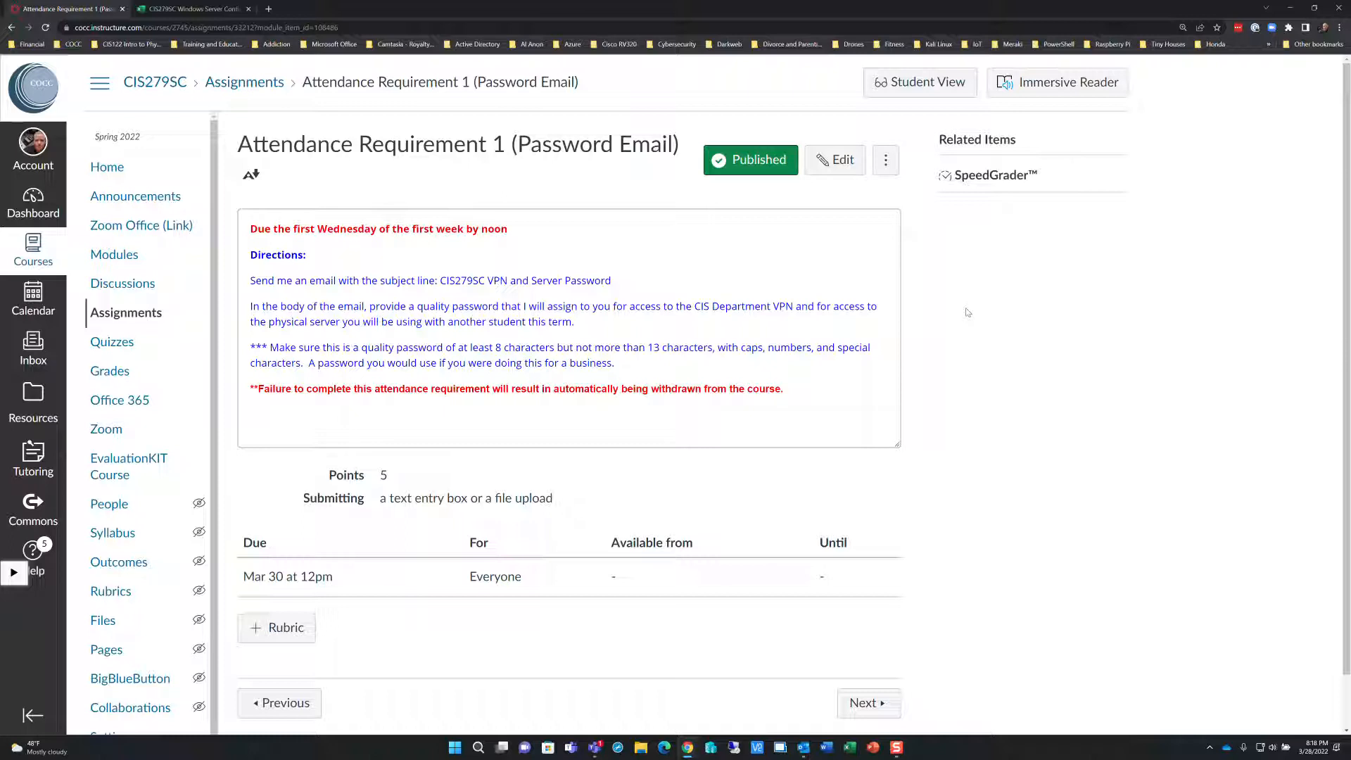
mouse_move(904, 311)
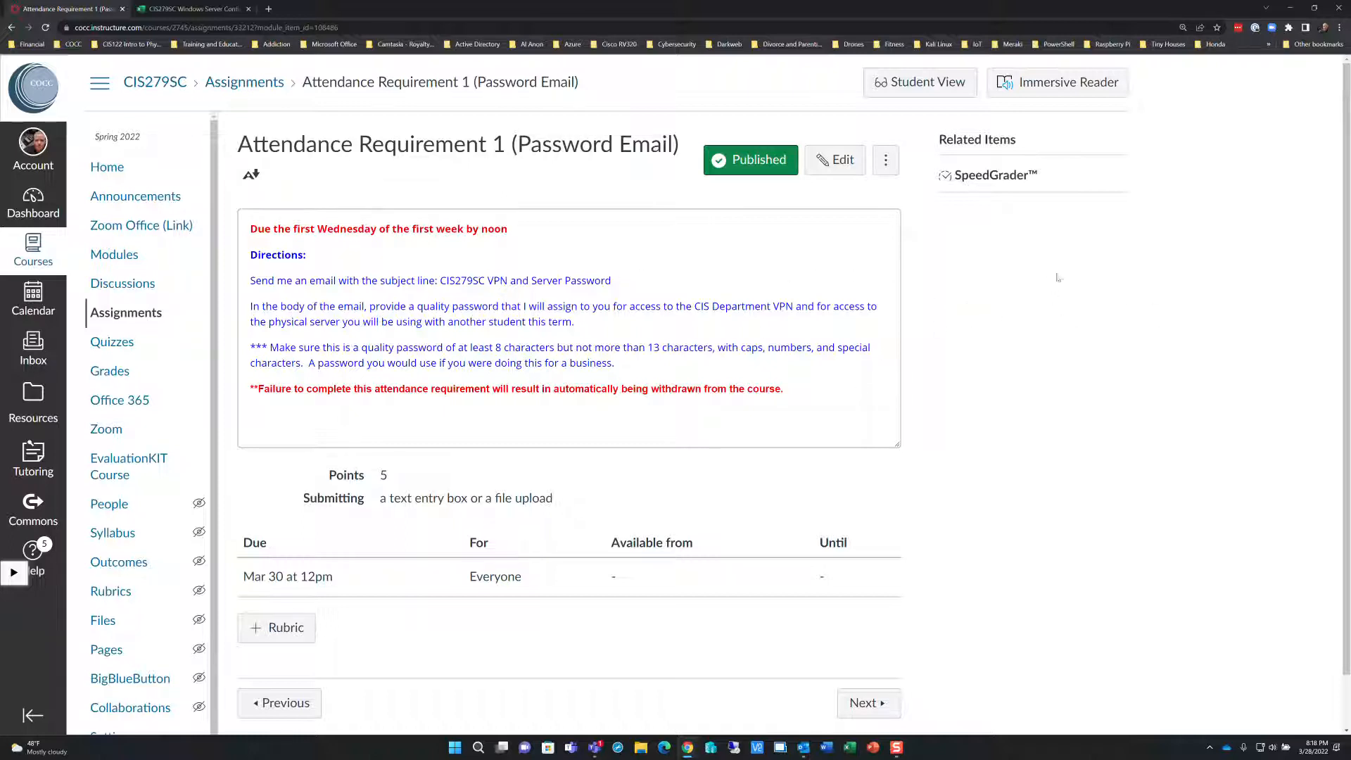
mouse_move(724, 269)
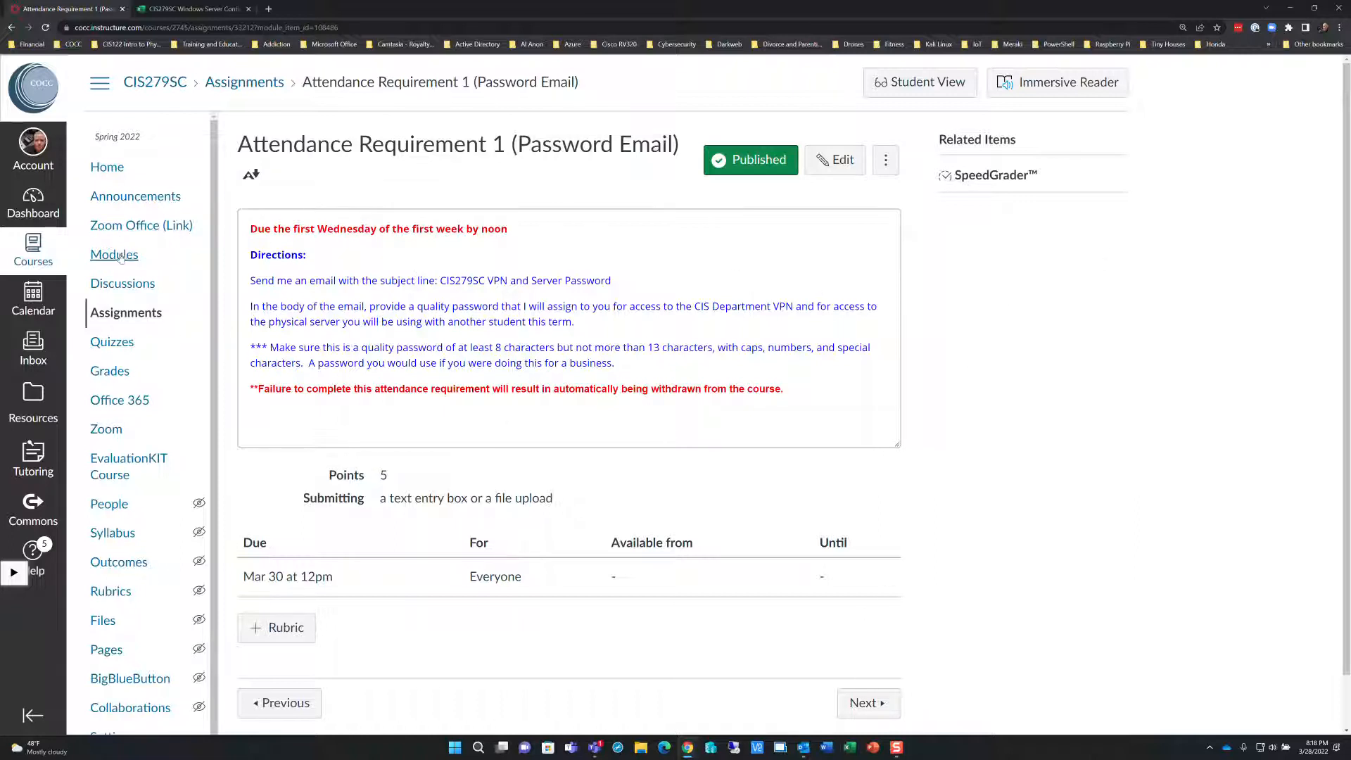
- Return to Modules and scroll to Week 01 - Module 1: Understanding Server Management
left_click(114, 254)
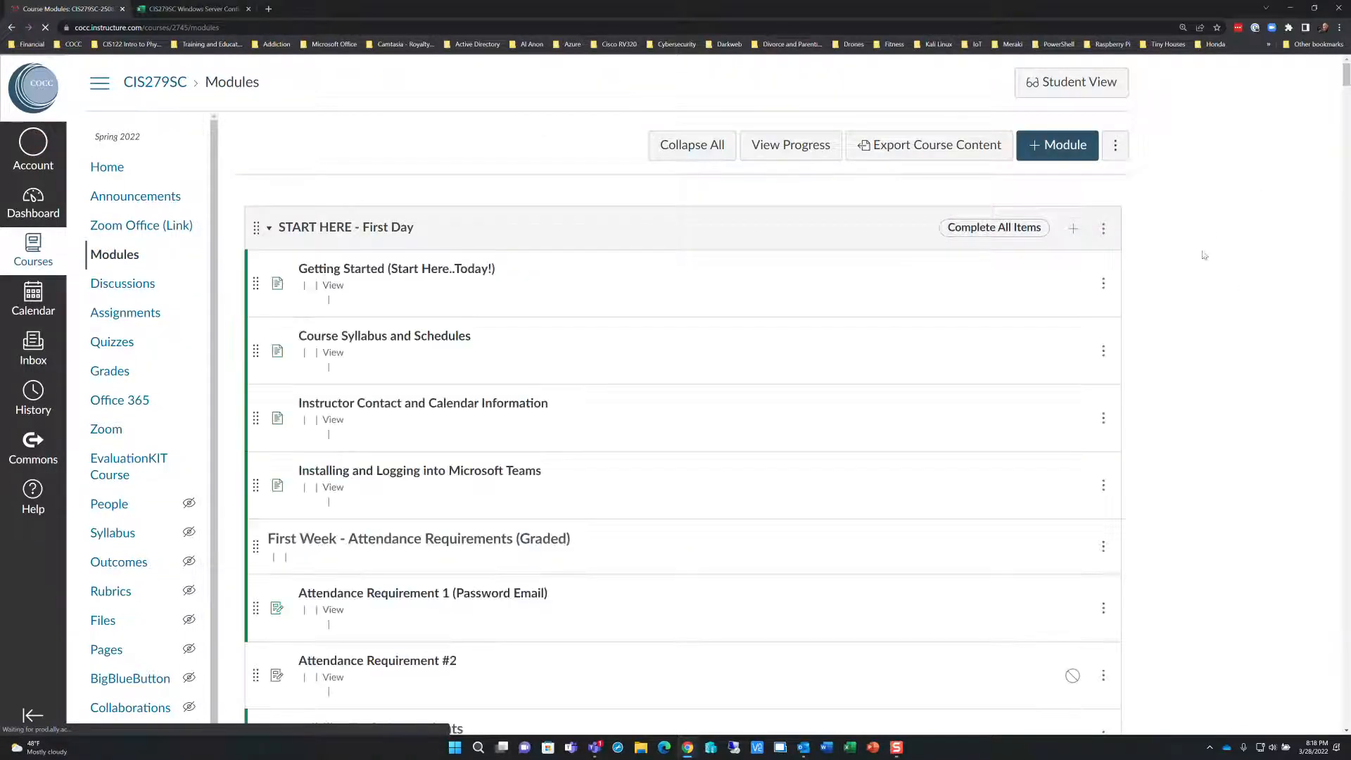
scroll("down", 3)
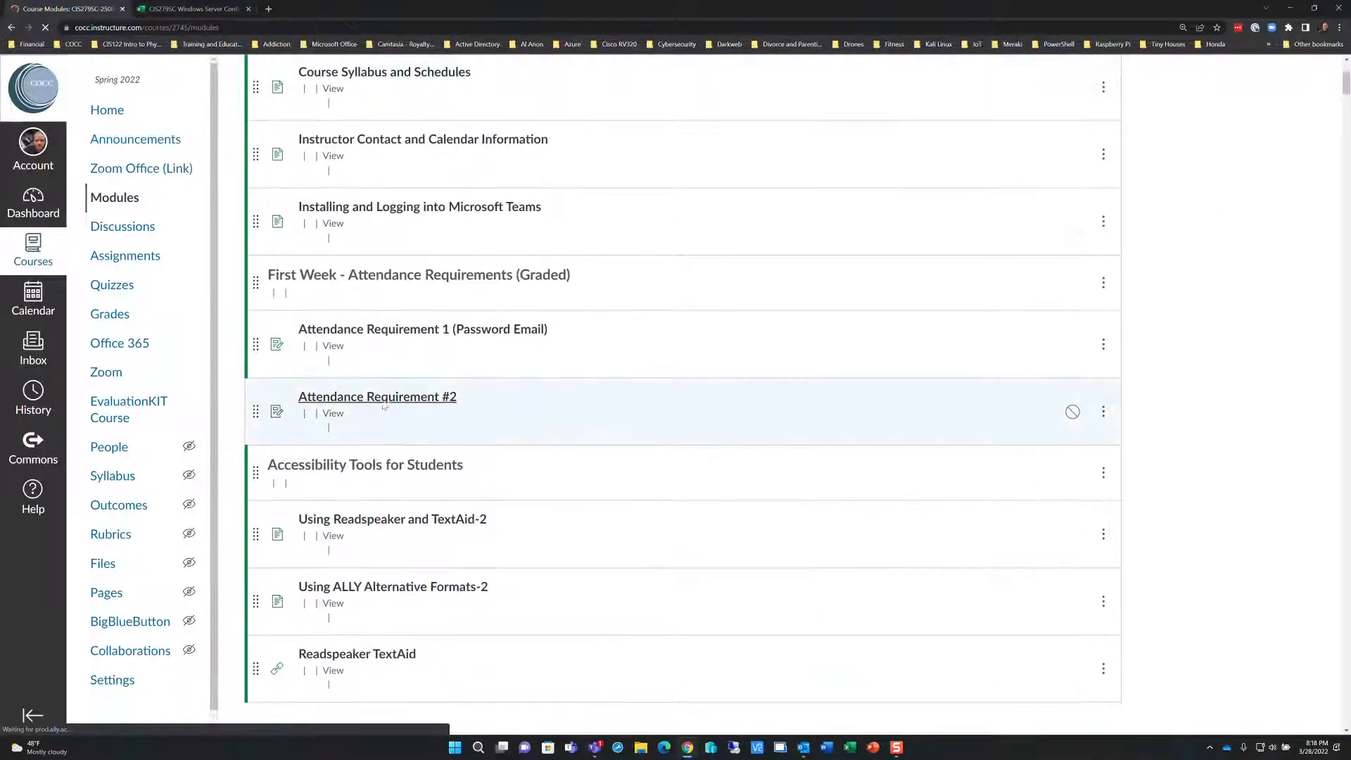
scroll("down", 3)
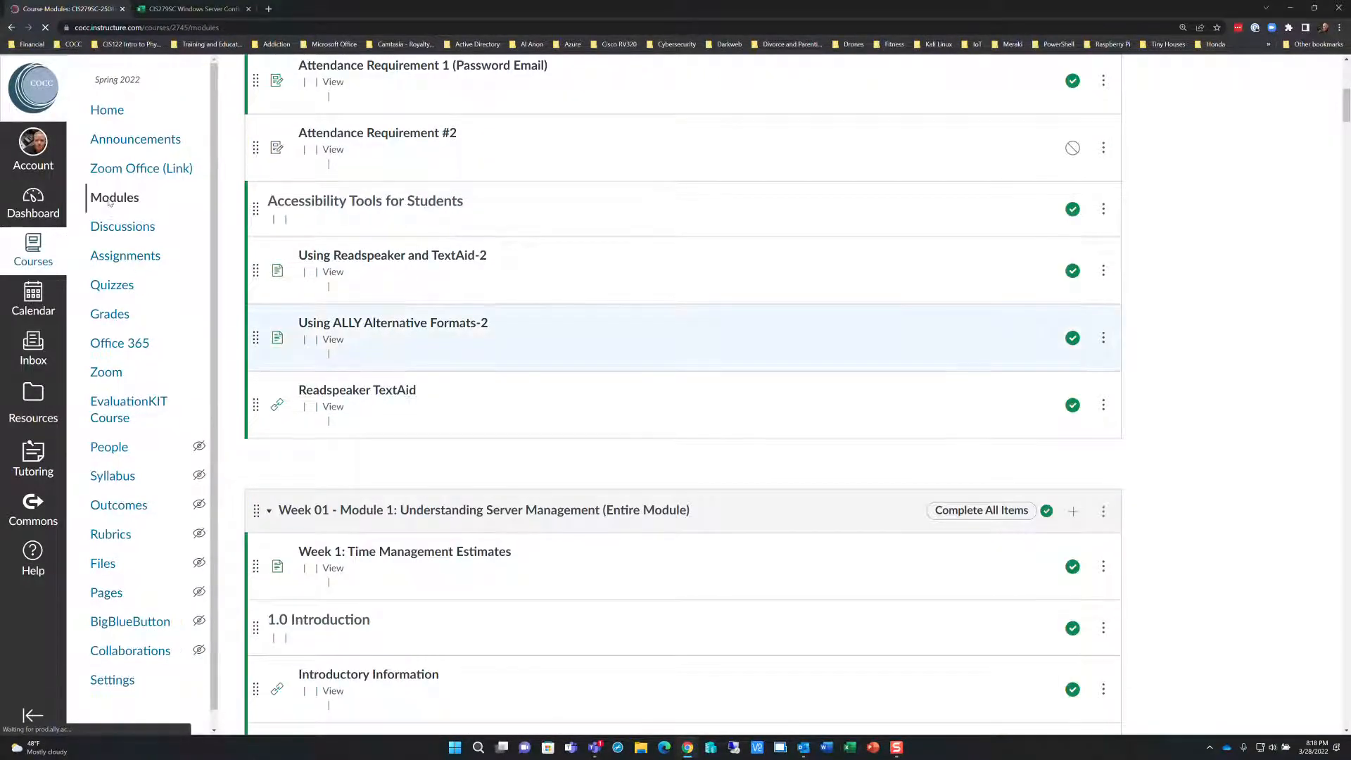
scroll("down", 3)
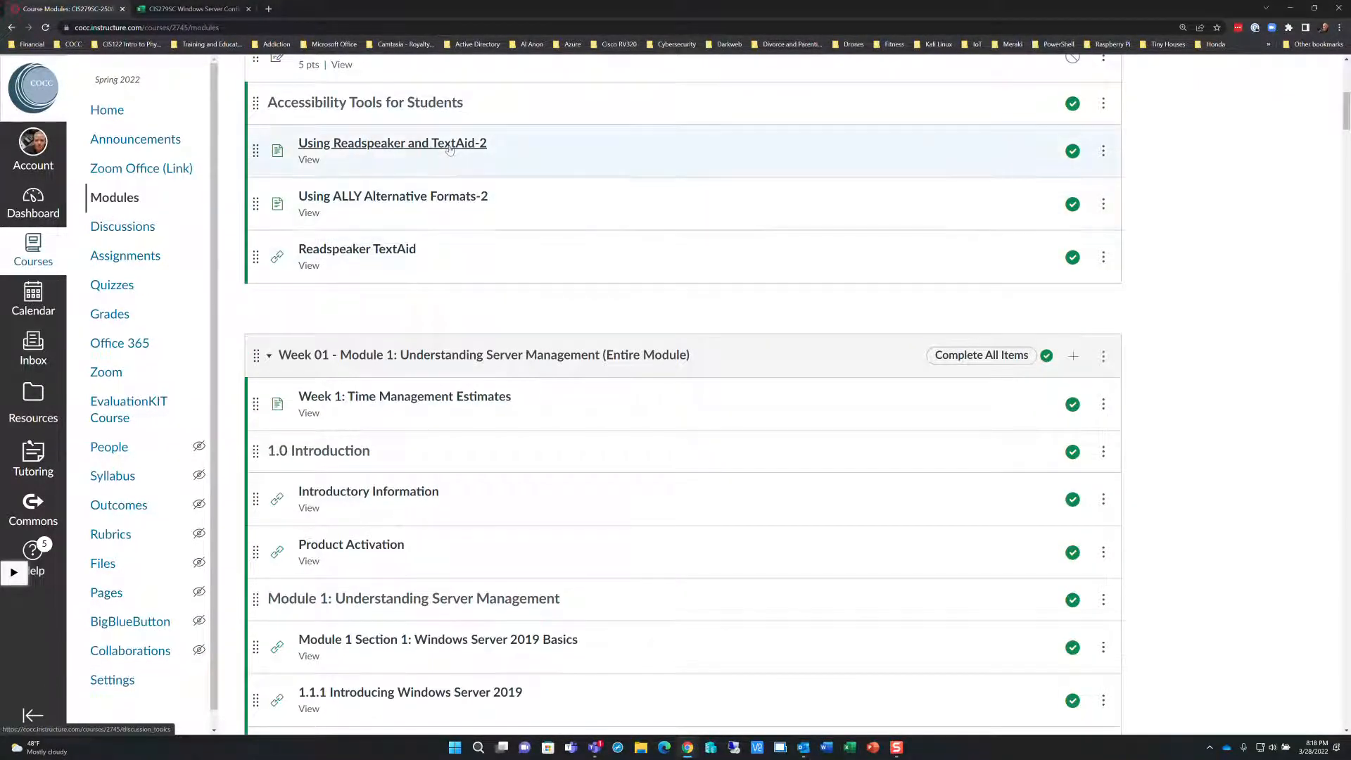
scroll("down", 3)
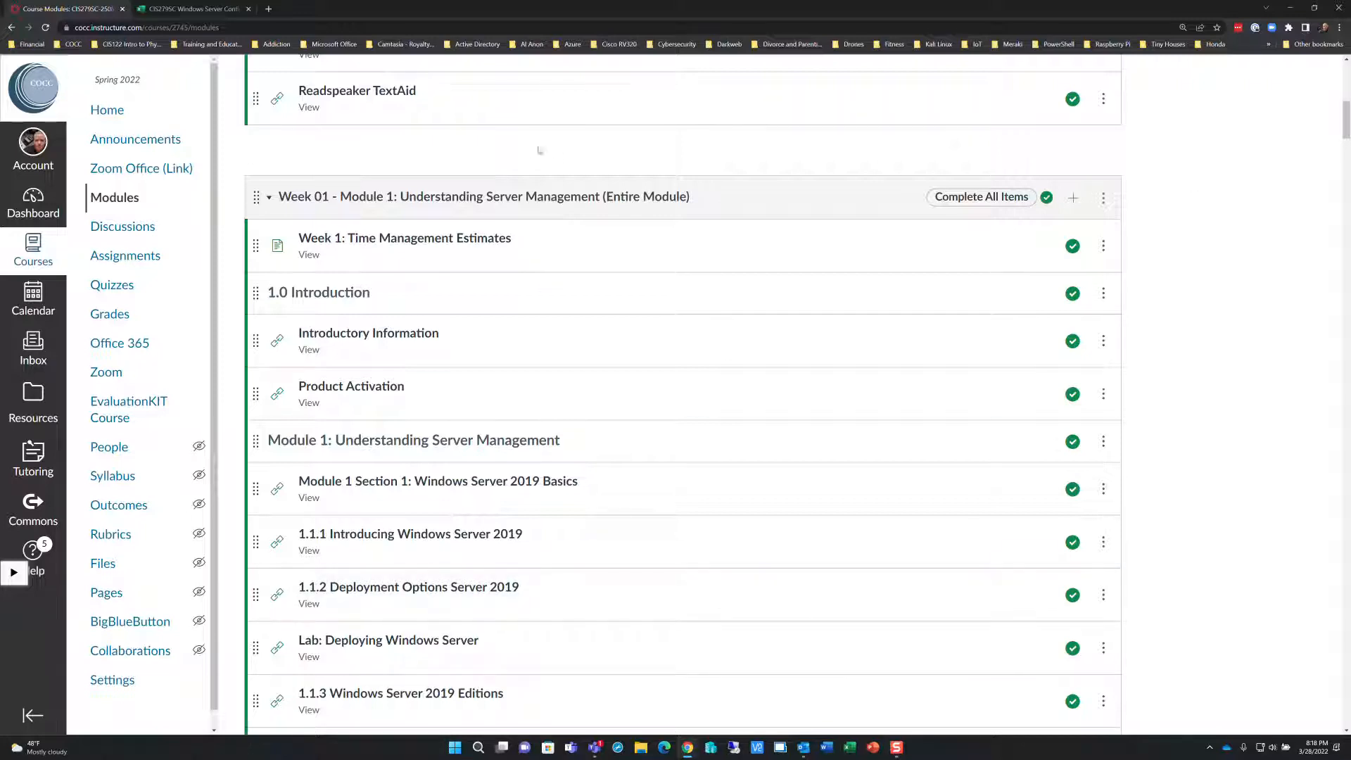
scroll("down", 3)
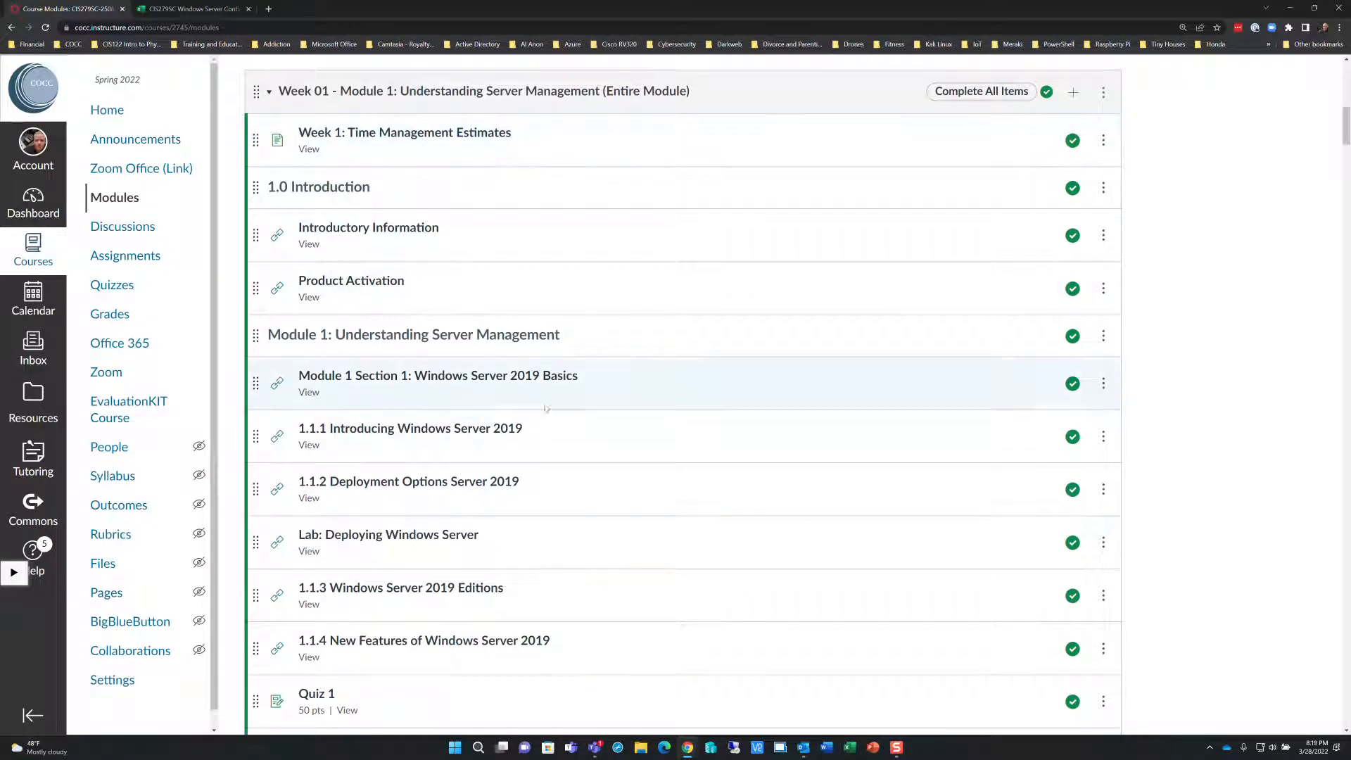
scroll("down", 3)
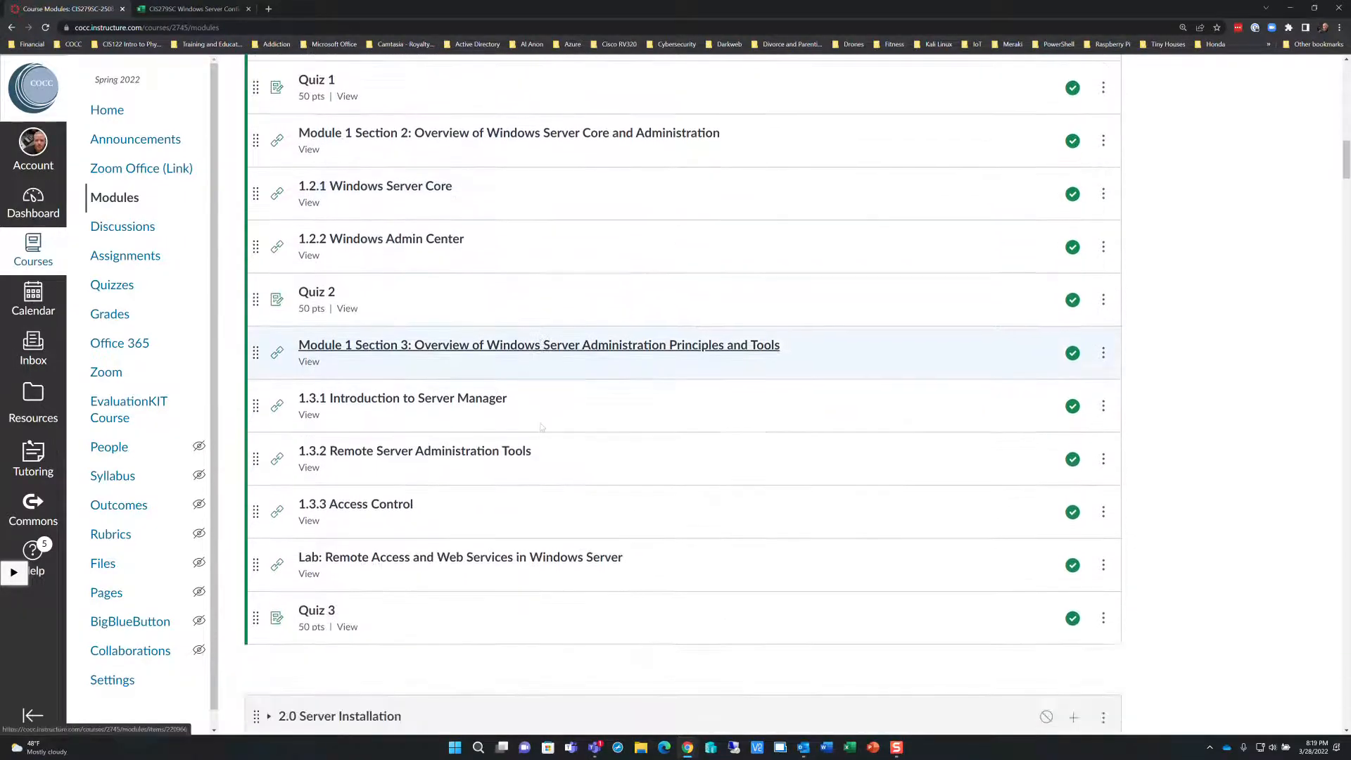
scroll("down", 3)
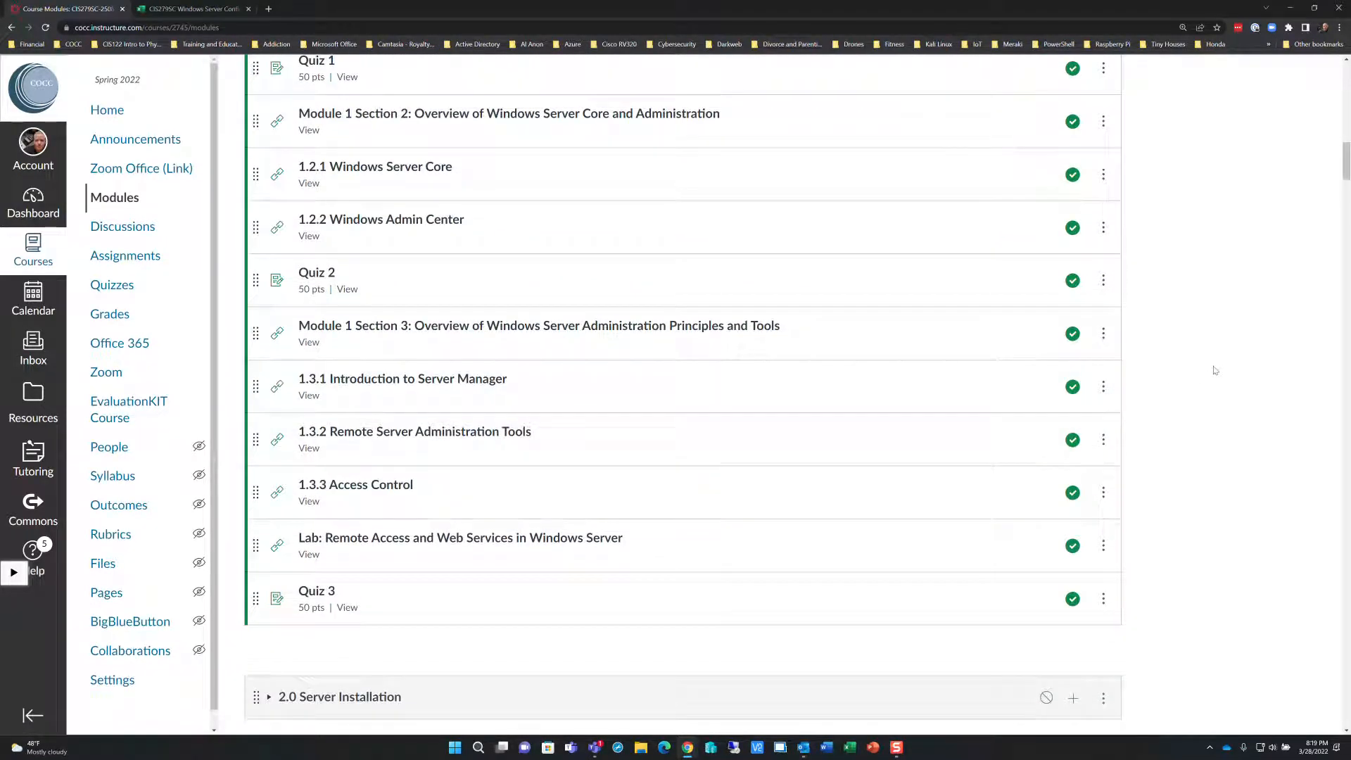
scroll("up", 3)
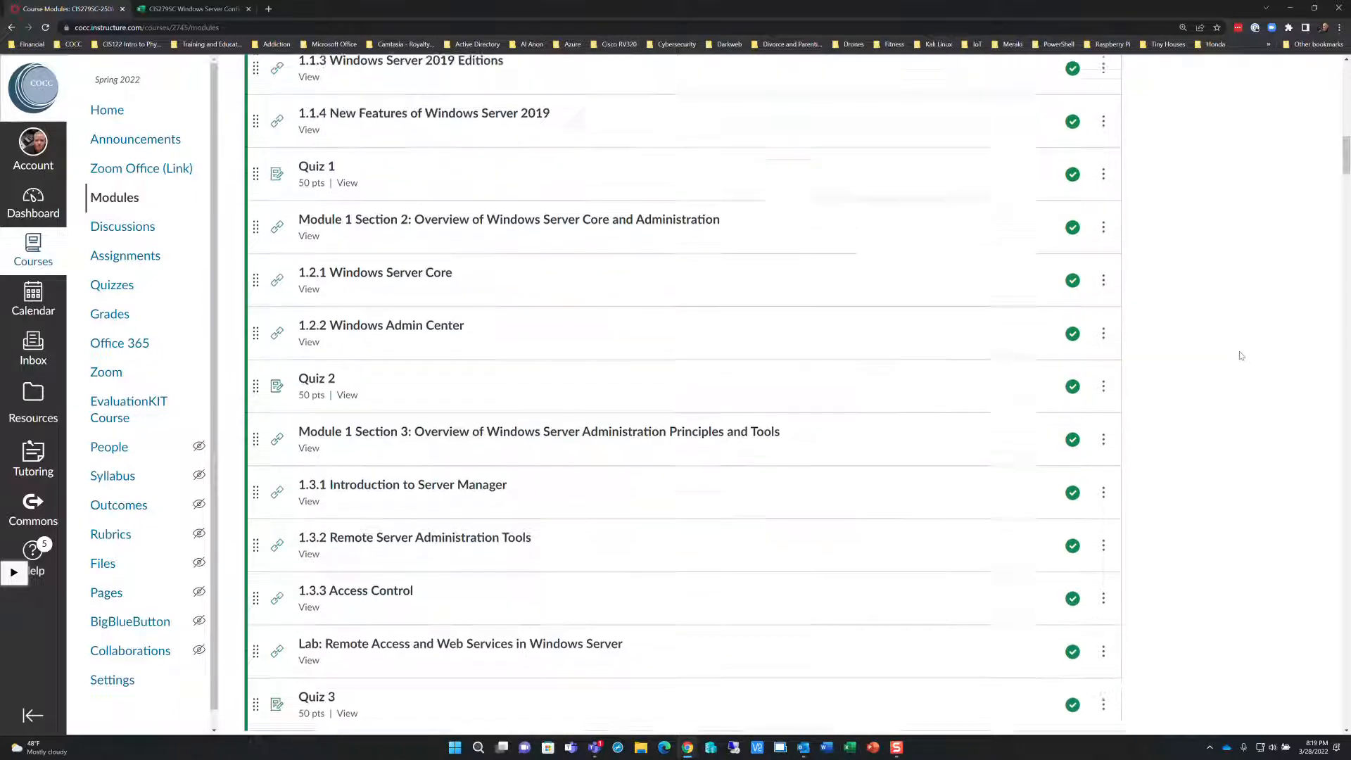
scroll("up", 3)
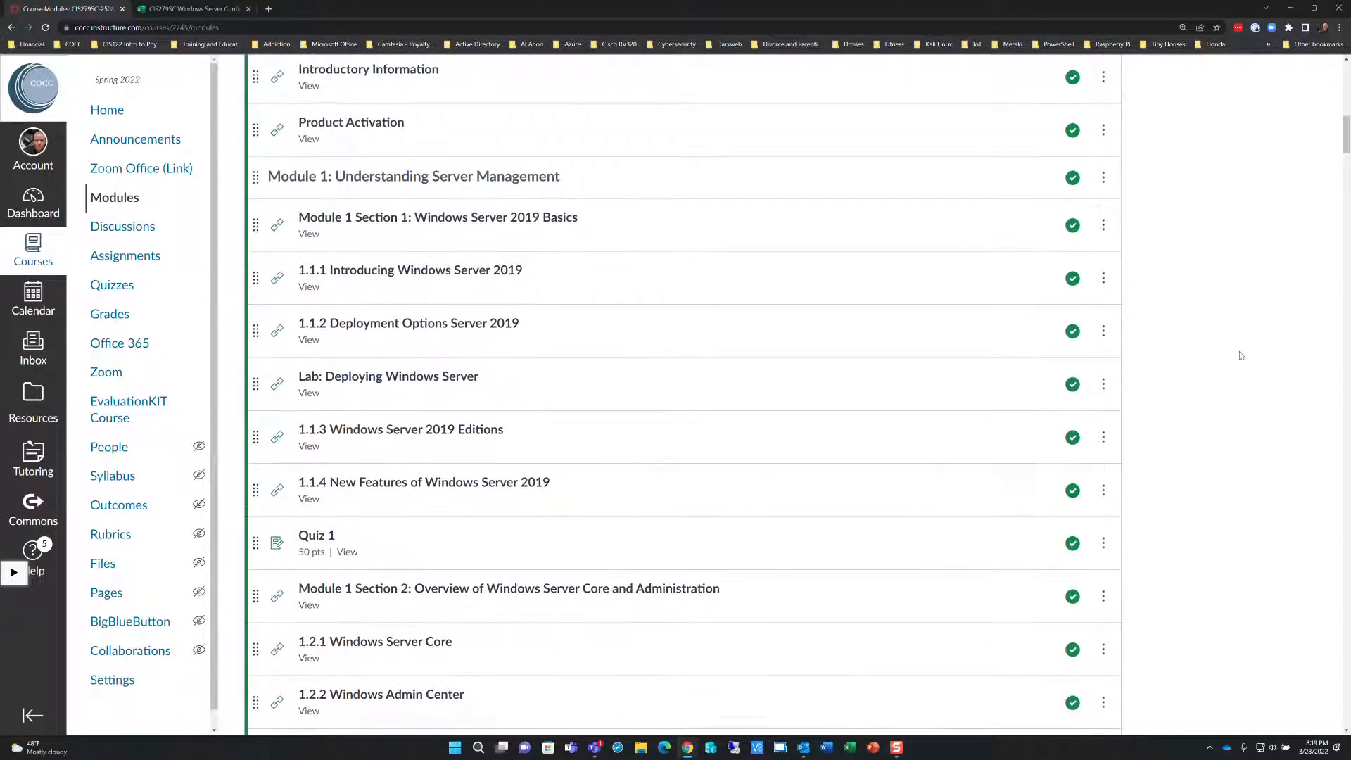
mouse_move(1232, 354)
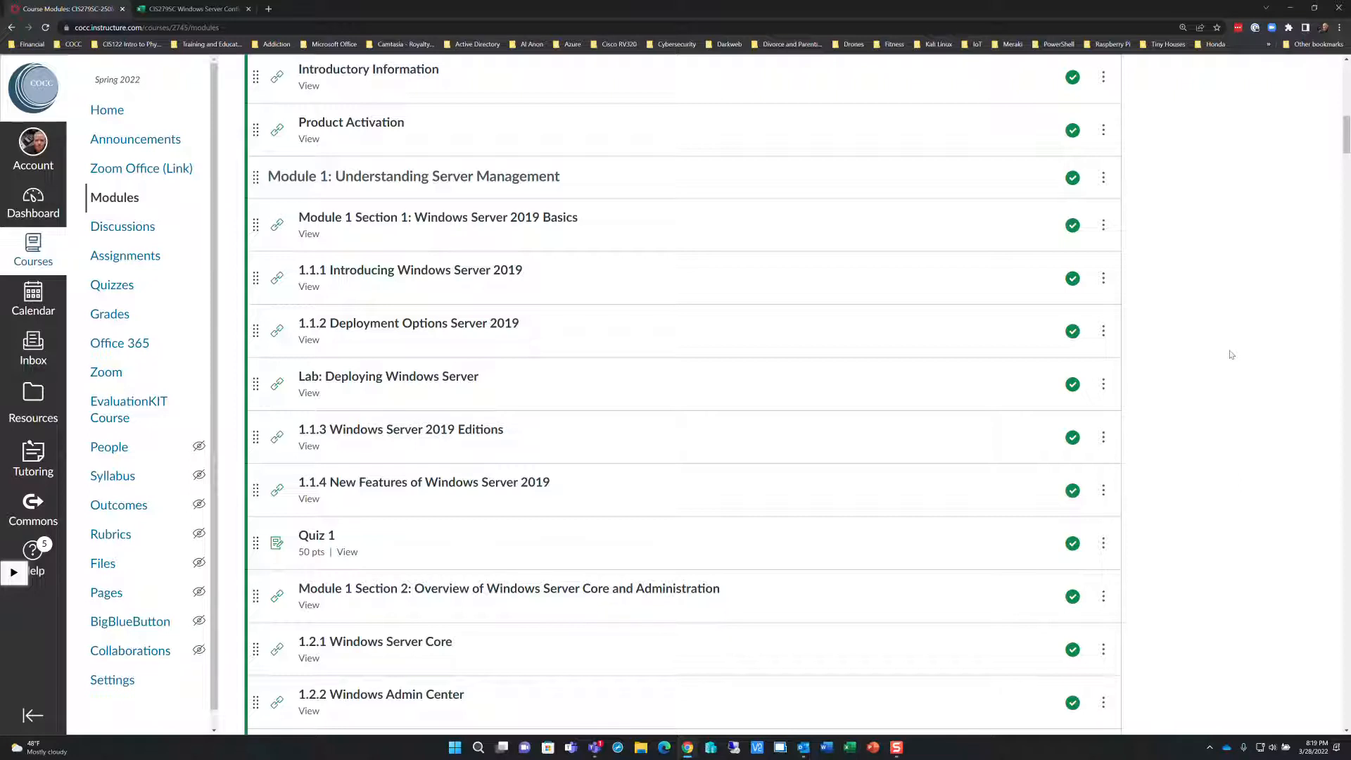
mouse_move(1280, 278)
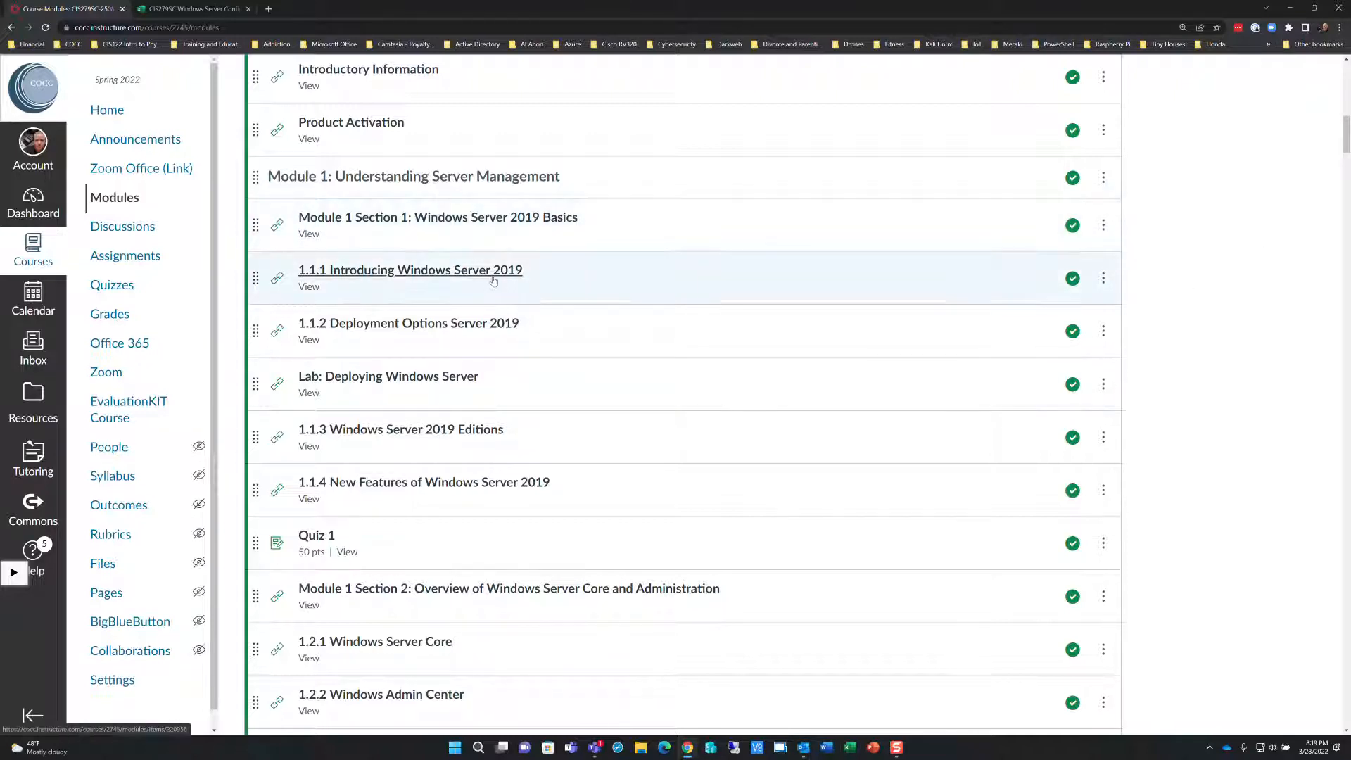
mouse_move(1206, 205)
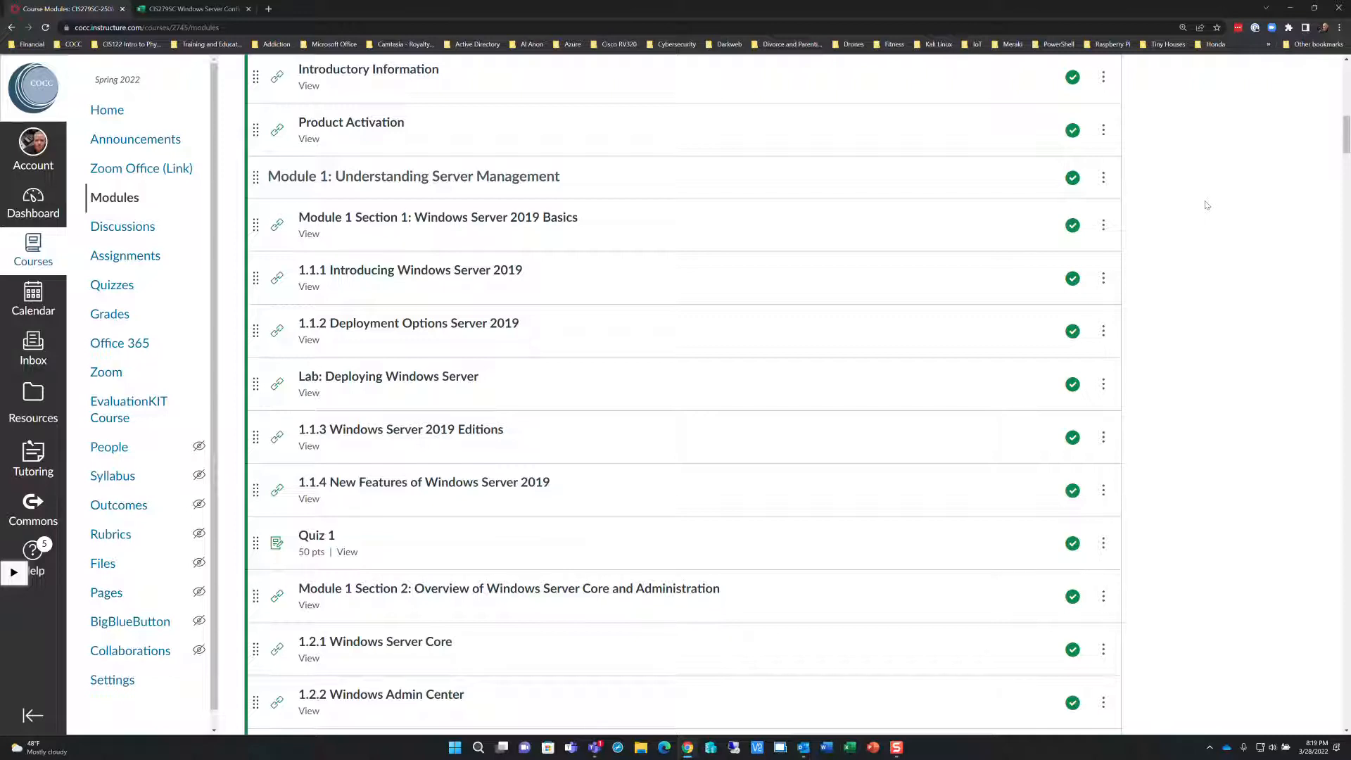
mouse_move(603, 331)
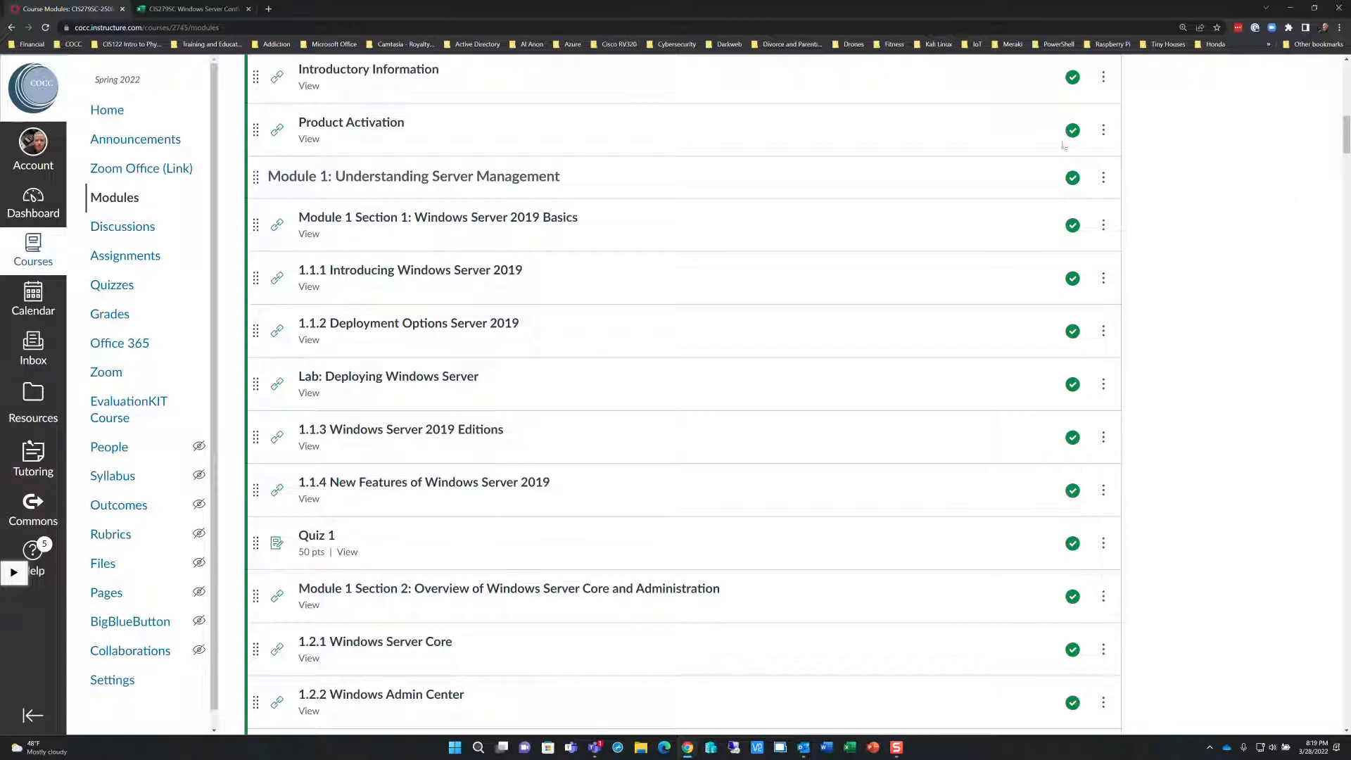
mouse_move(1202, 202)
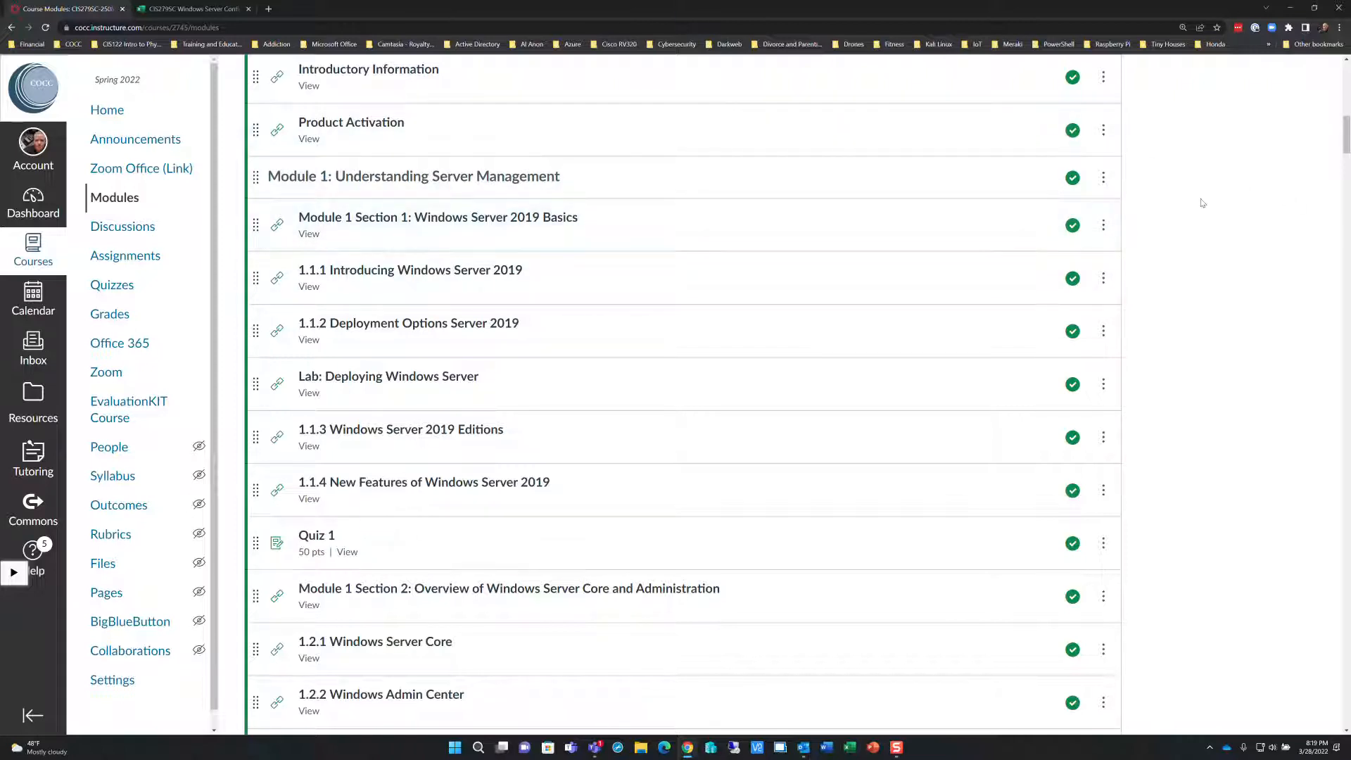
mouse_move(413, 176)
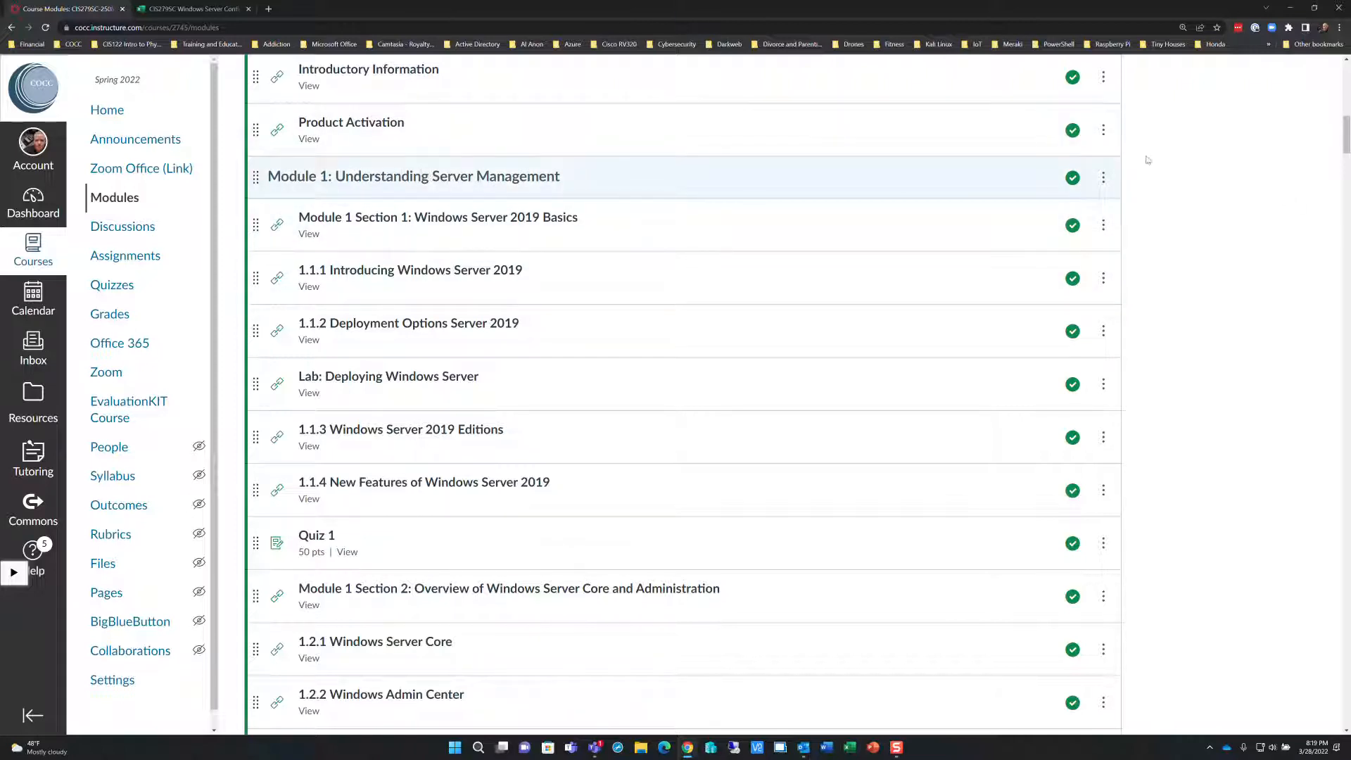
scroll("down", 3)
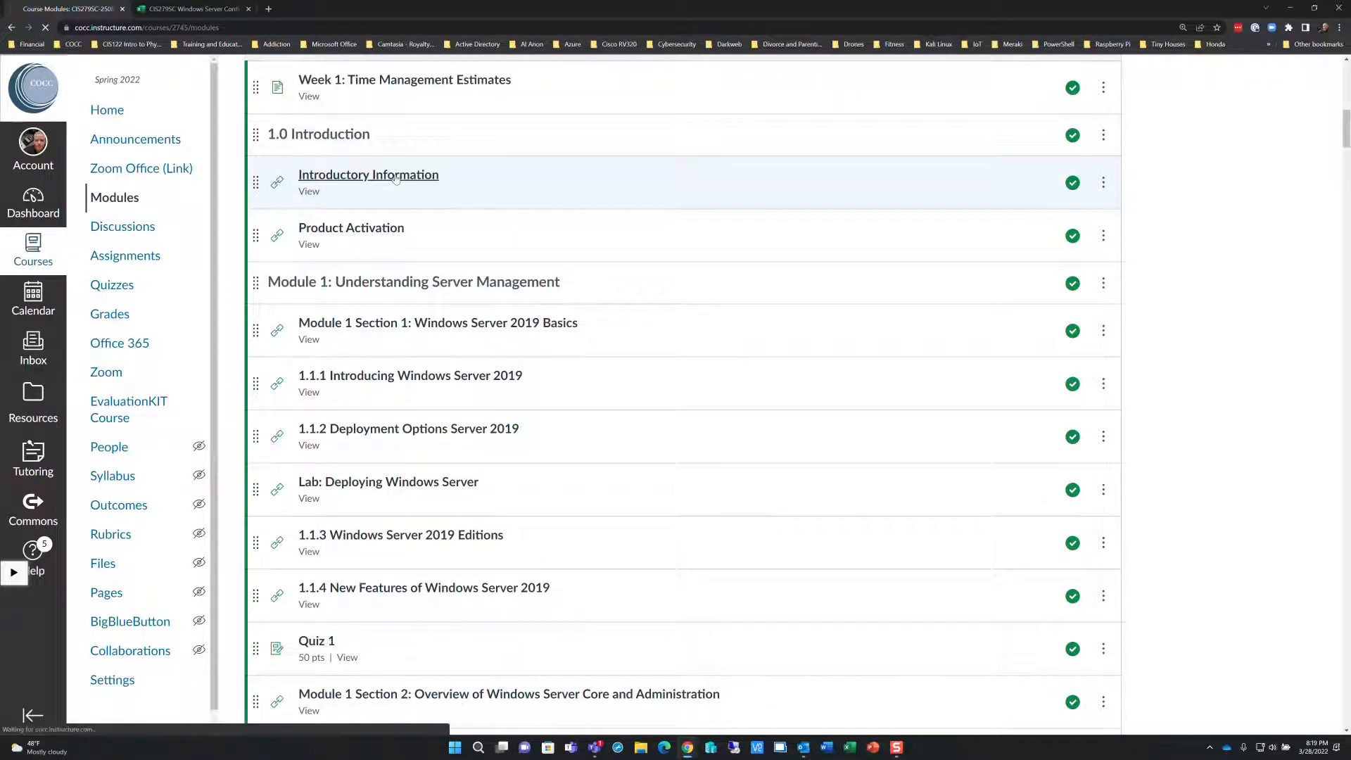
- Open Week 01's Introductory Information and scroll to the Windows Server 2019 Course Layout
left_click(368, 174)
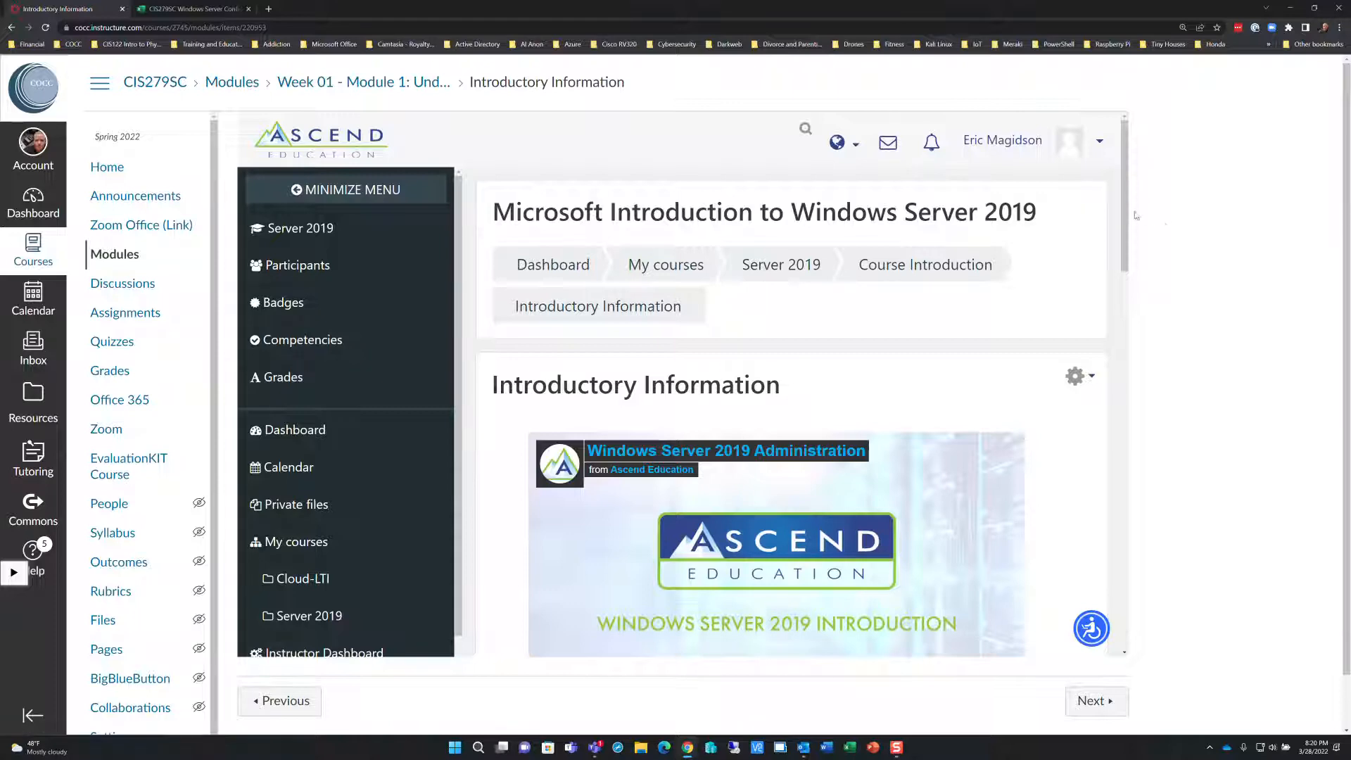
scroll("down", 3)
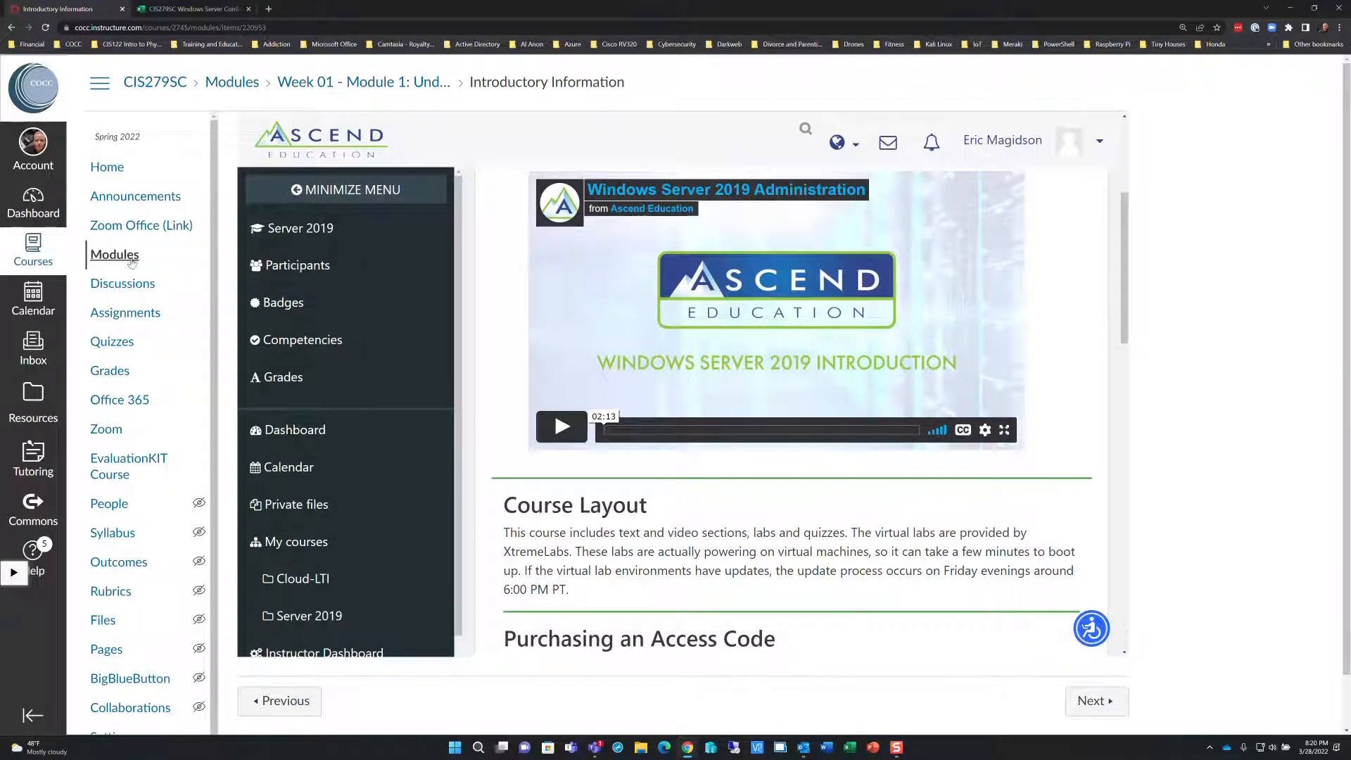
left_click(115, 254)
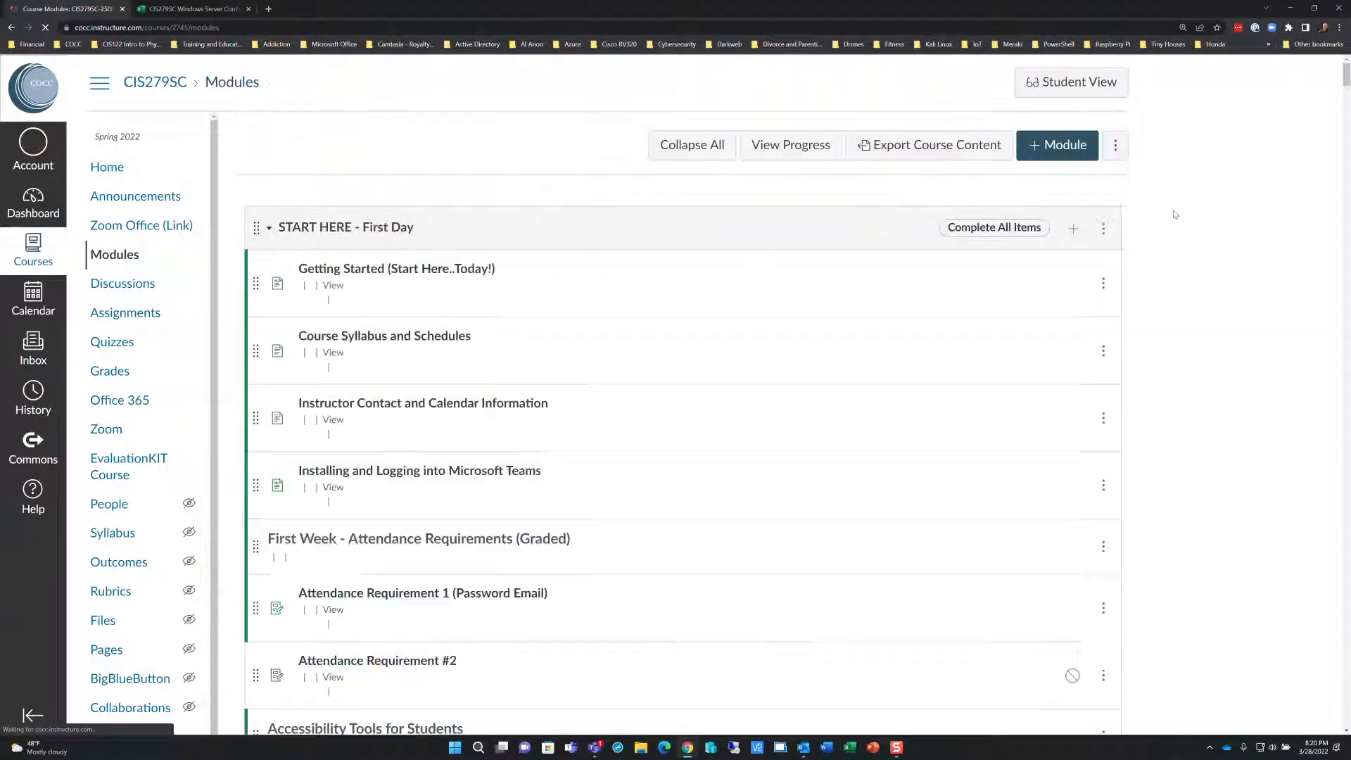
scroll("down", 3)
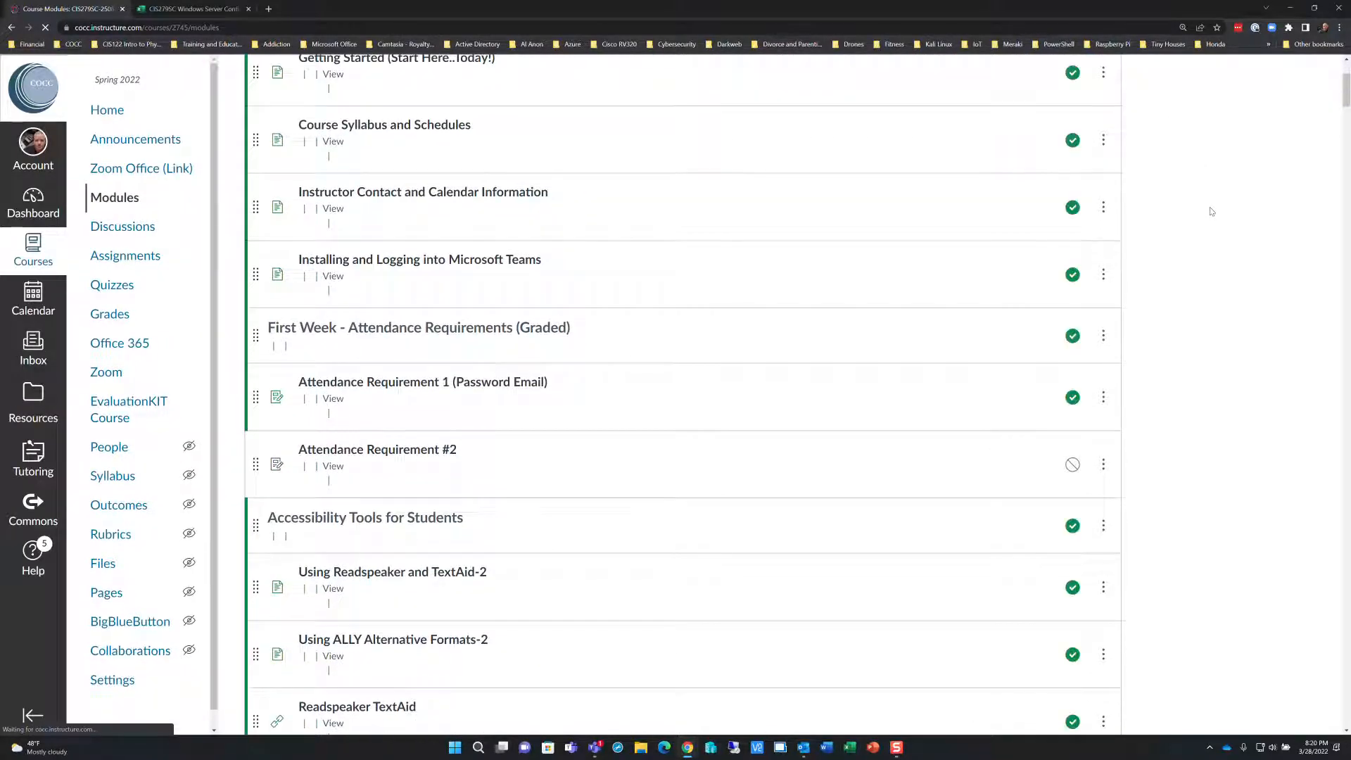
scroll("down", 3)
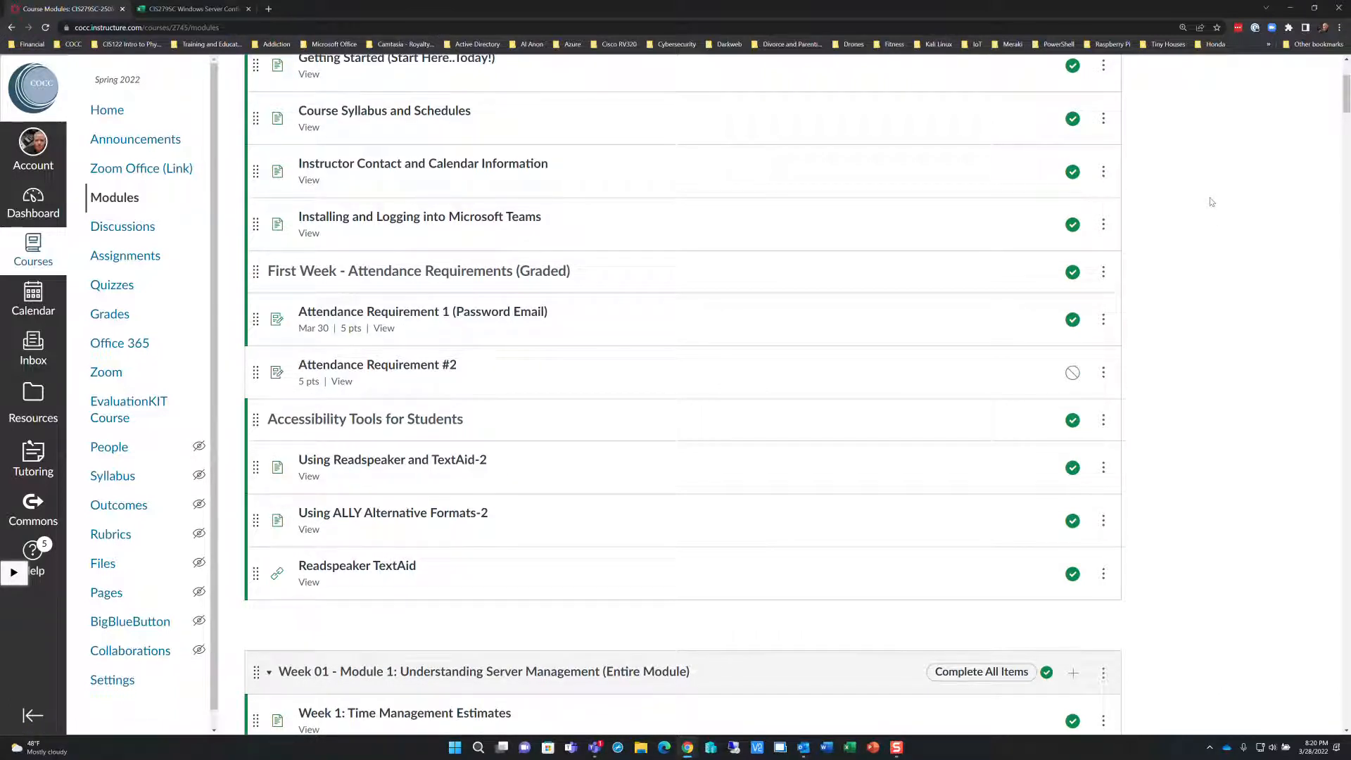
mouse_move(1243, 191)
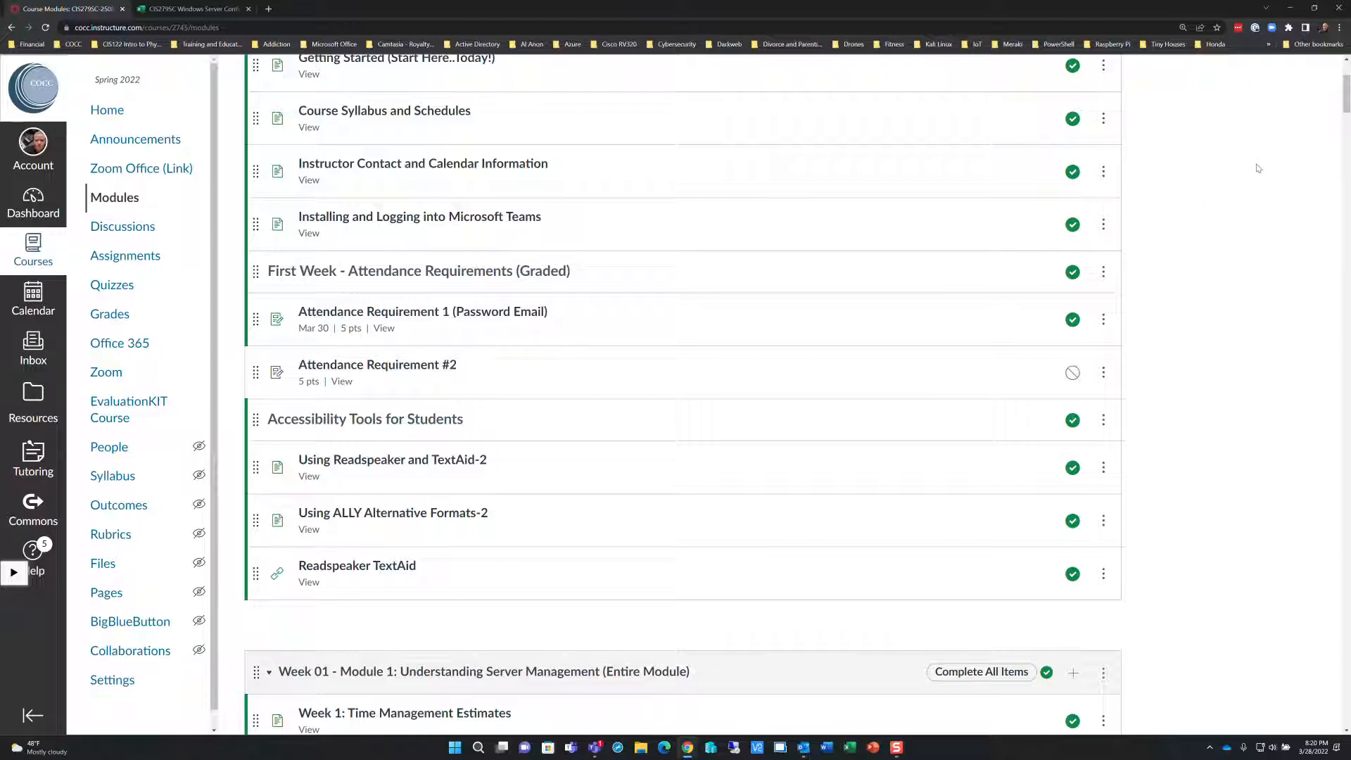
mouse_move(1243, 227)
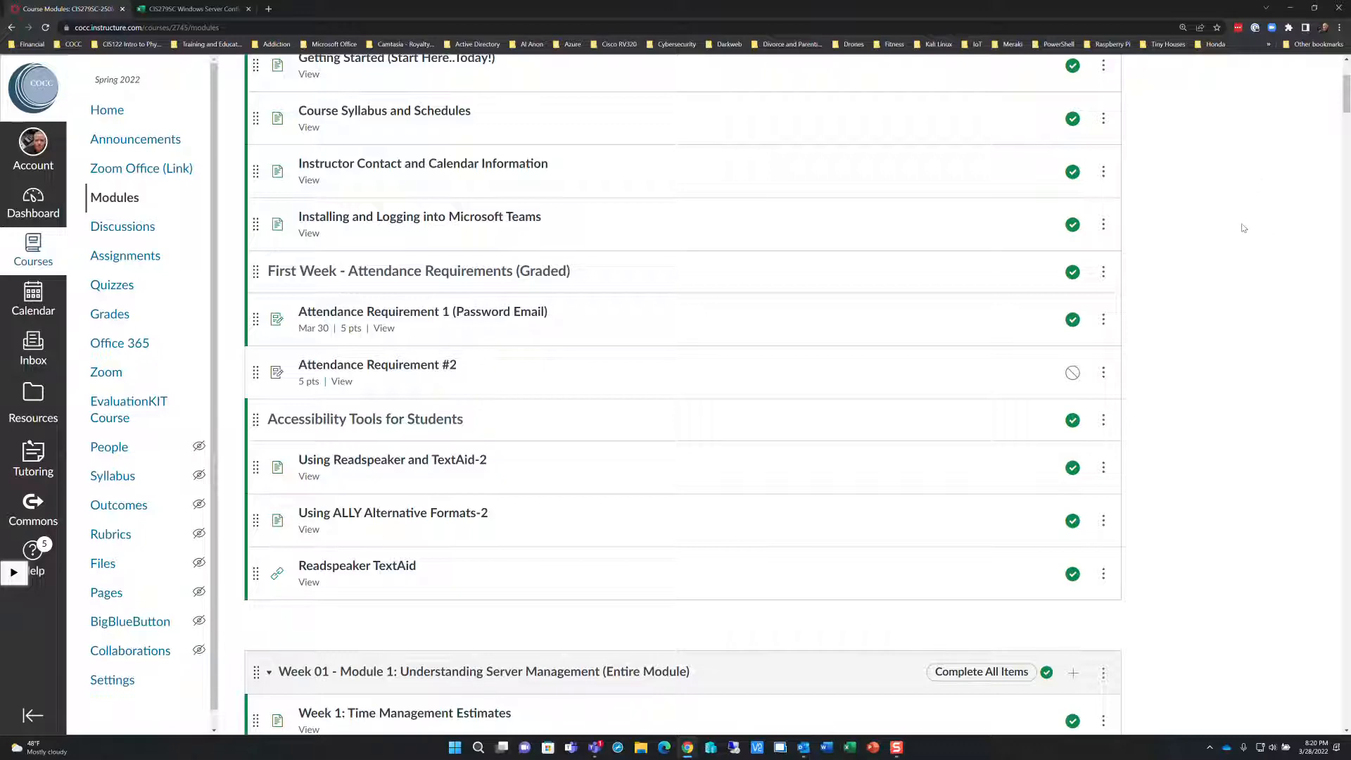
scroll("down", 3)
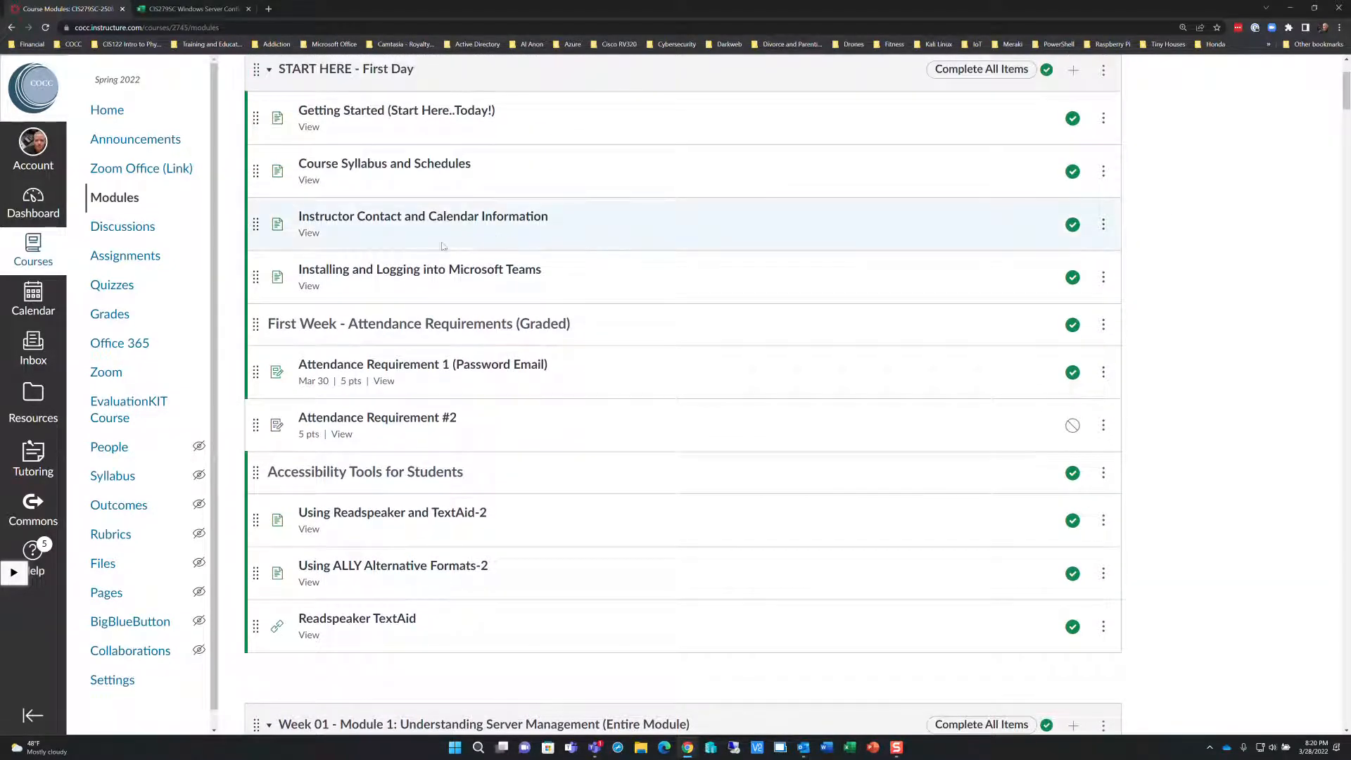
mouse_move(392, 290)
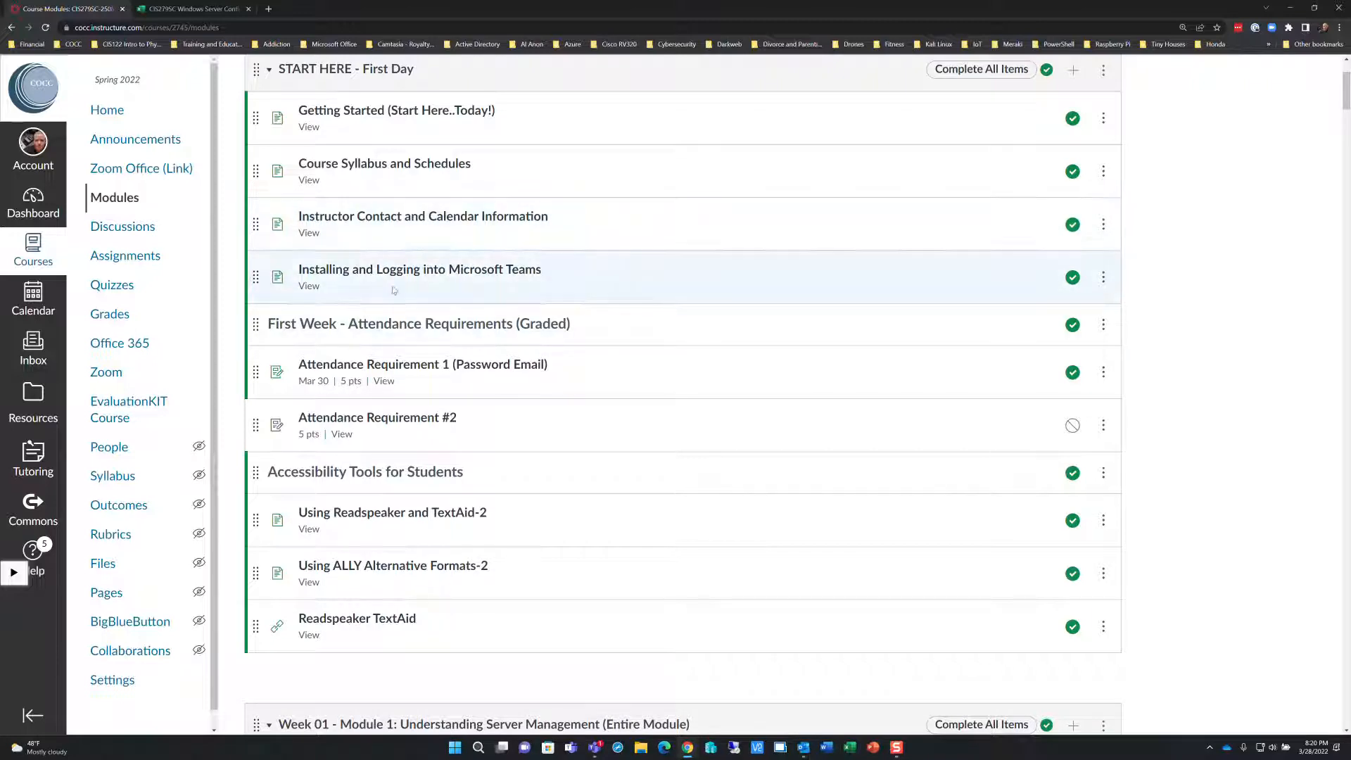
mouse_move(1237, 165)
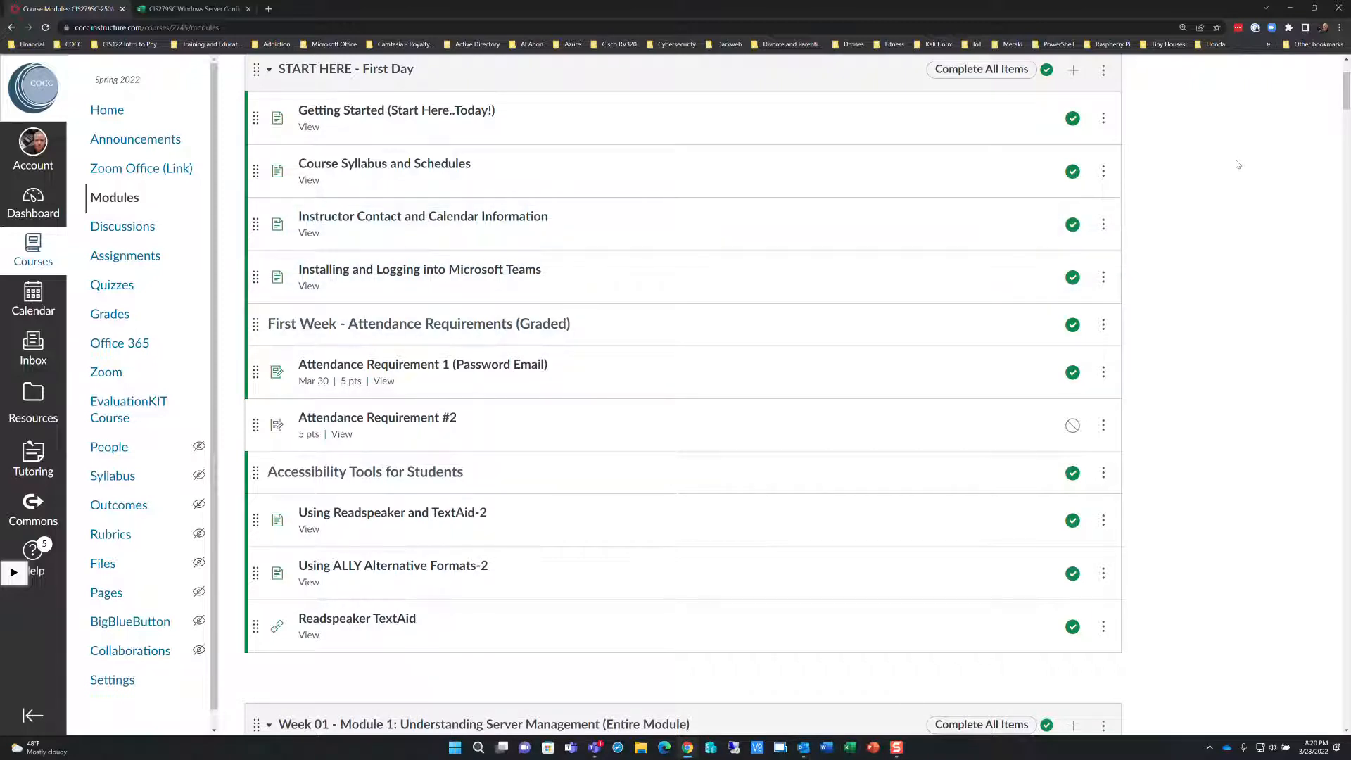
mouse_move(1244, 165)
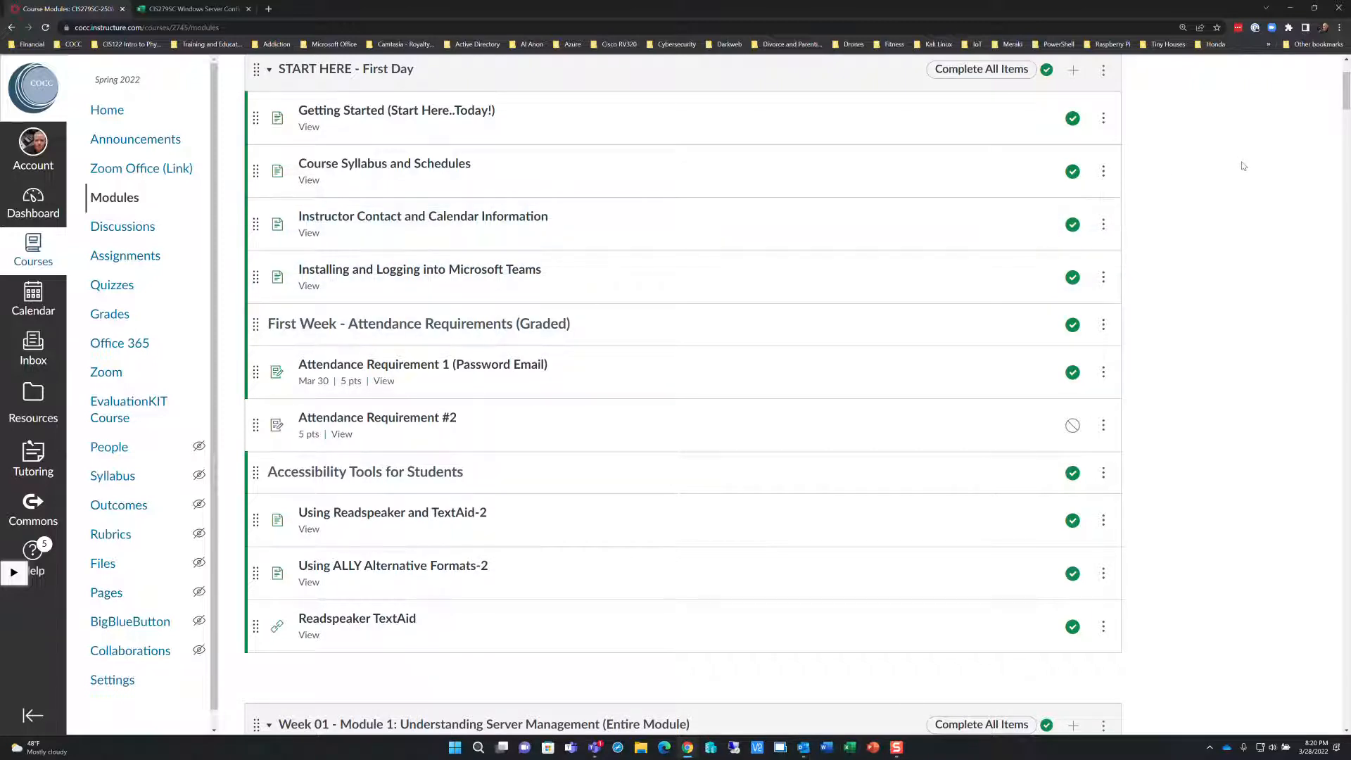
scroll("down", 3)
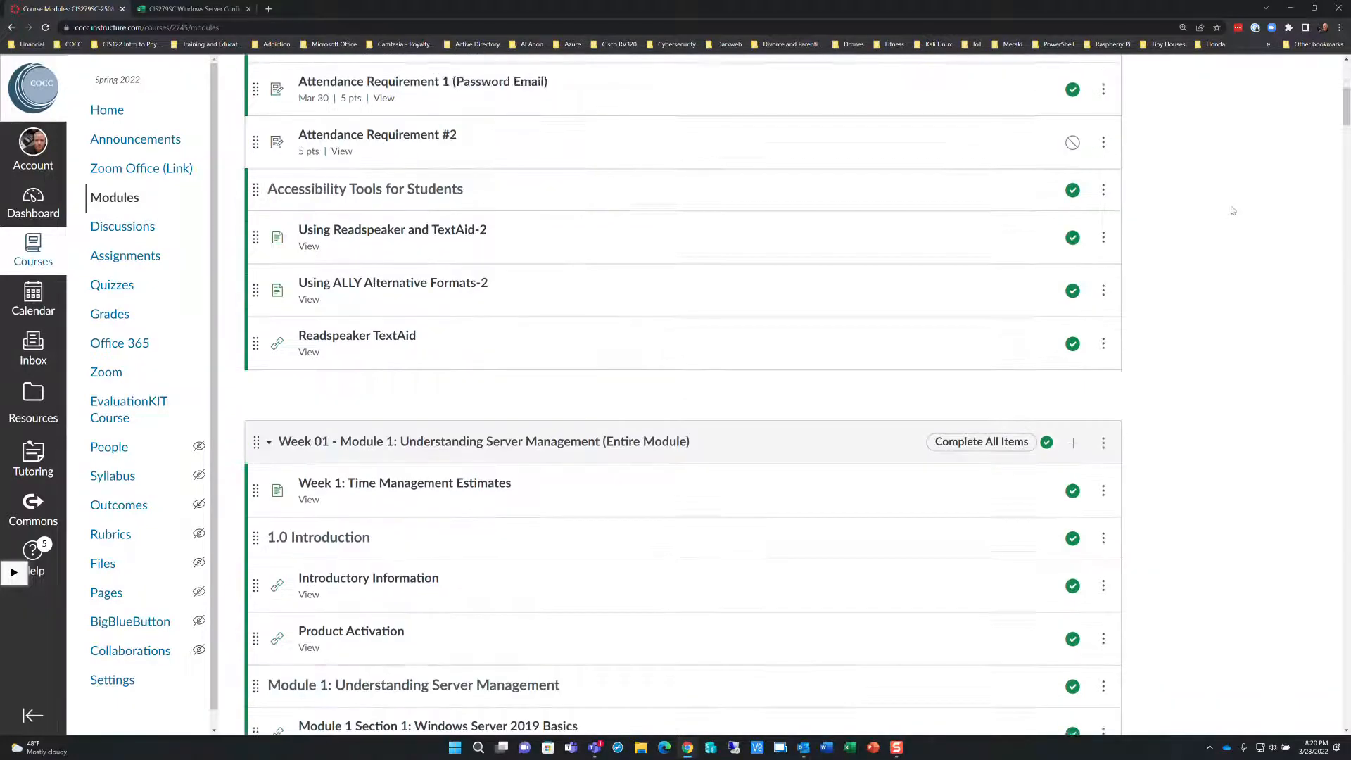
scroll("down", 3)
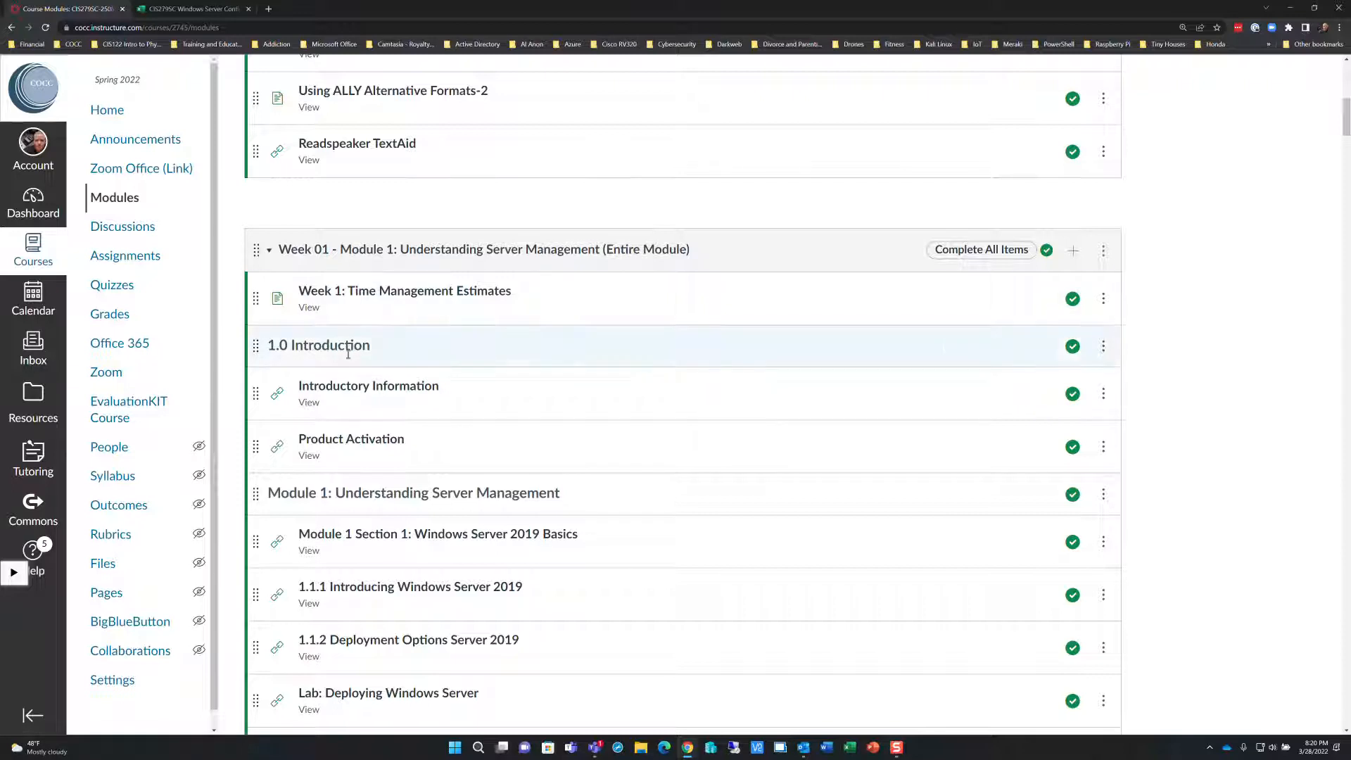
mouse_move(368, 385)
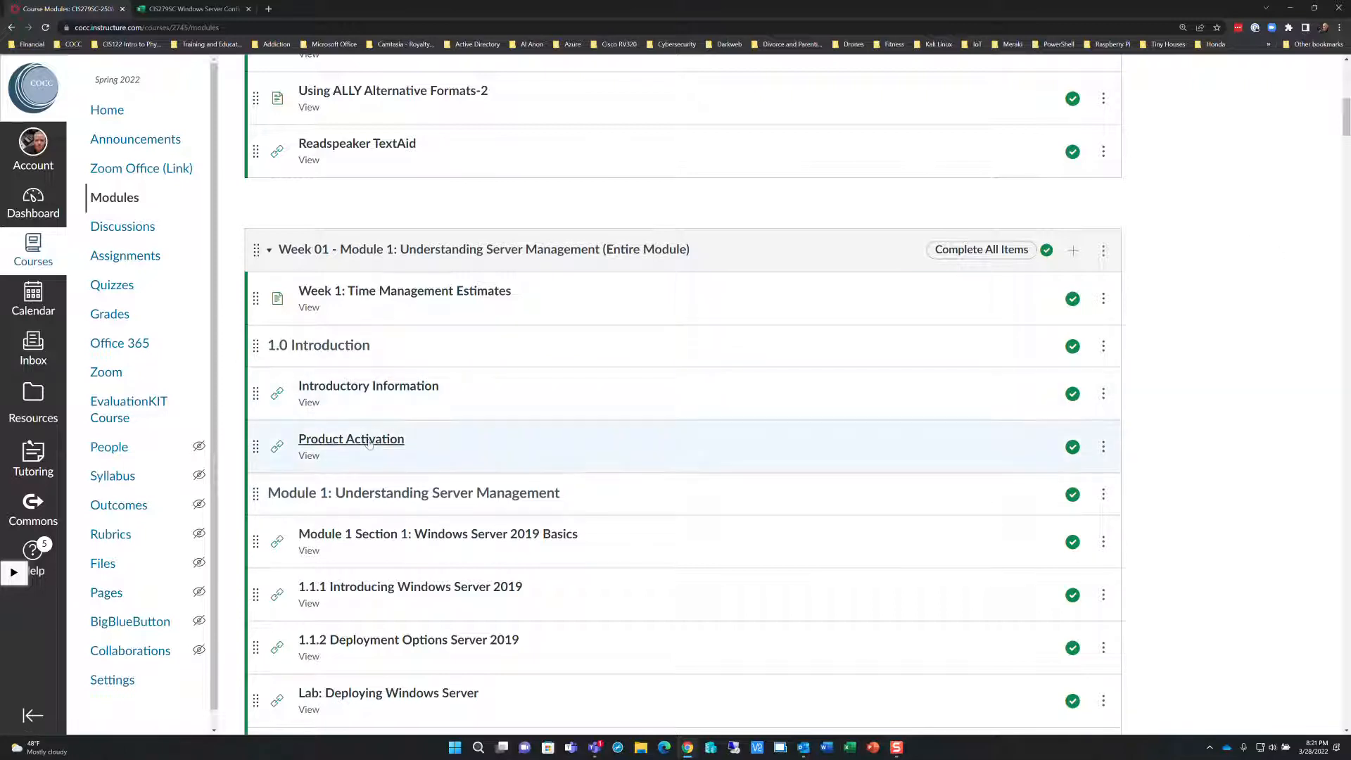
scroll("down", 3)
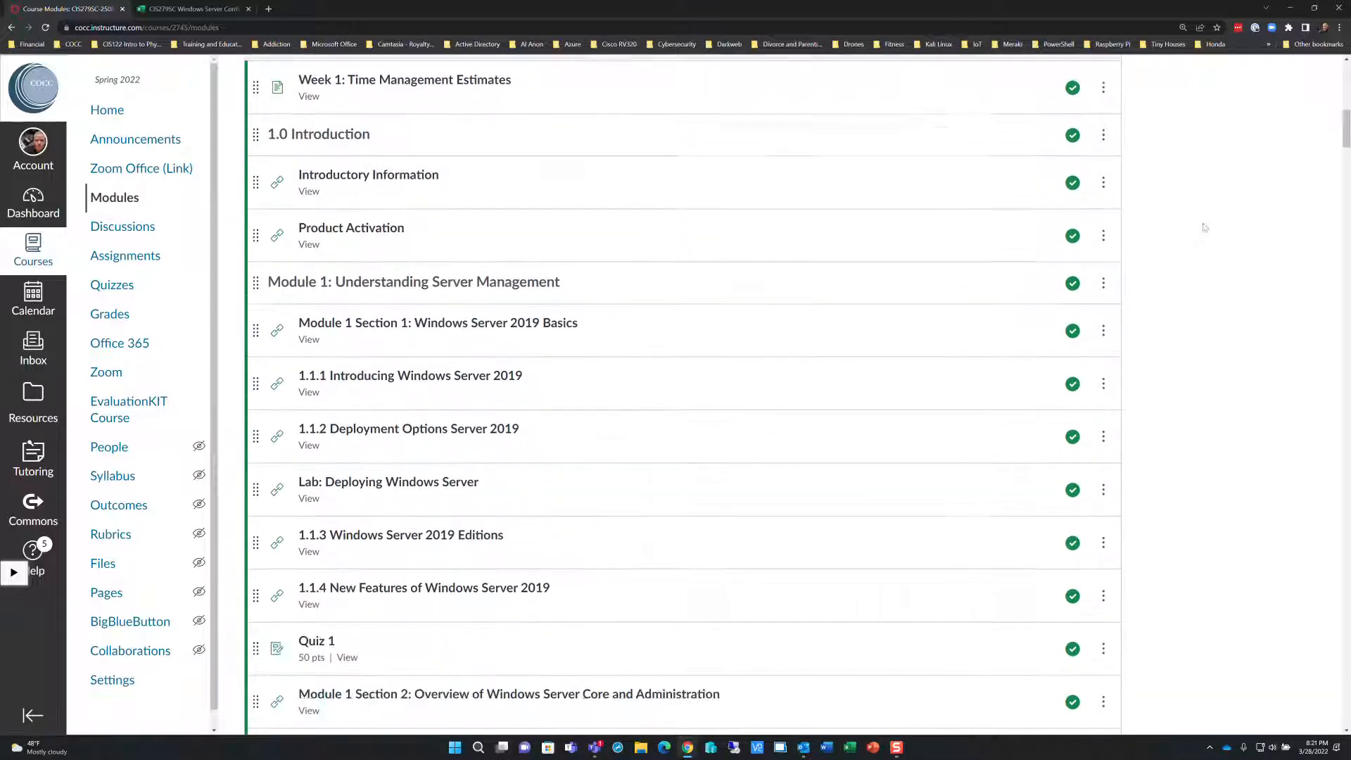
scroll("down", 3)
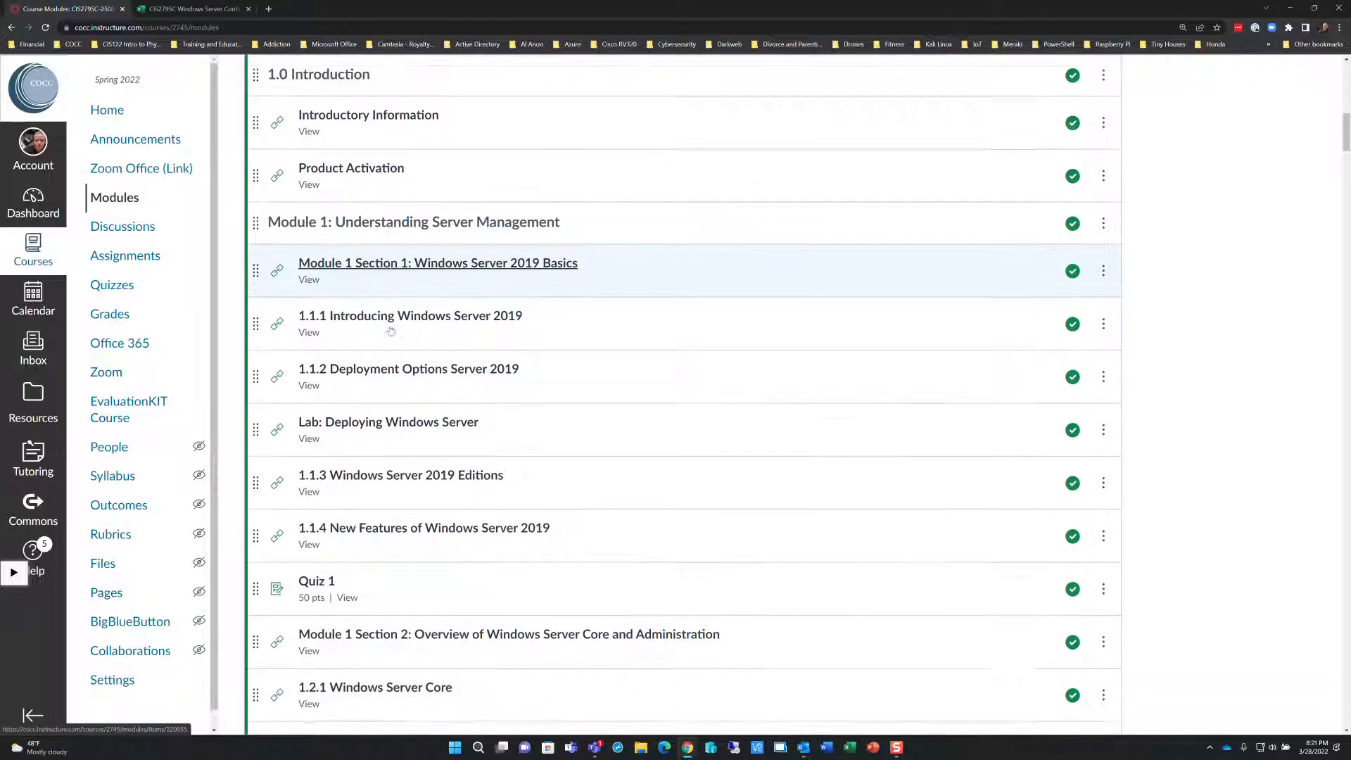
scroll("down", 3)
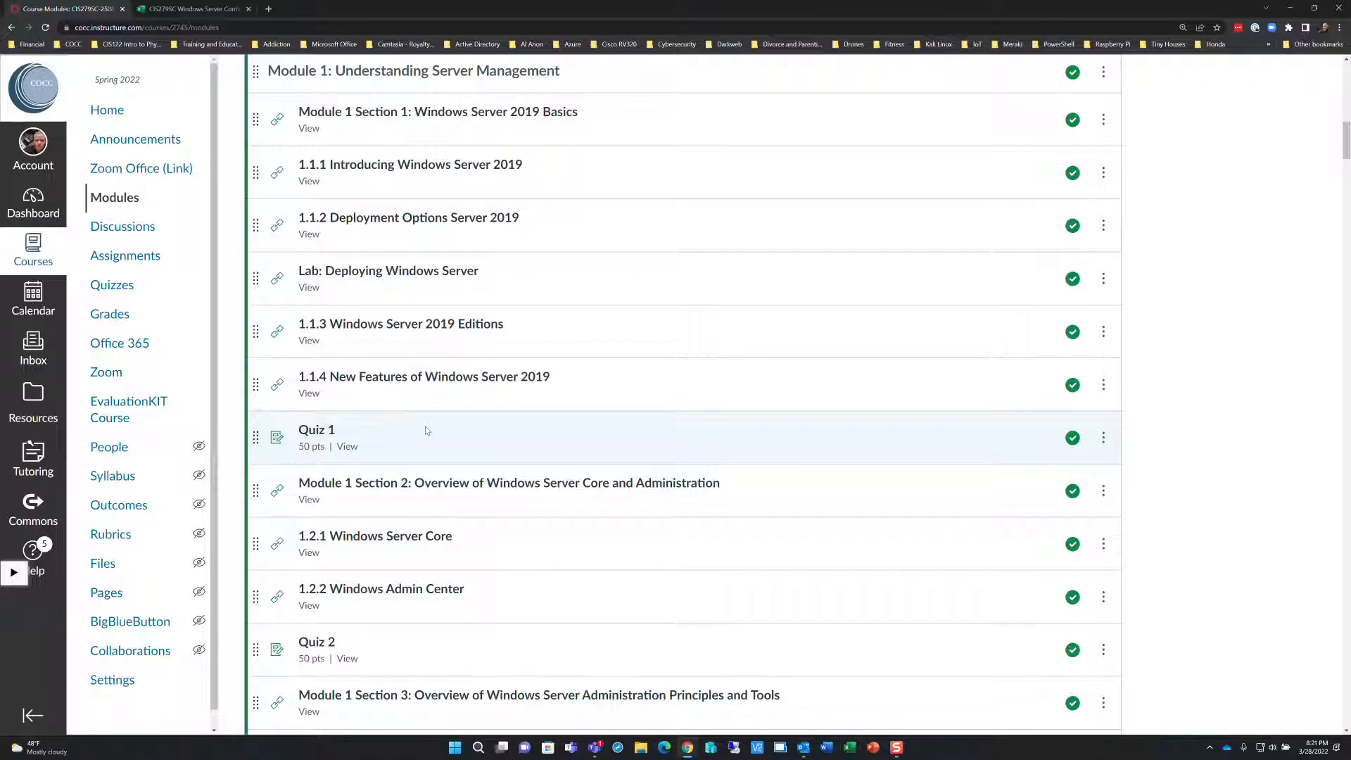
scroll("down", 3)
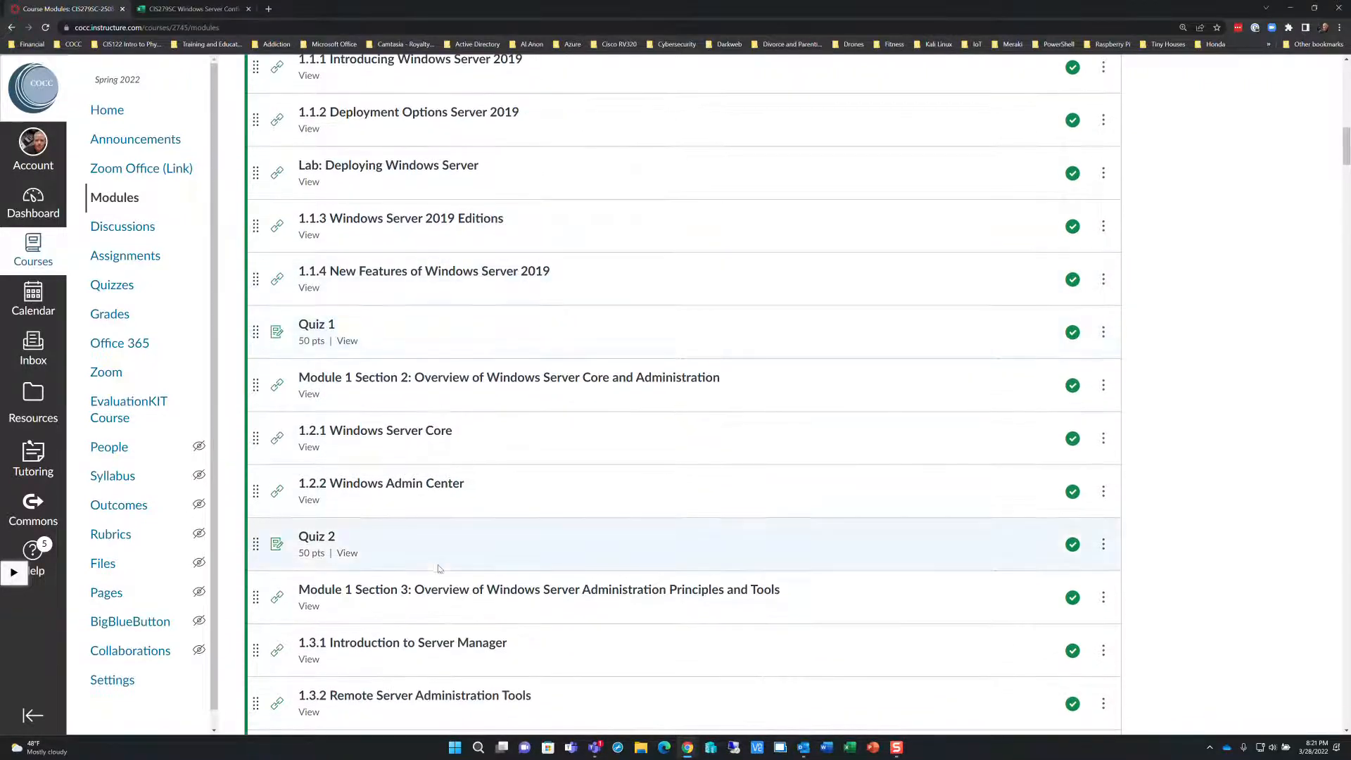
mouse_move(1224, 353)
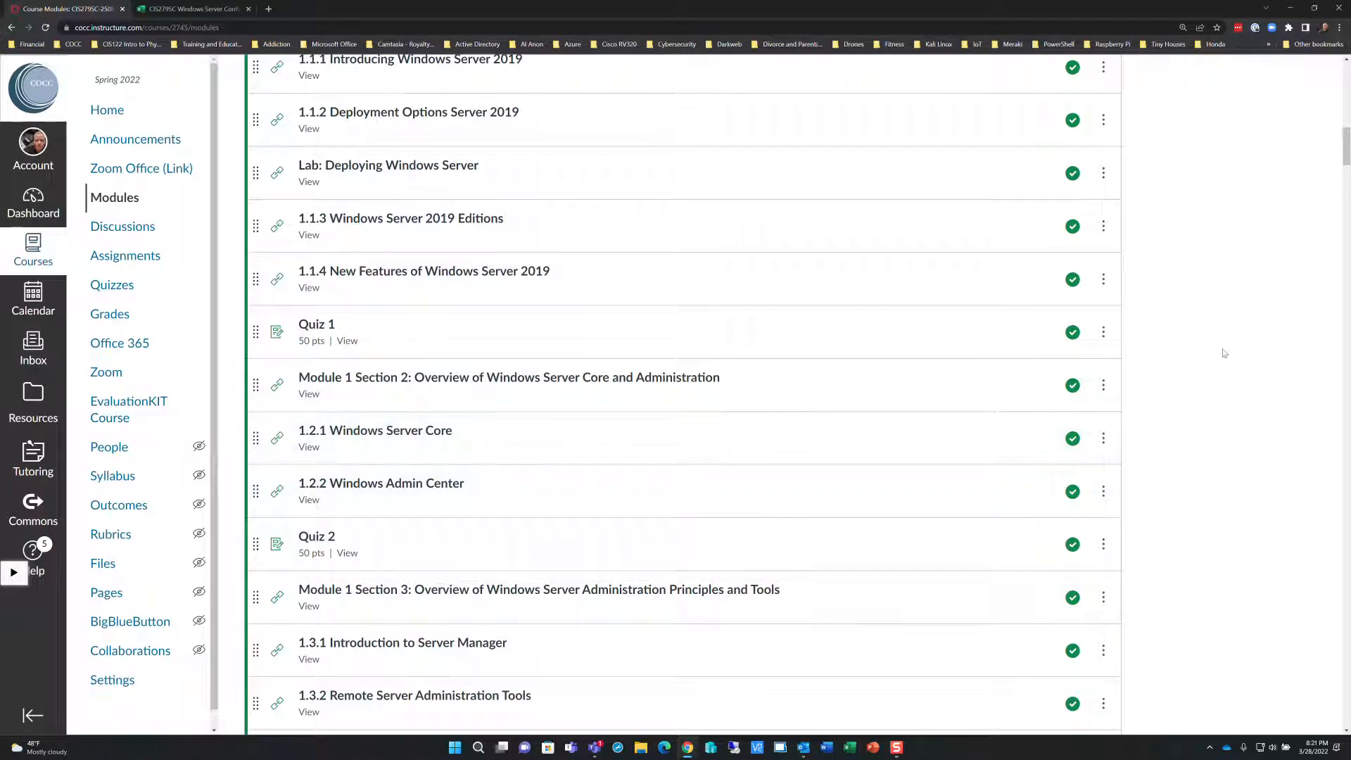
scroll("down", 3)
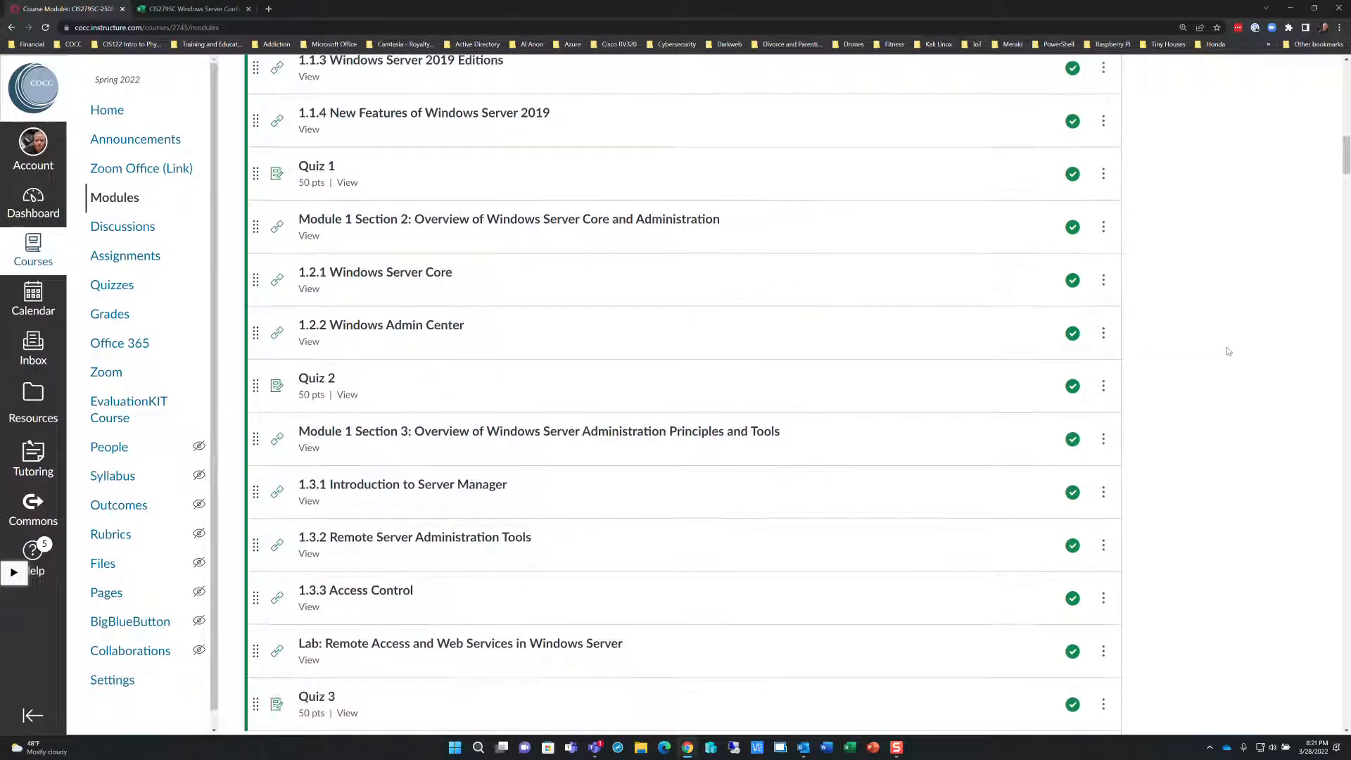
mouse_move(375, 397)
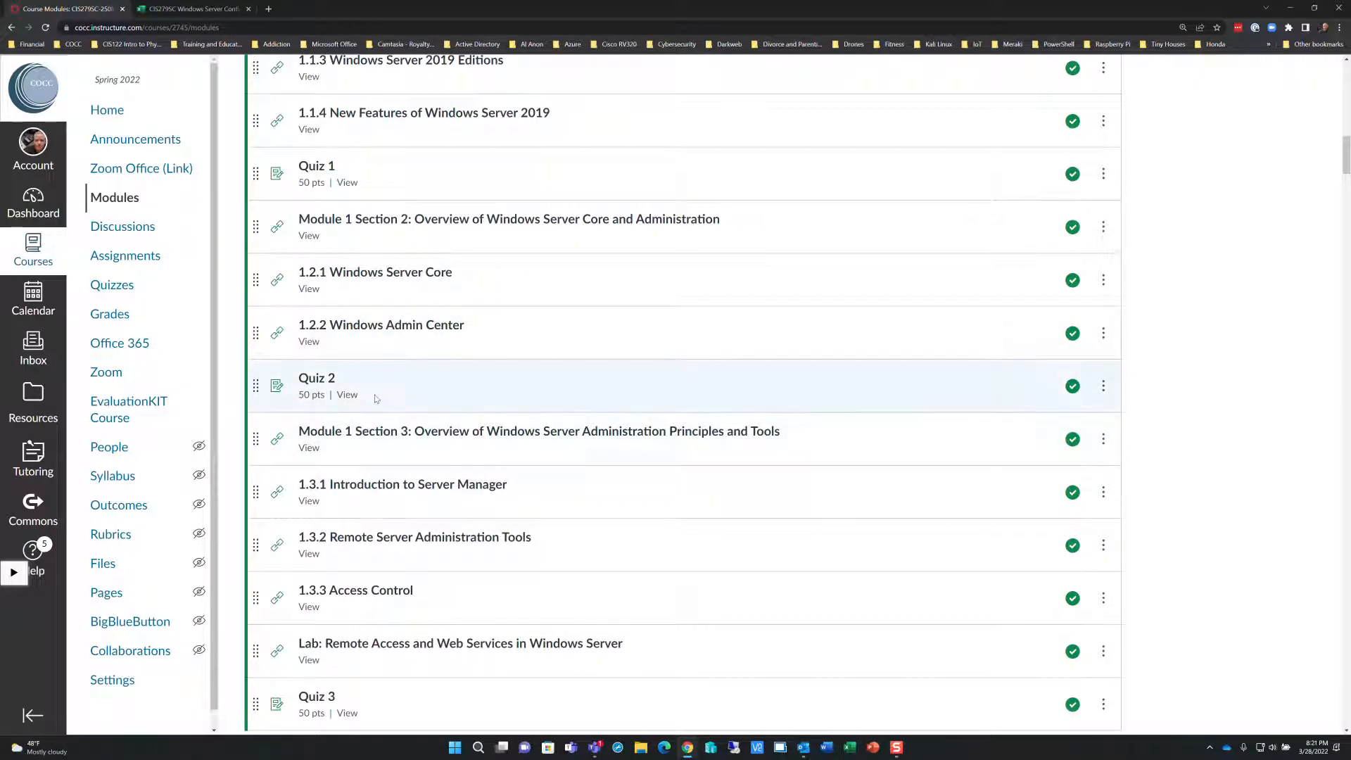
mouse_move(381, 386)
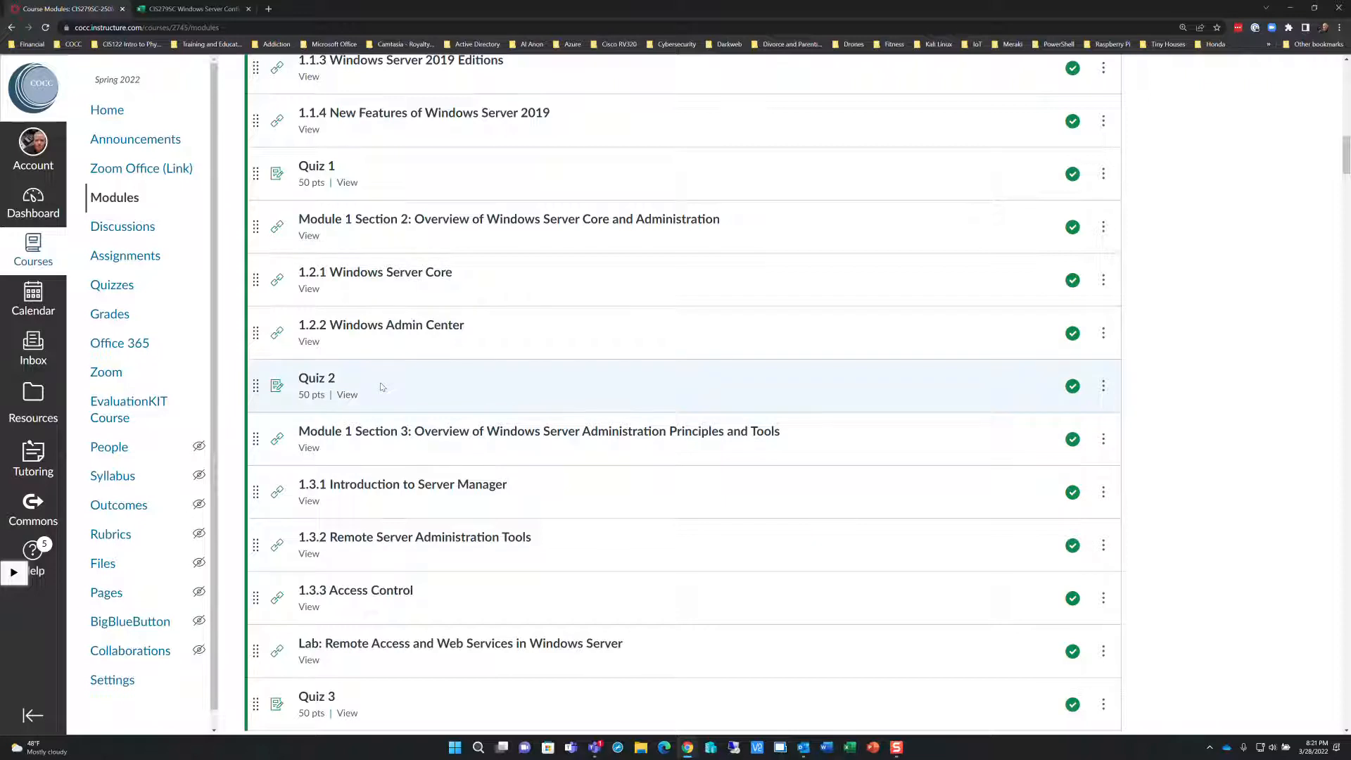
mouse_move(1249, 344)
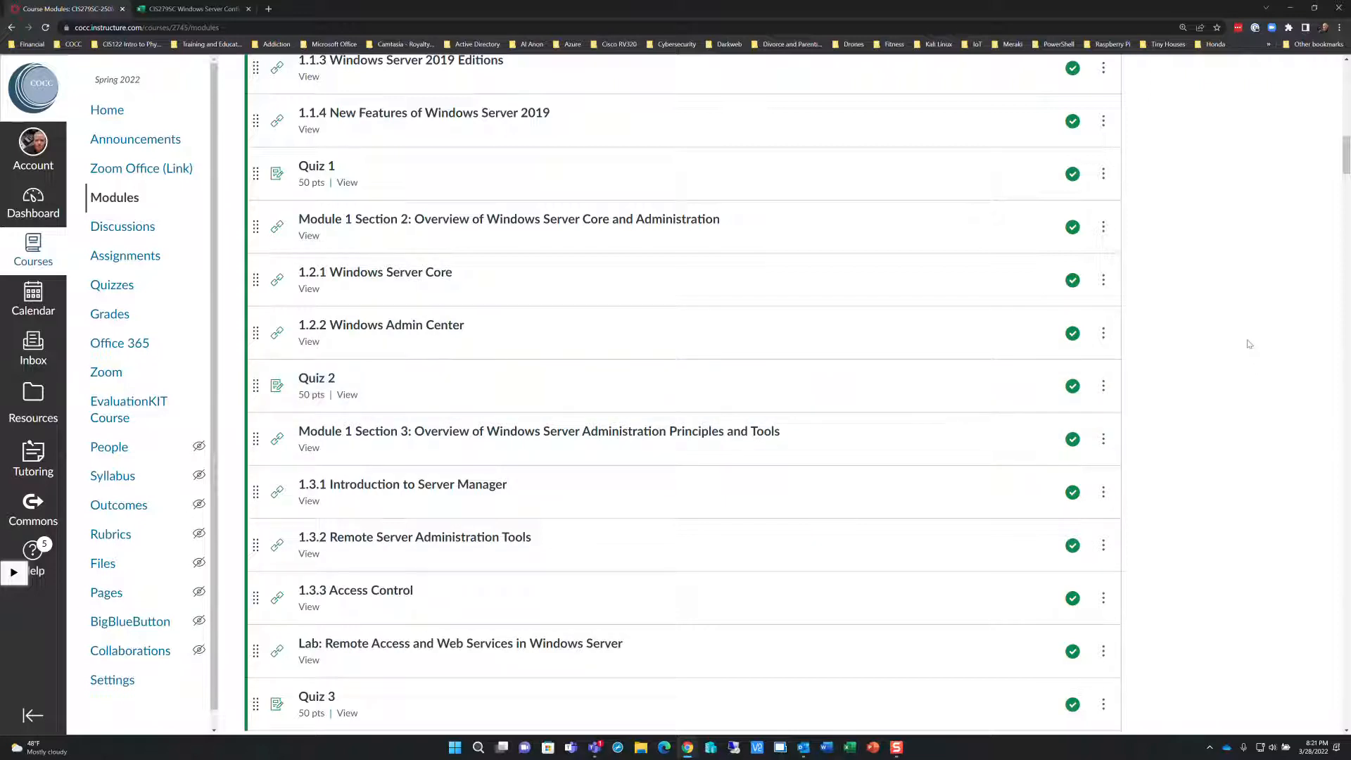
scroll("down", 3)
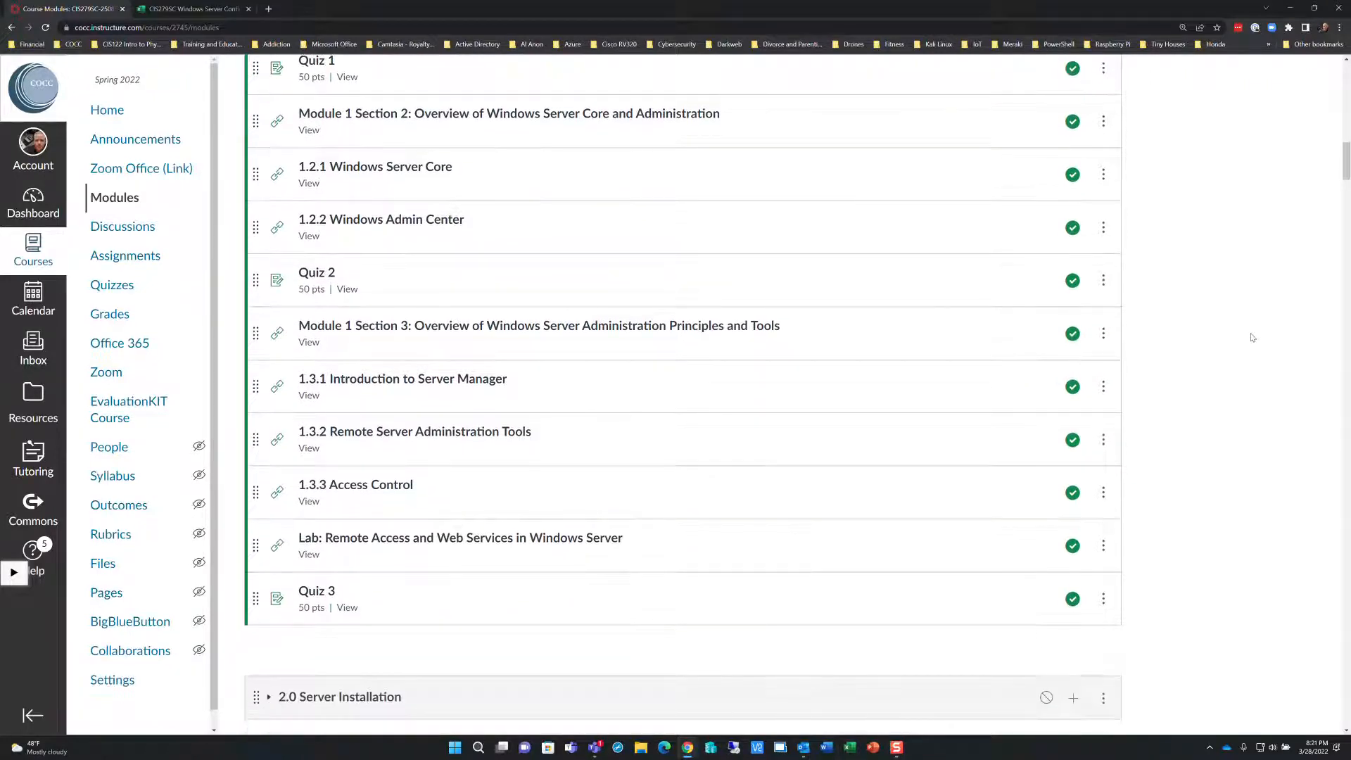
scroll("up", 3)
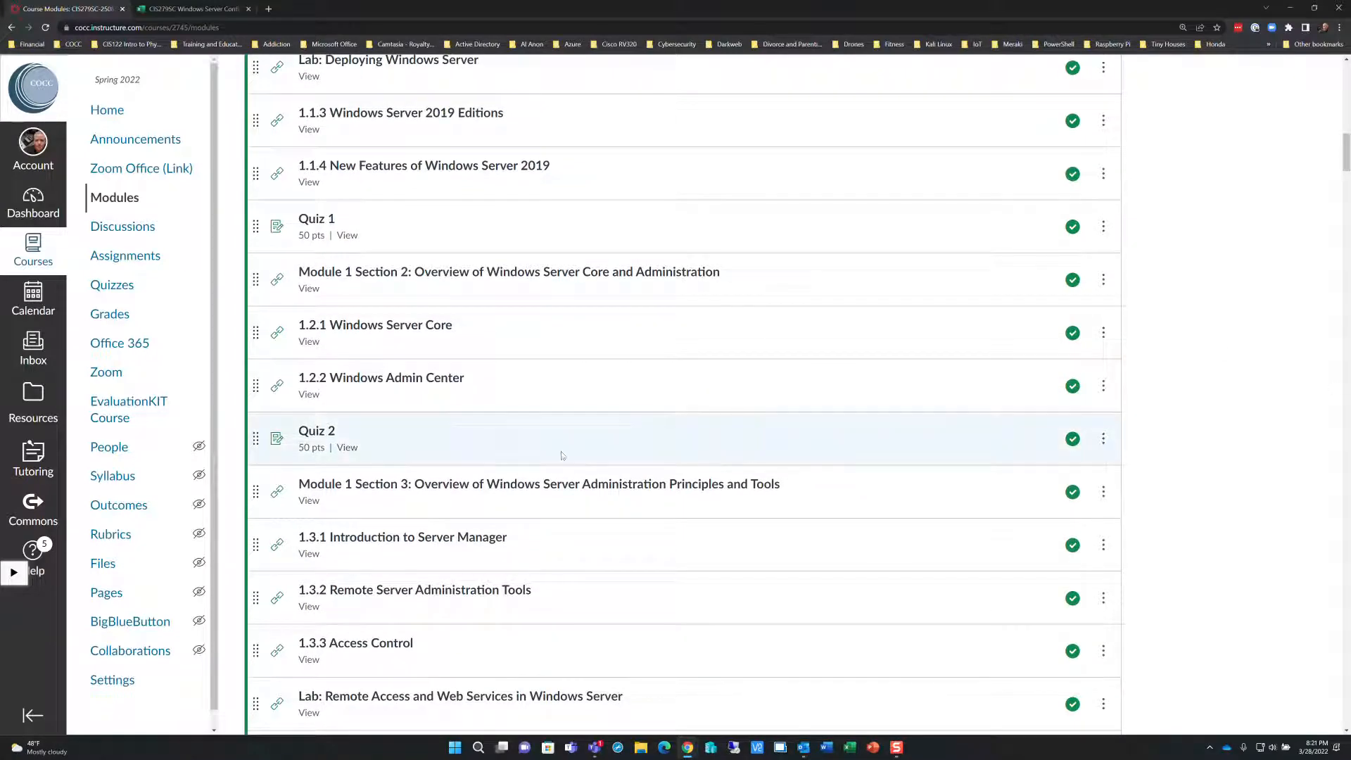
scroll("down", 3)
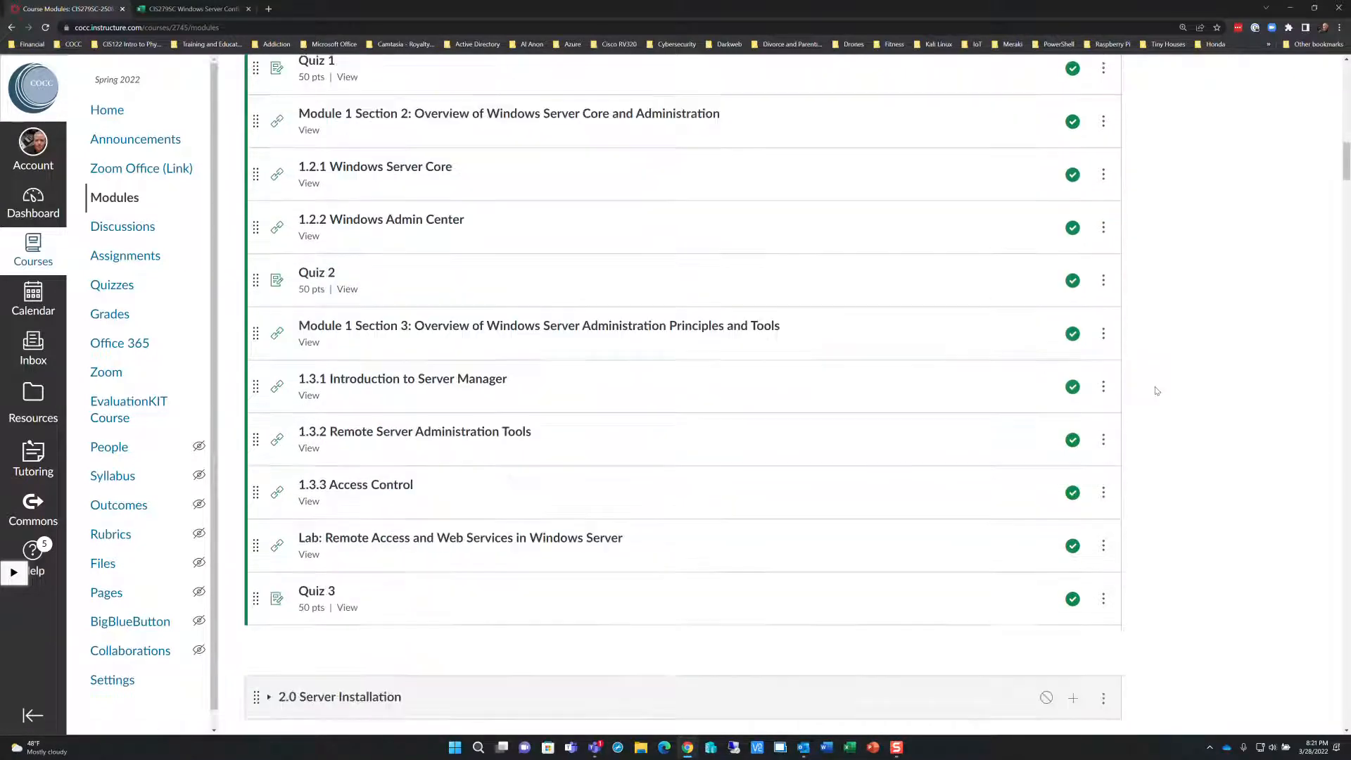
scroll("down", 3)
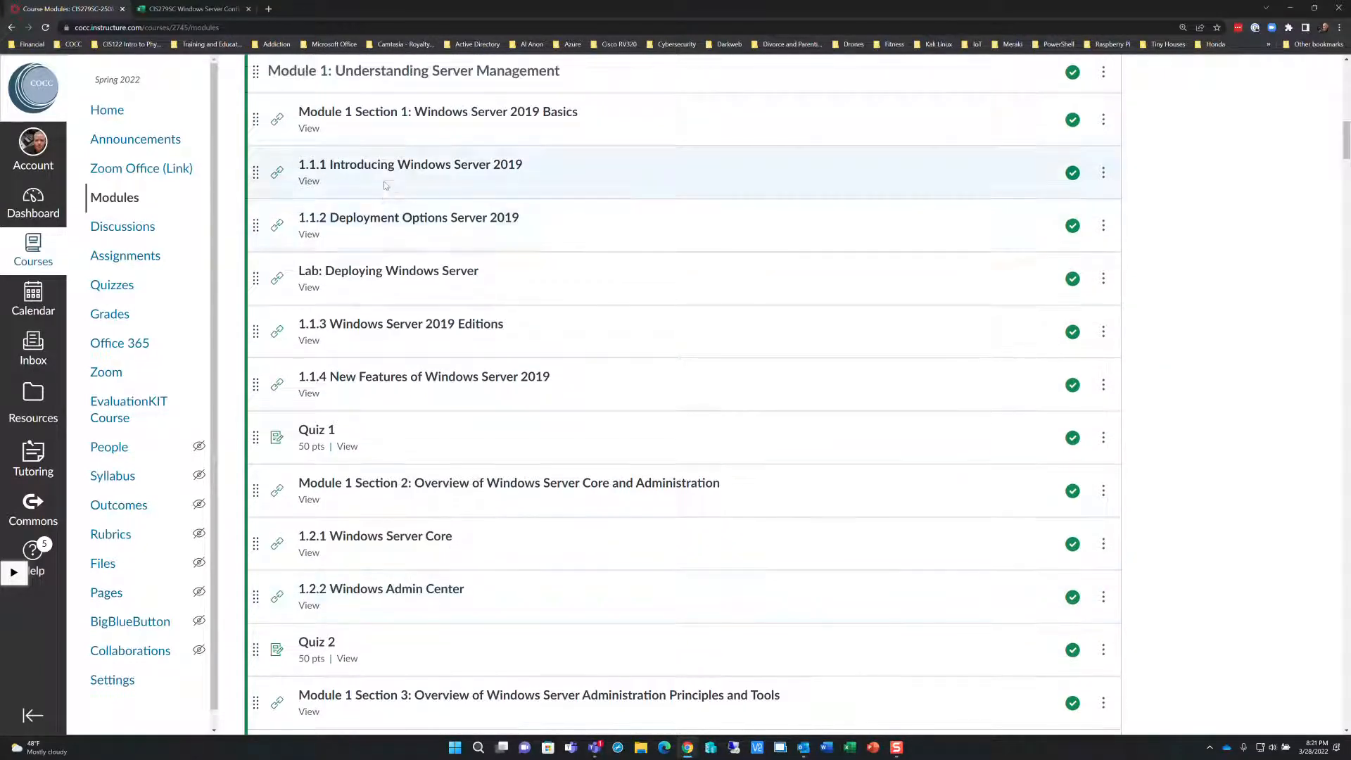
mouse_move(412, 271)
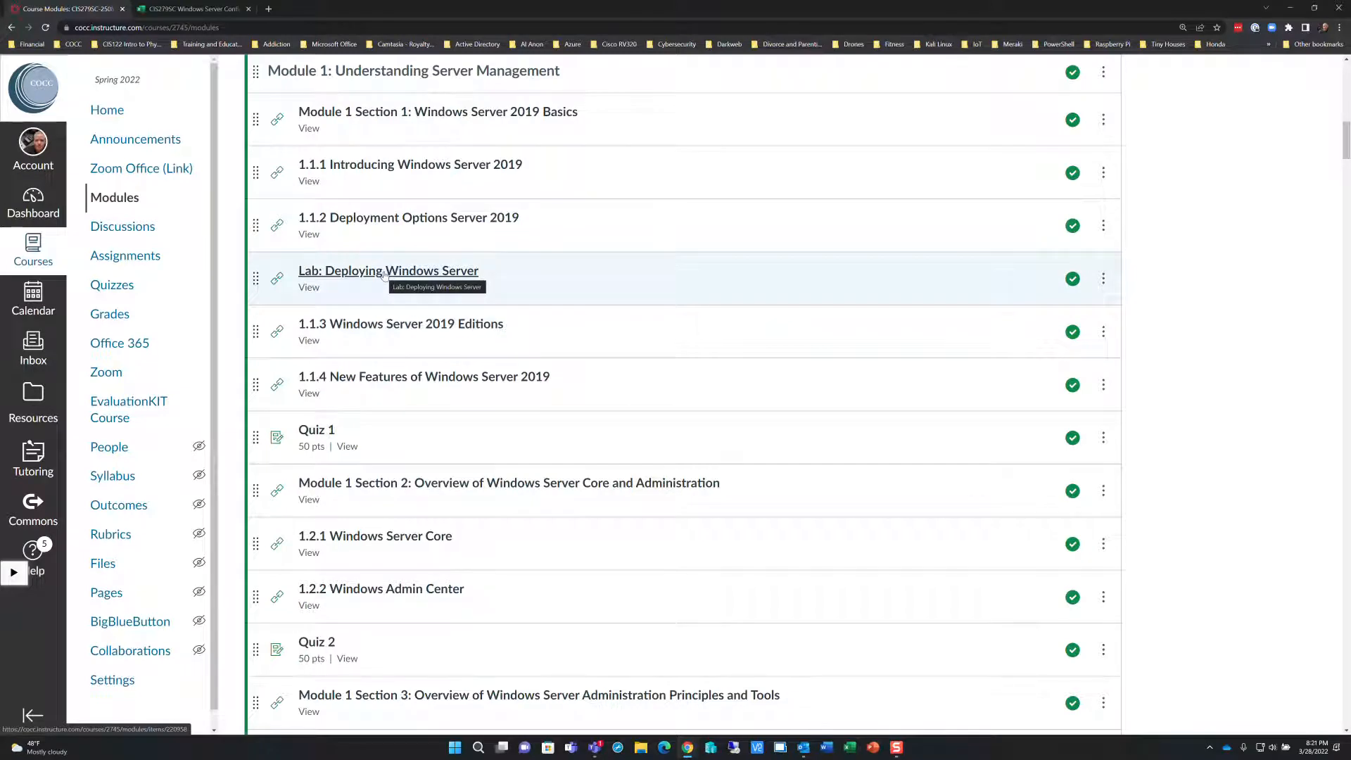
mouse_move(1262, 285)
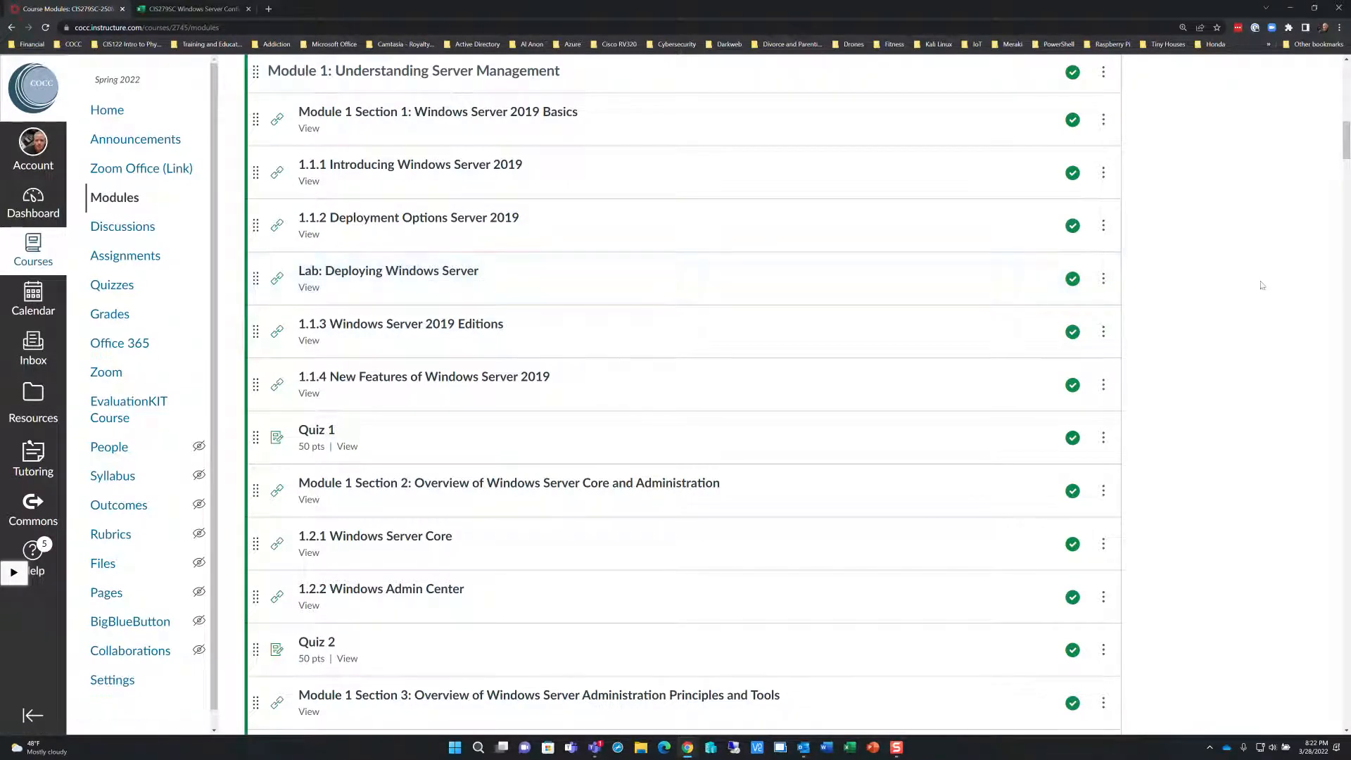
mouse_move(1282, 277)
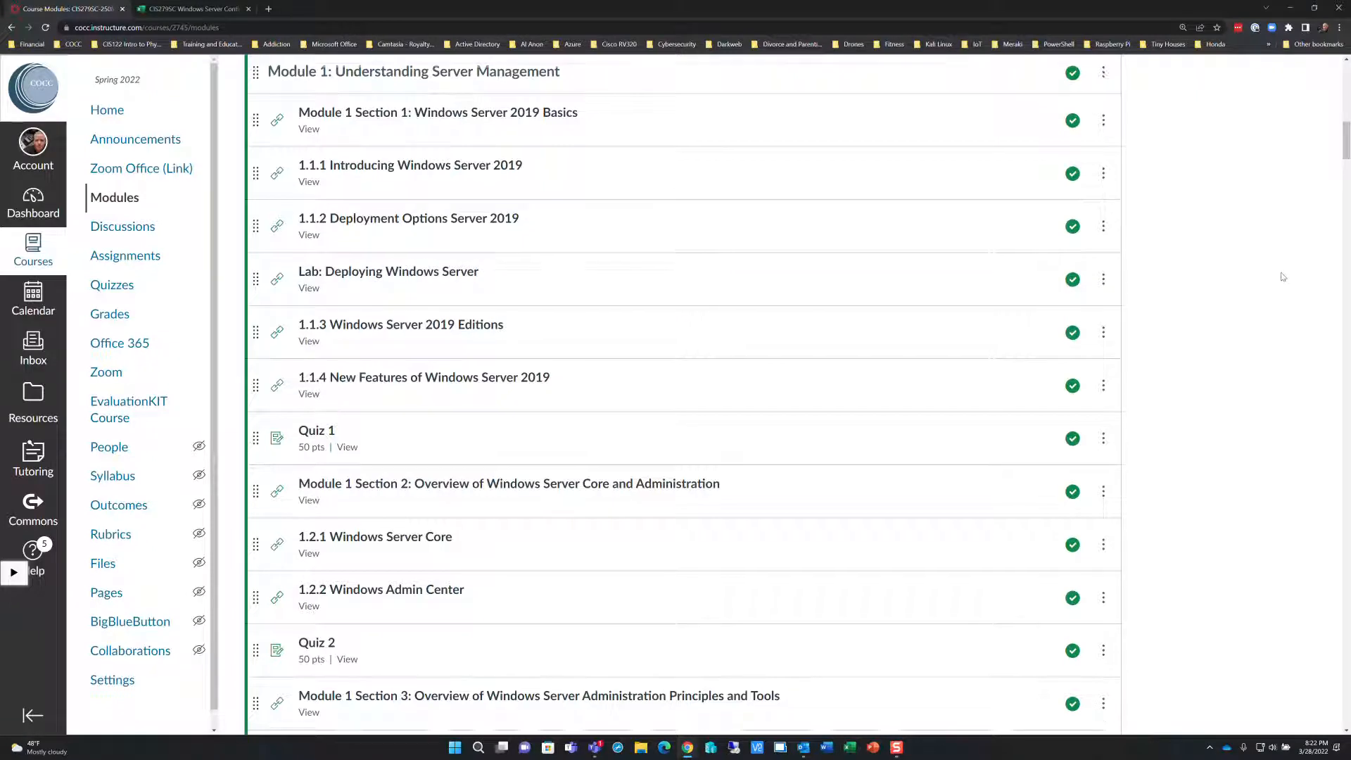
scroll("up", 3)
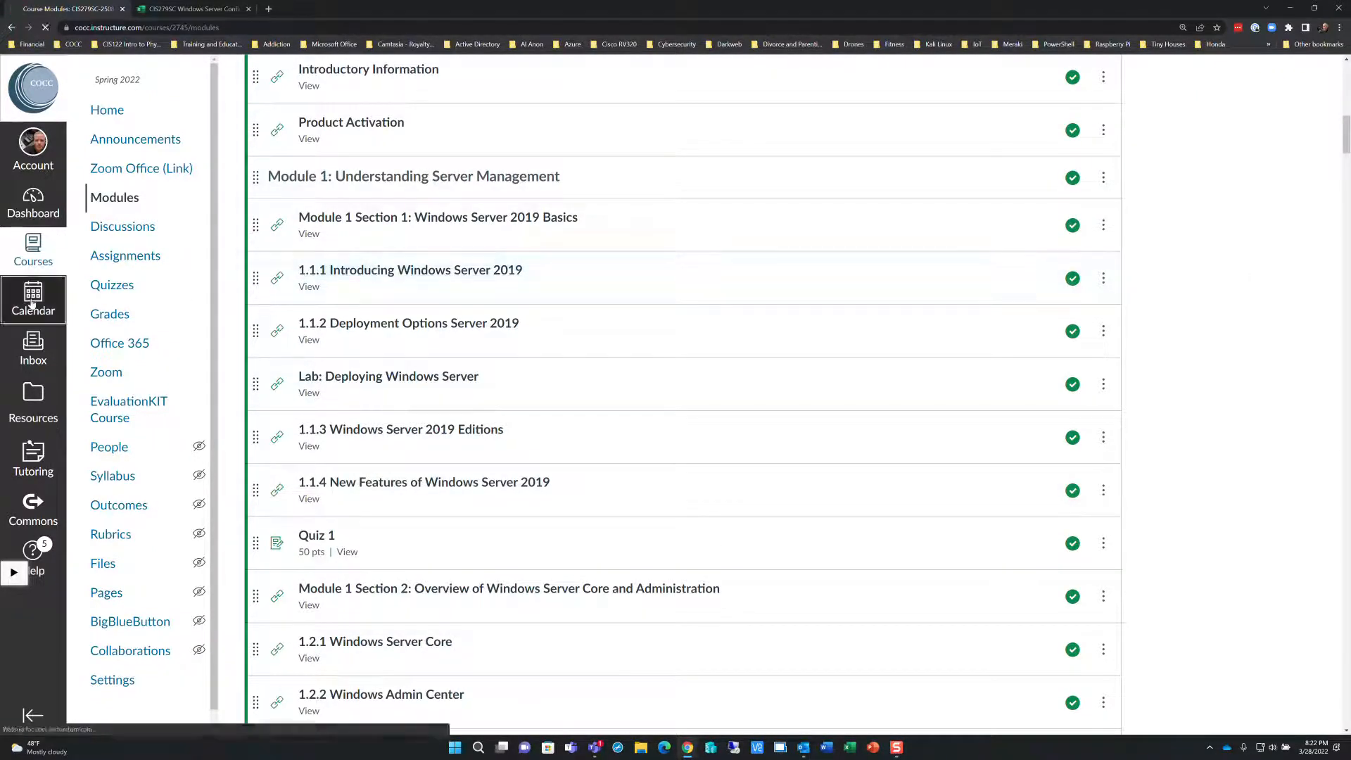
- Open the Calendar and uncheck the CIS120-23371_SP22: Computer Concepts calendar
left_click(33, 299)
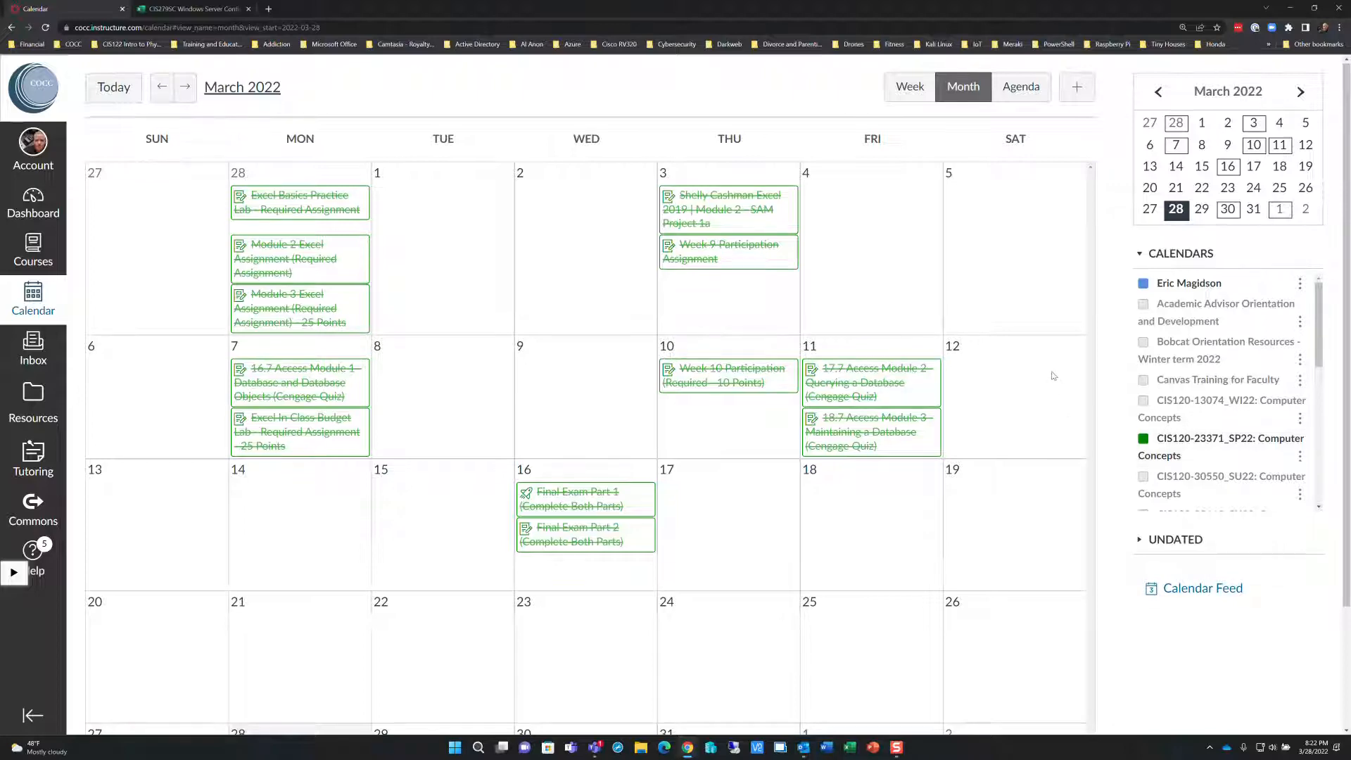
scroll("down", 3)
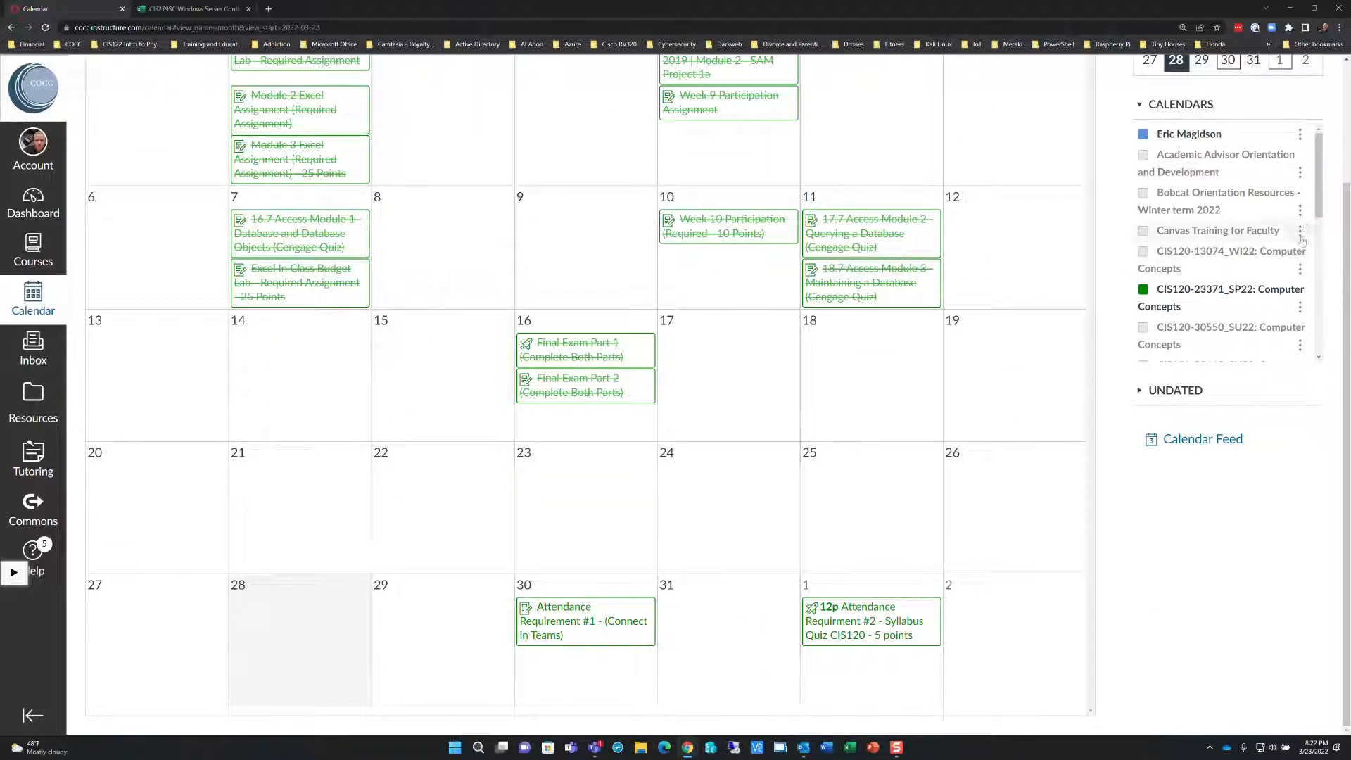
scroll("down", 3)
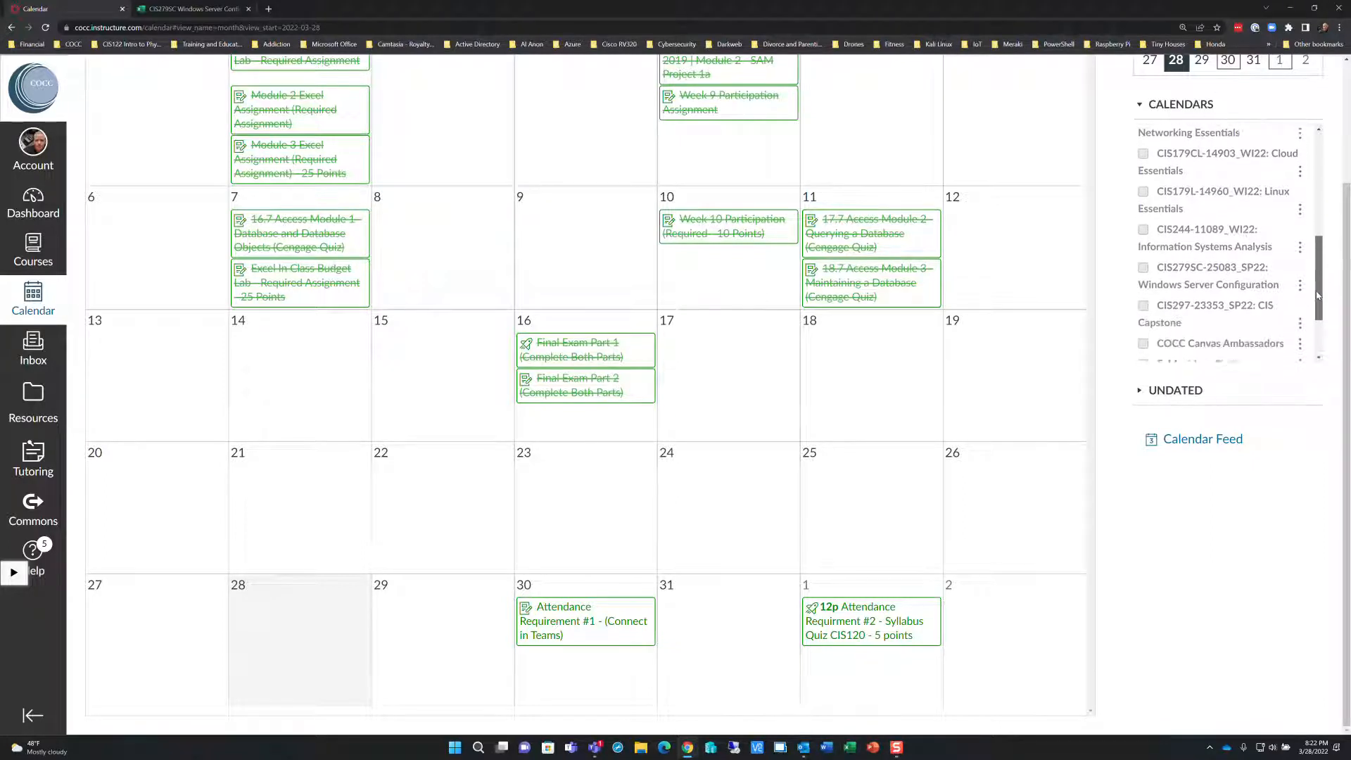
left_click(1144, 255)
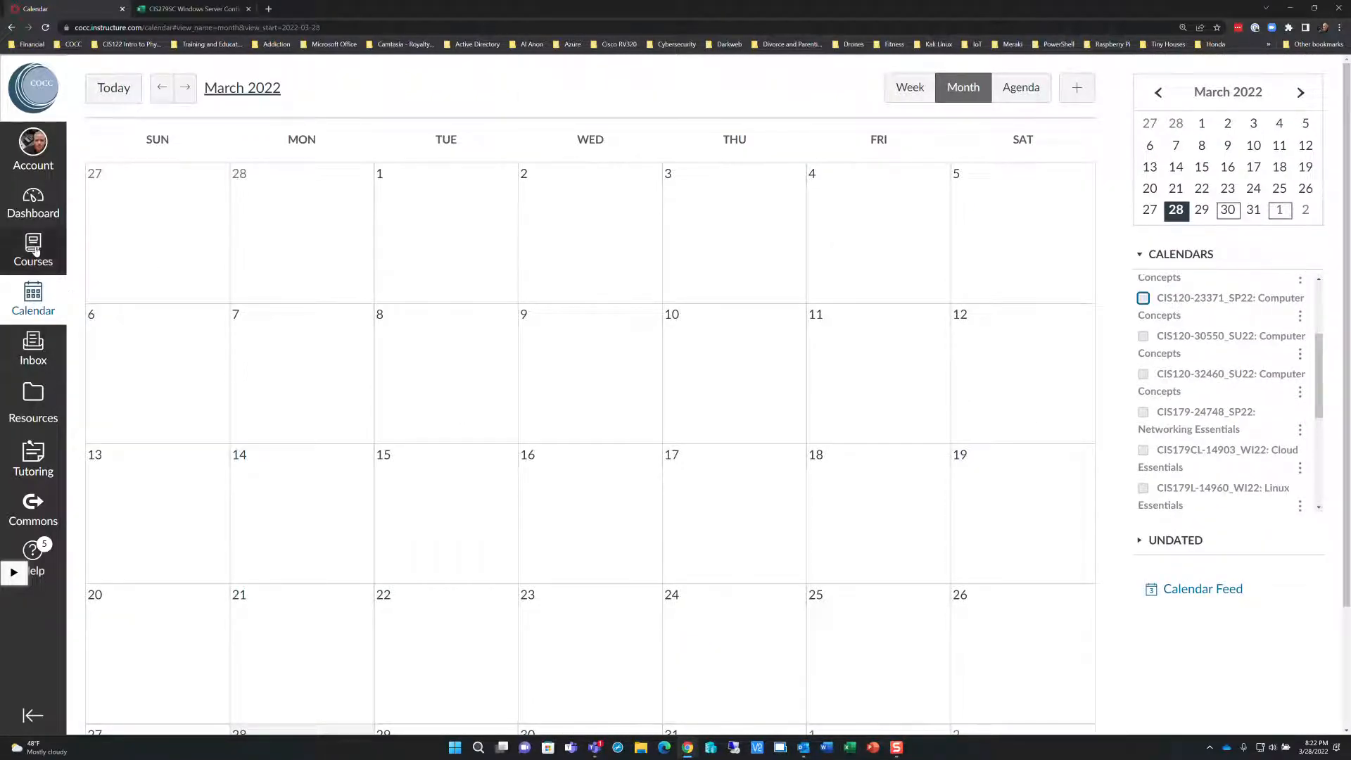
- From Courses, open CIS279SC-25083_SP22: Windows Server Configuration and scroll its home page
left_click(33, 250)
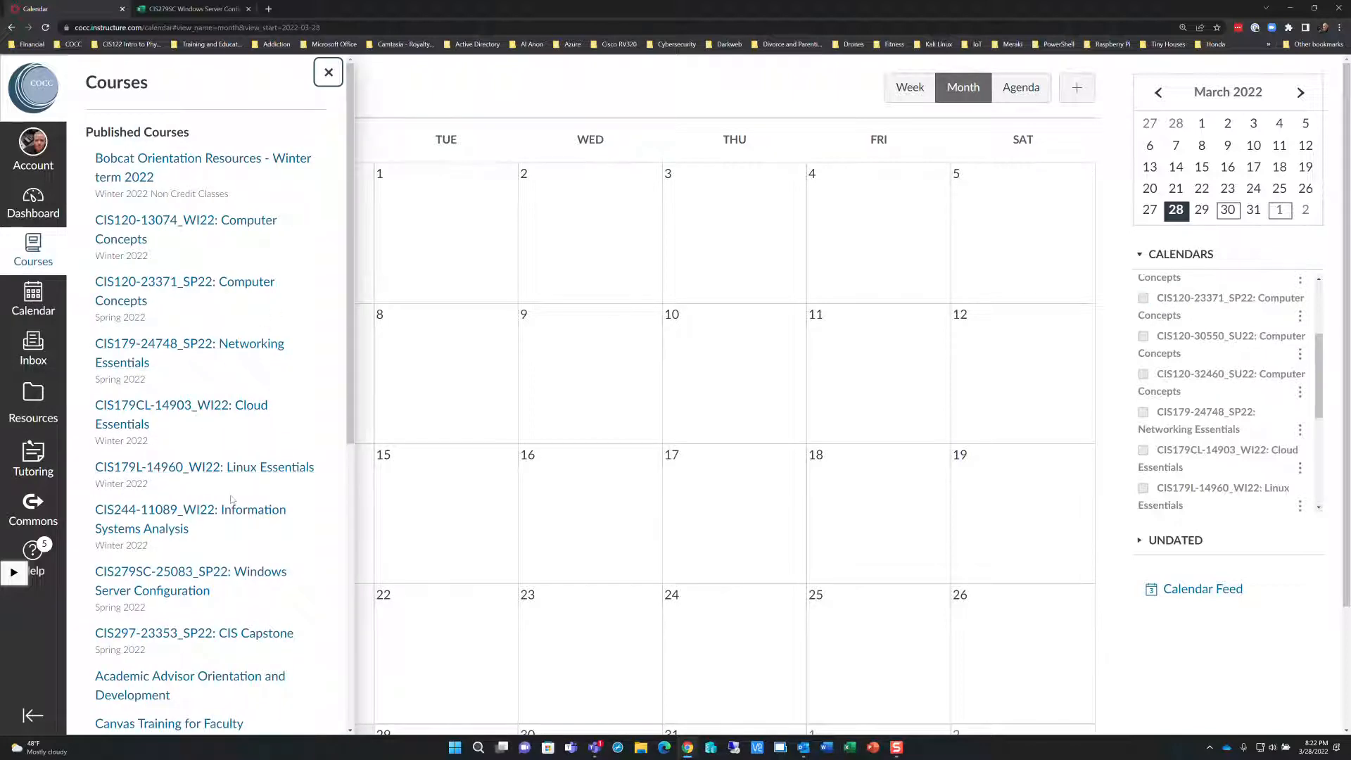
left_click(191, 580)
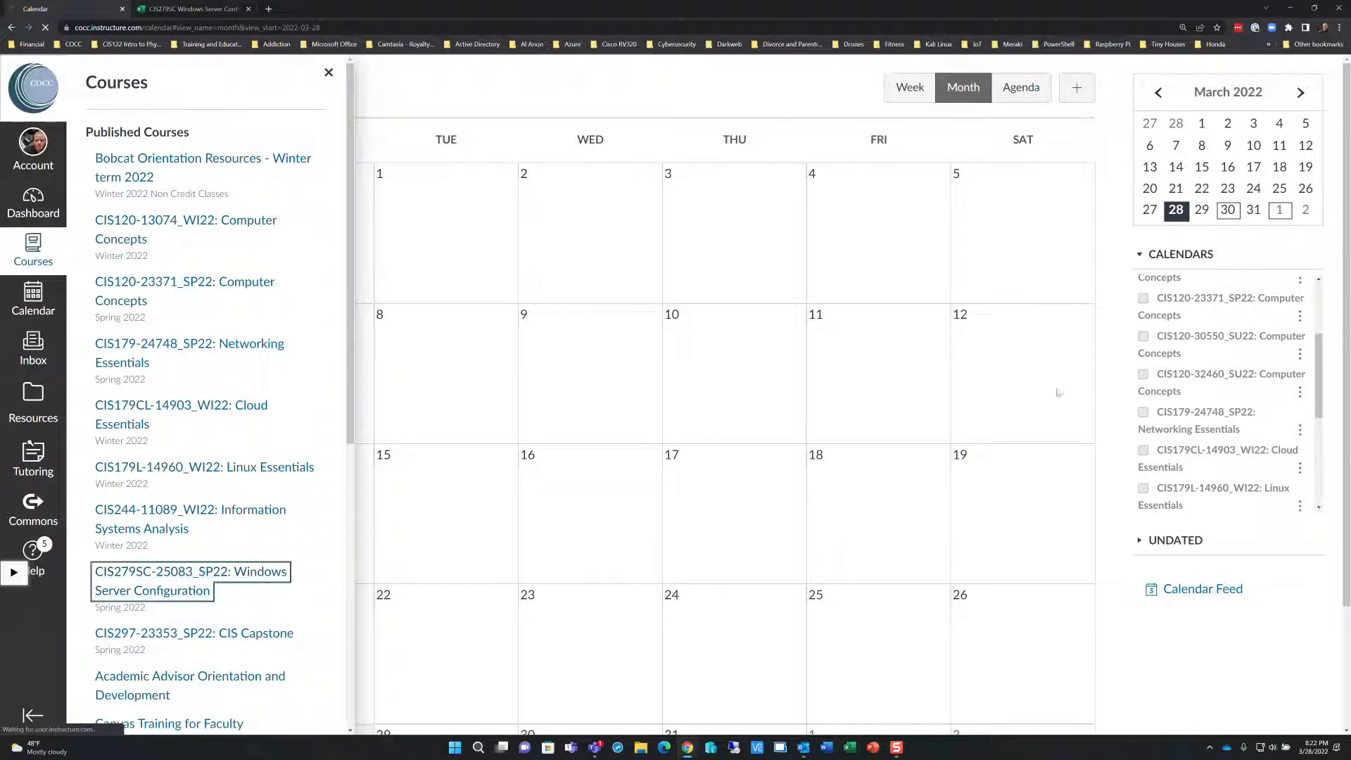
left_click(191, 580)
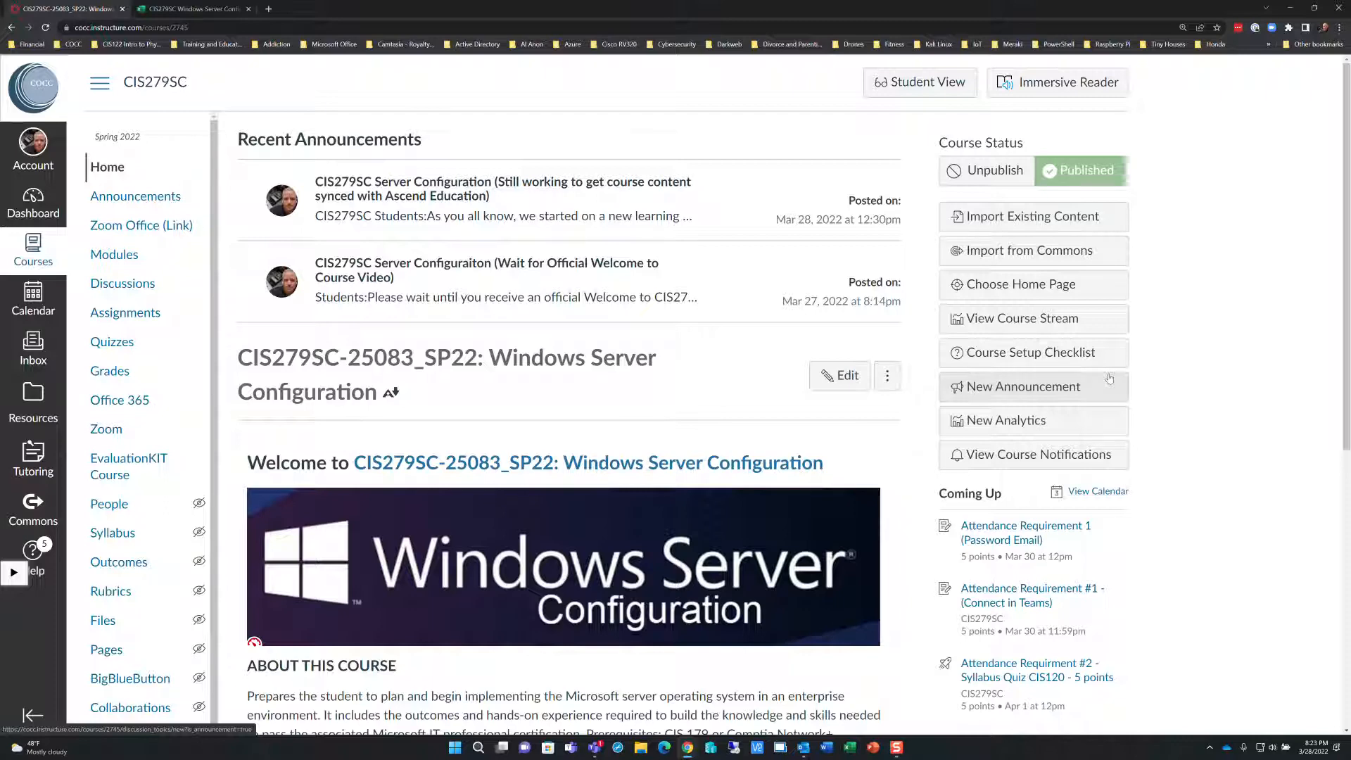
mouse_move(1222, 329)
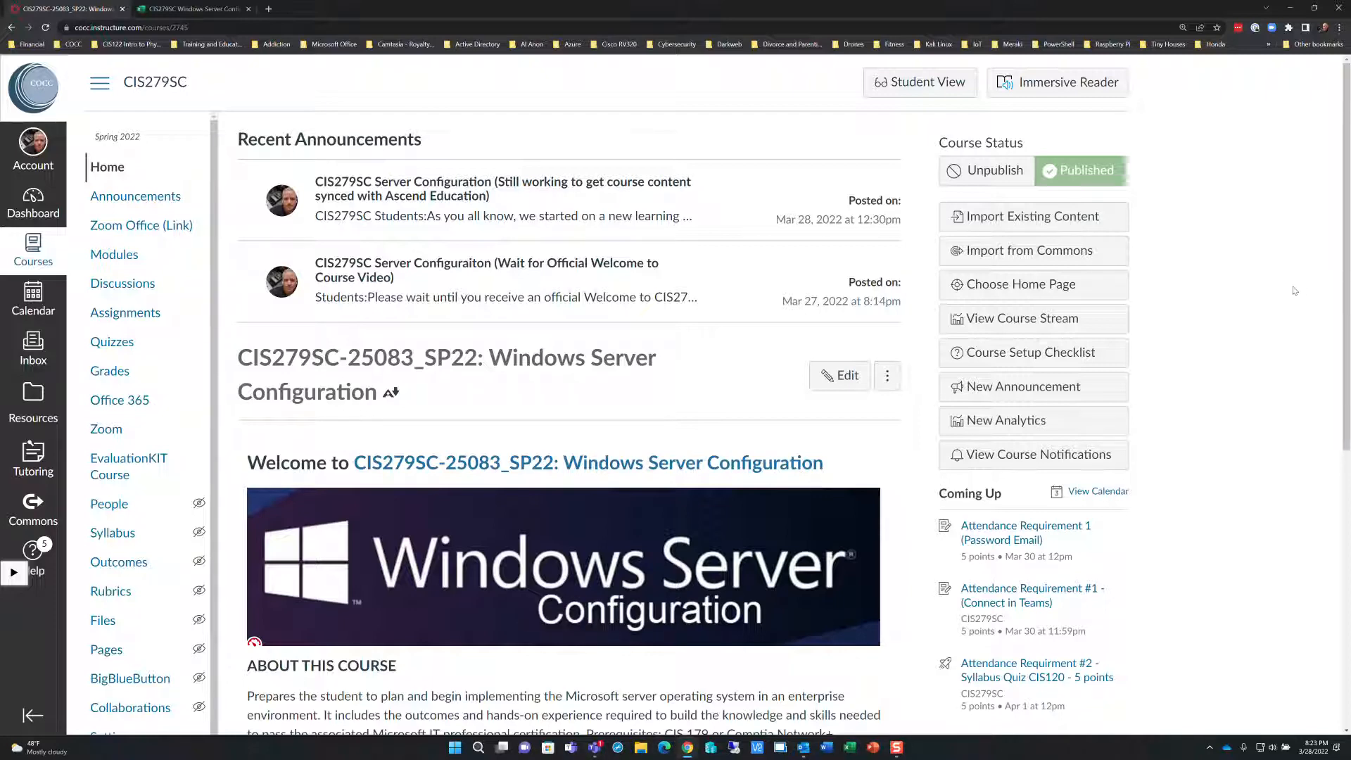
mouse_move(1321, 246)
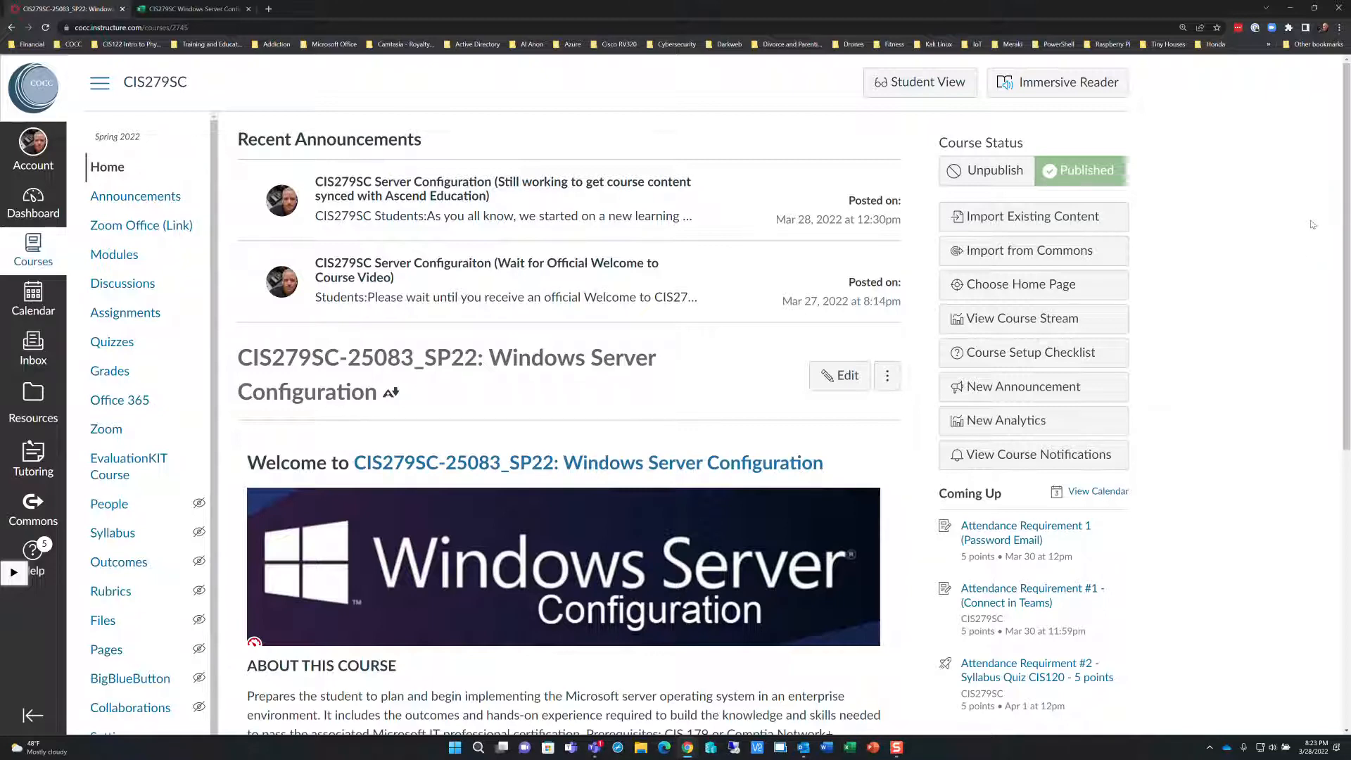
scroll("down", 3)
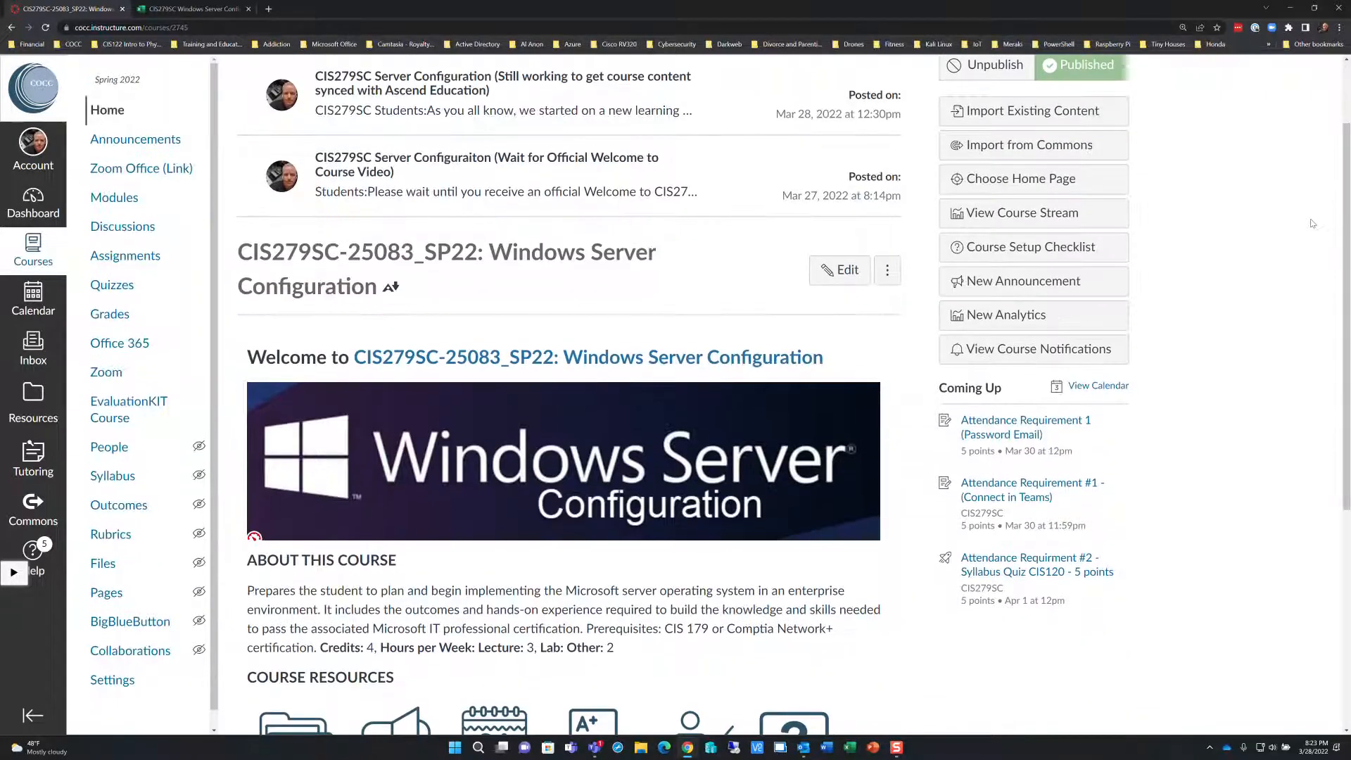
scroll("down", 3)
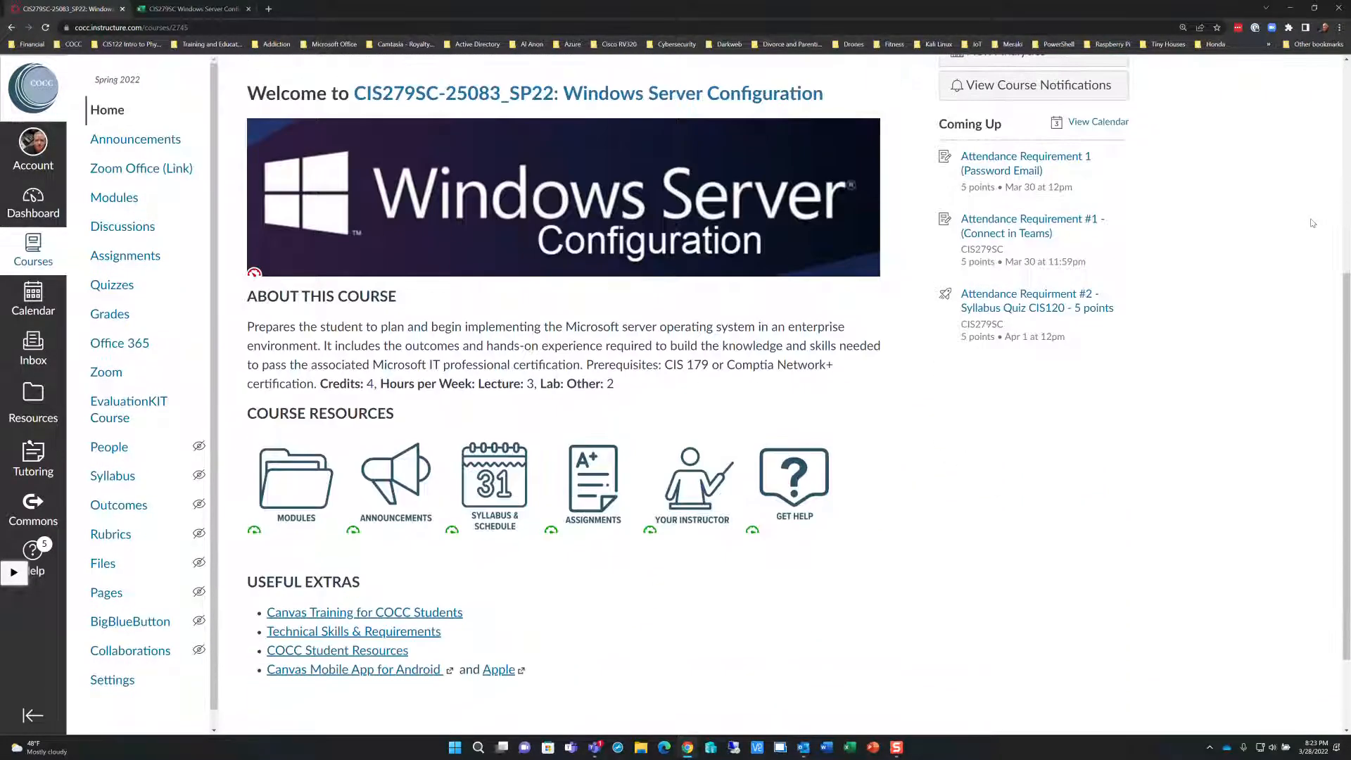